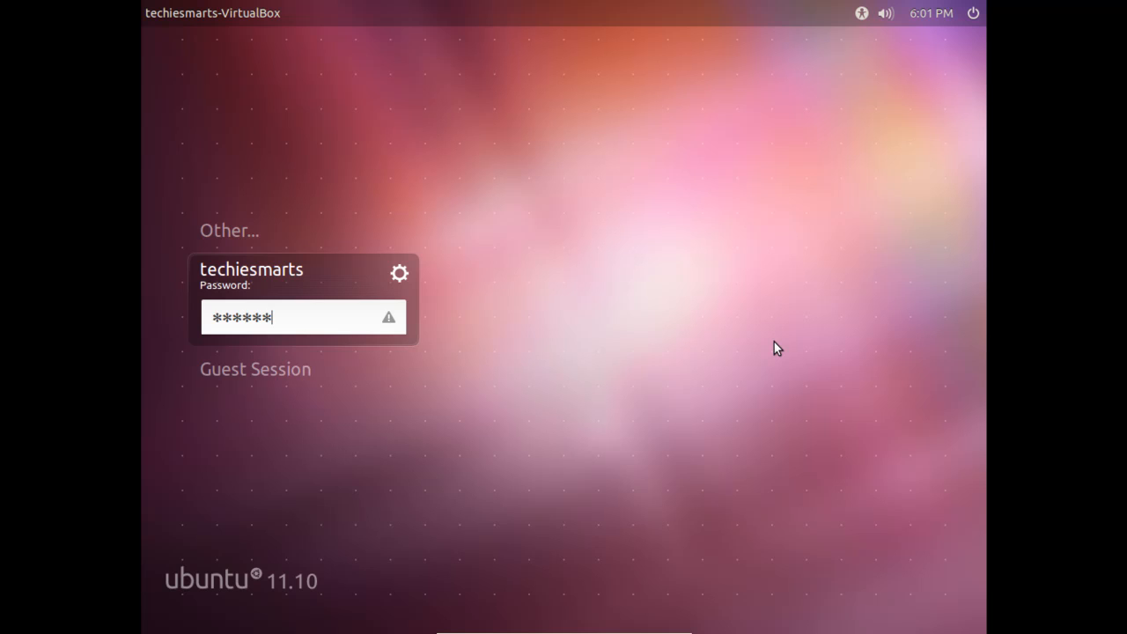
Log in to the user account by entering its password at the LightDM screen.
click(398, 273)
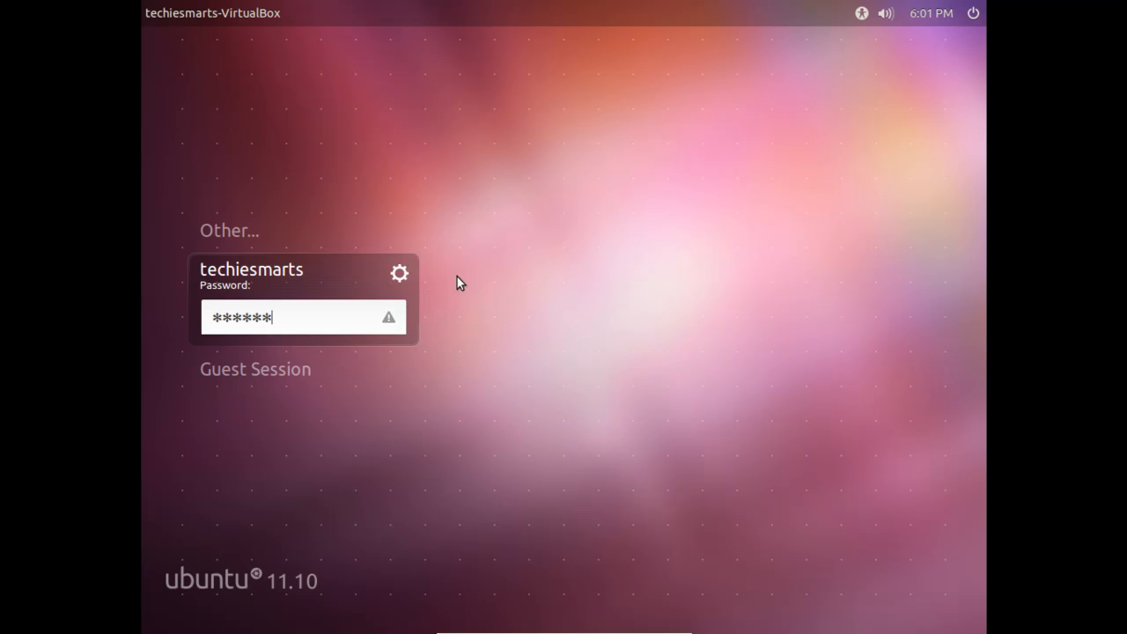
key(Return)
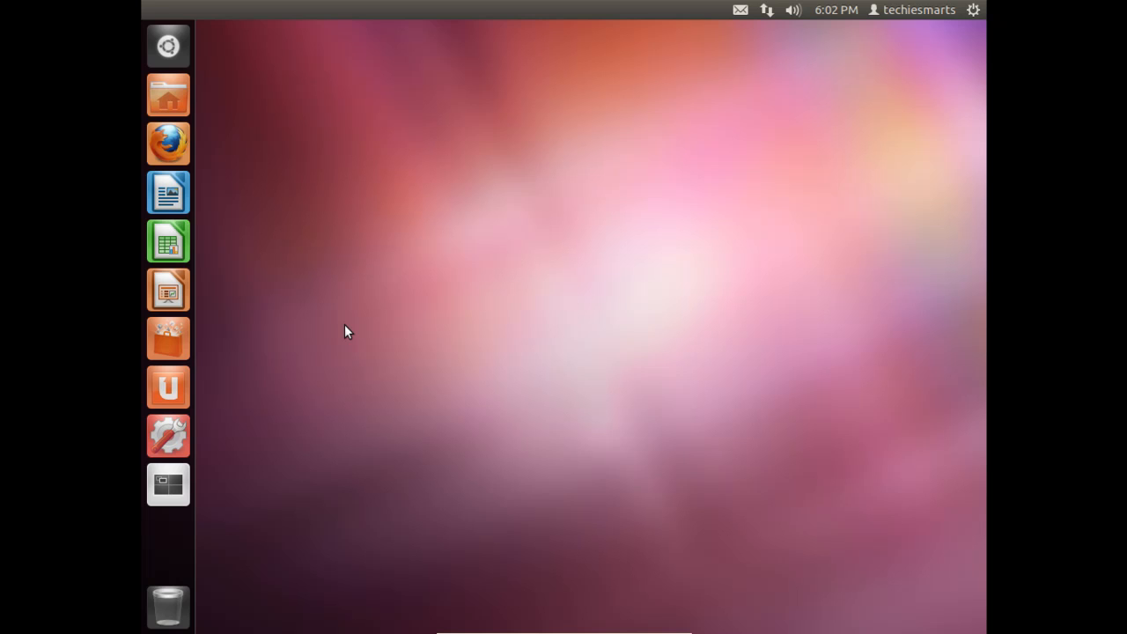
mouse_move(222, 278)
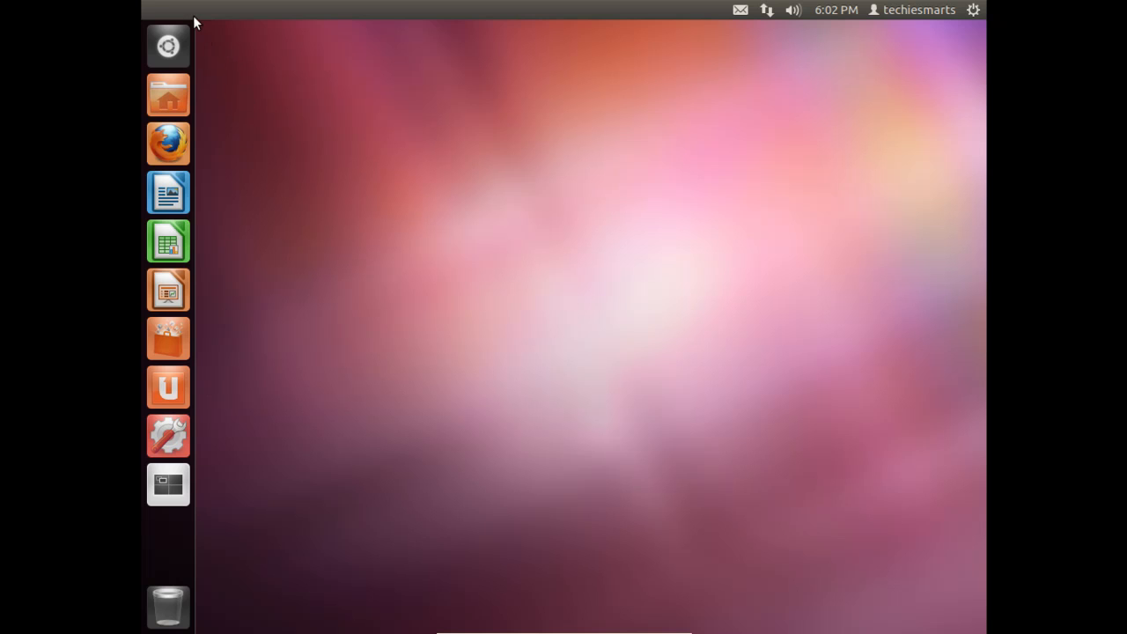
mouse_move(345, 159)
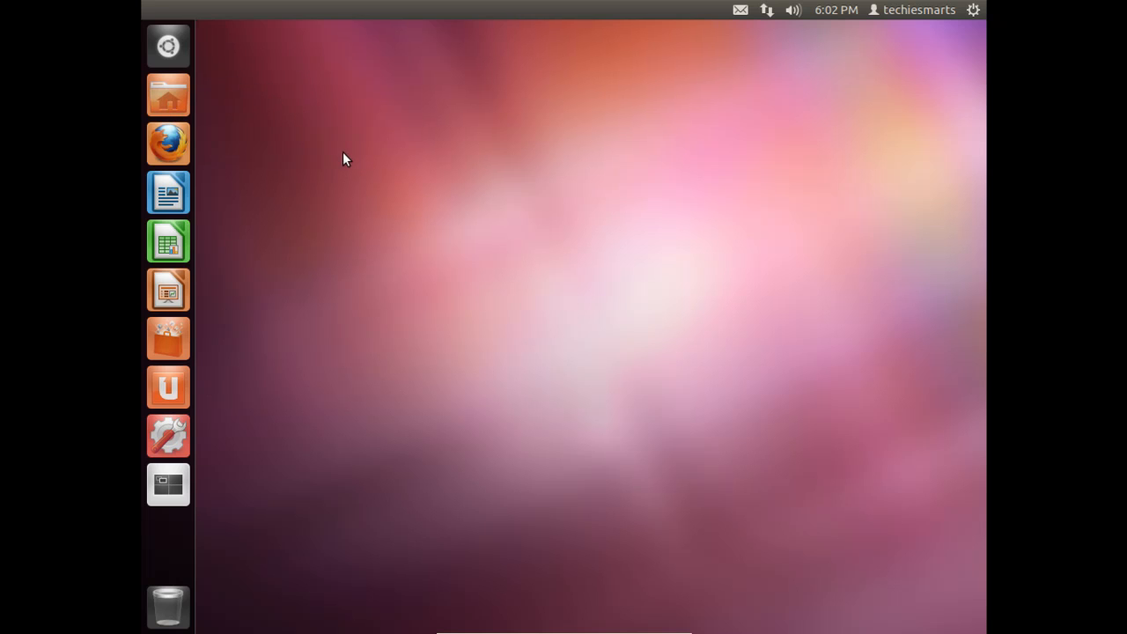
mouse_move(504, 294)
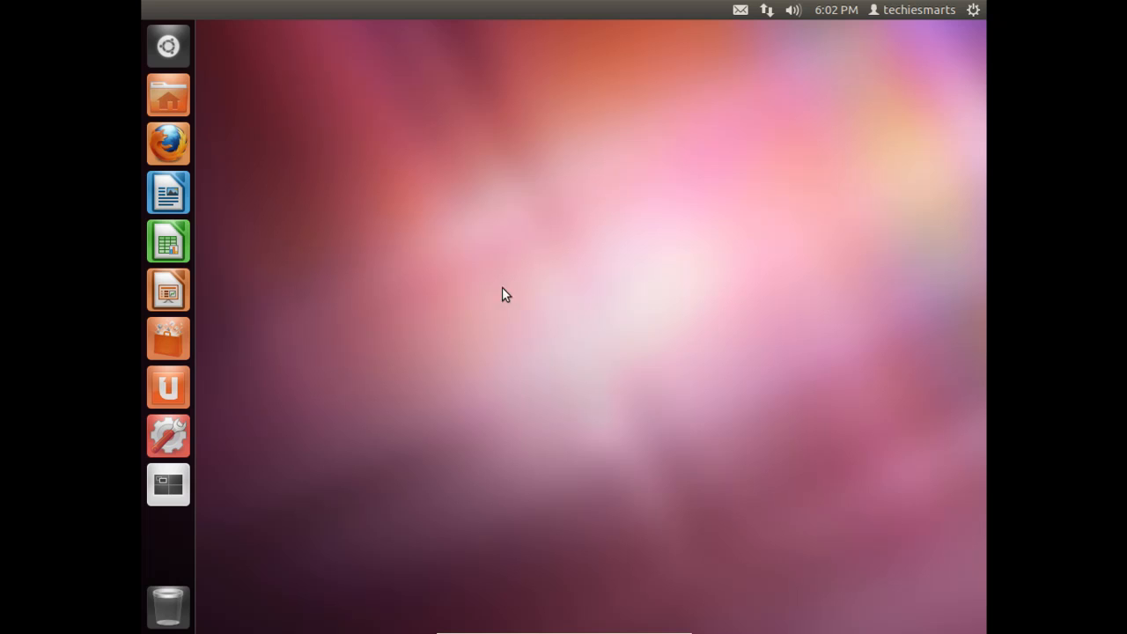
mouse_move(567, 296)
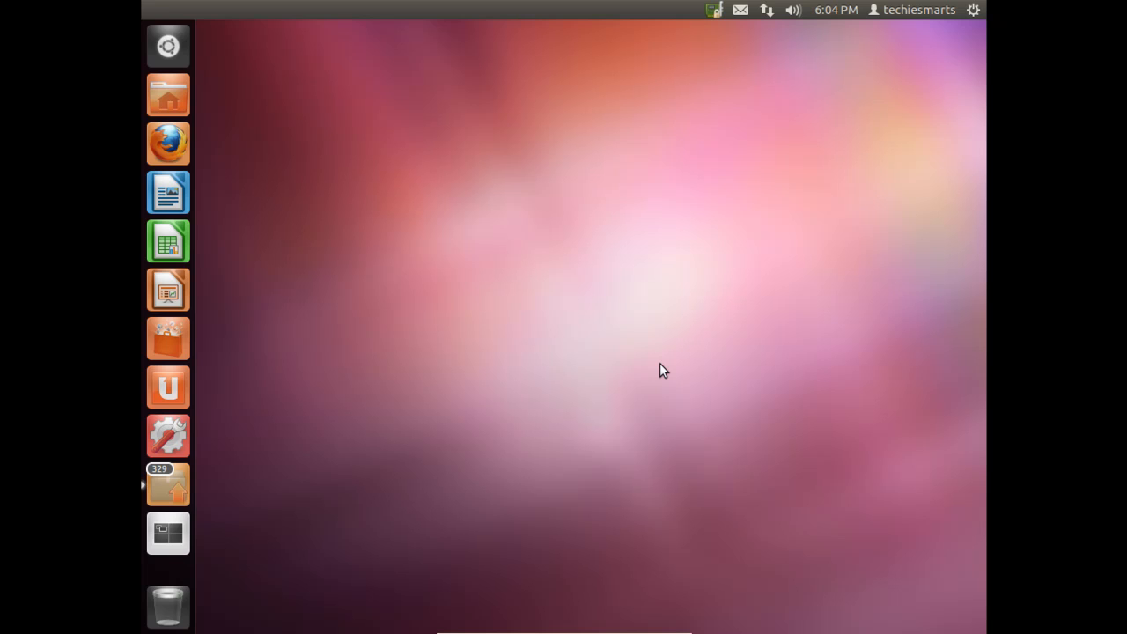
mouse_move(162, 60)
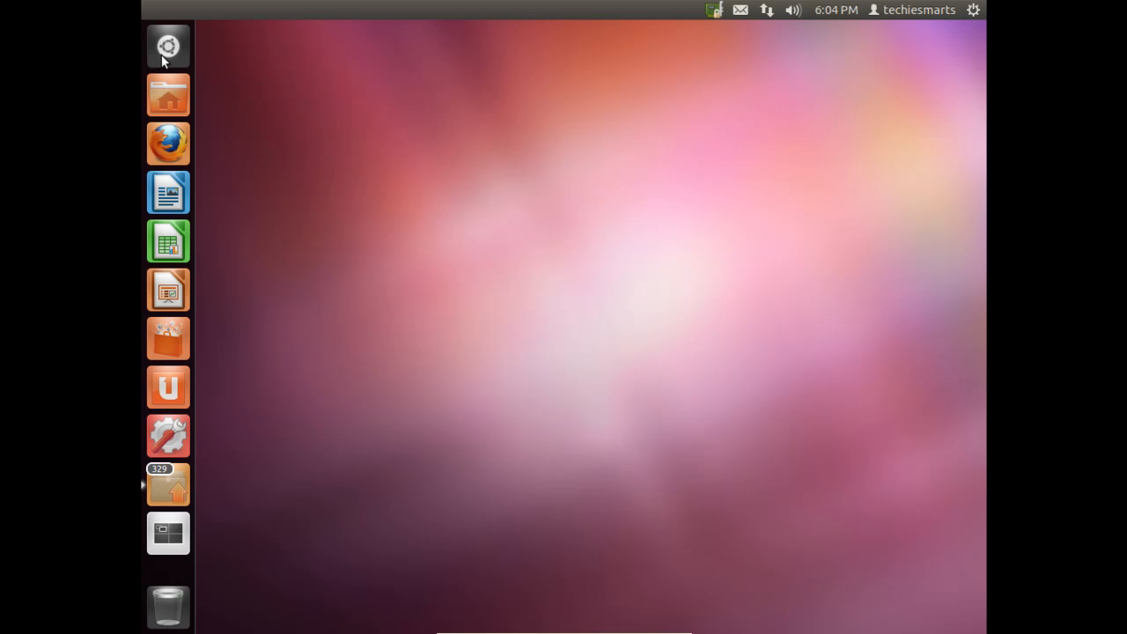
Search the Dash for 'terminal' and launch the Terminal application.
click(169, 46)
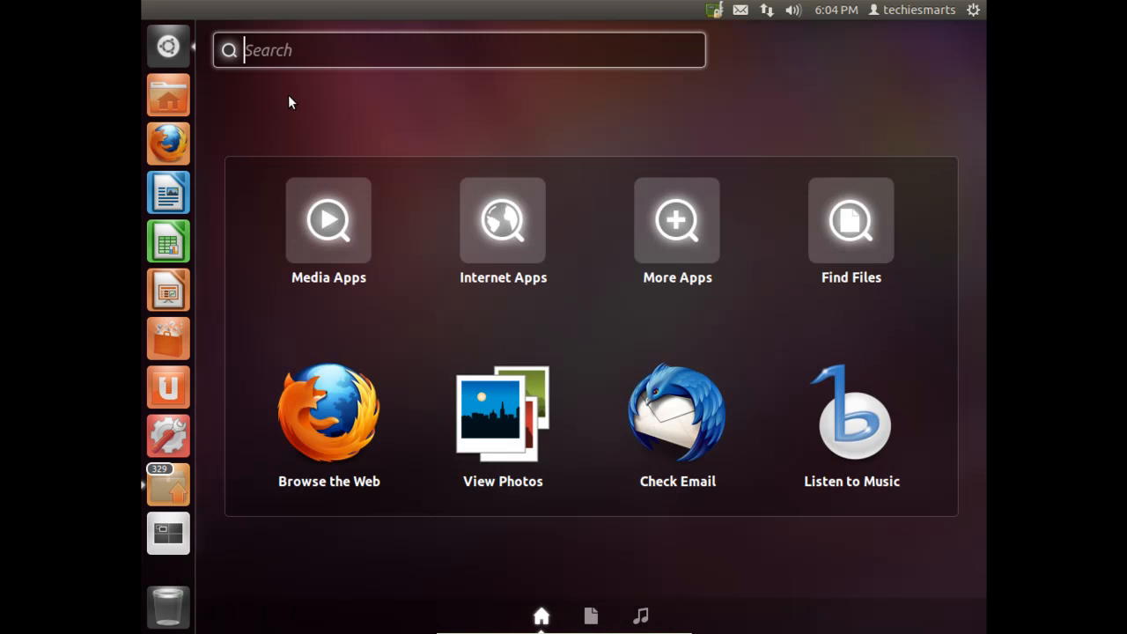
text(terminal)
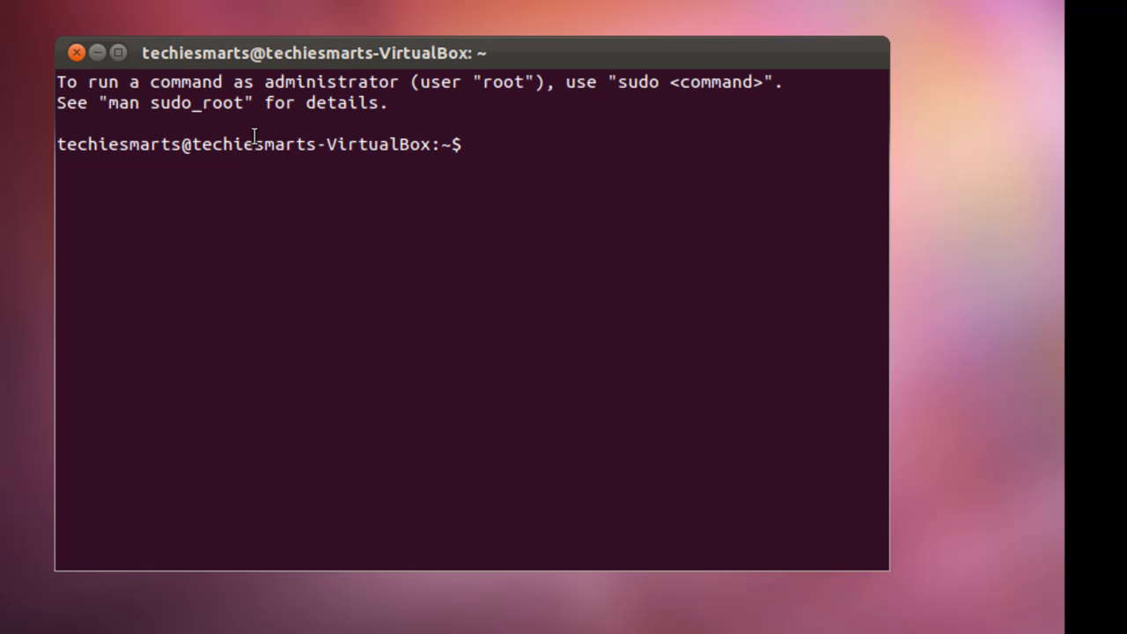
mouse_move(475, 143)
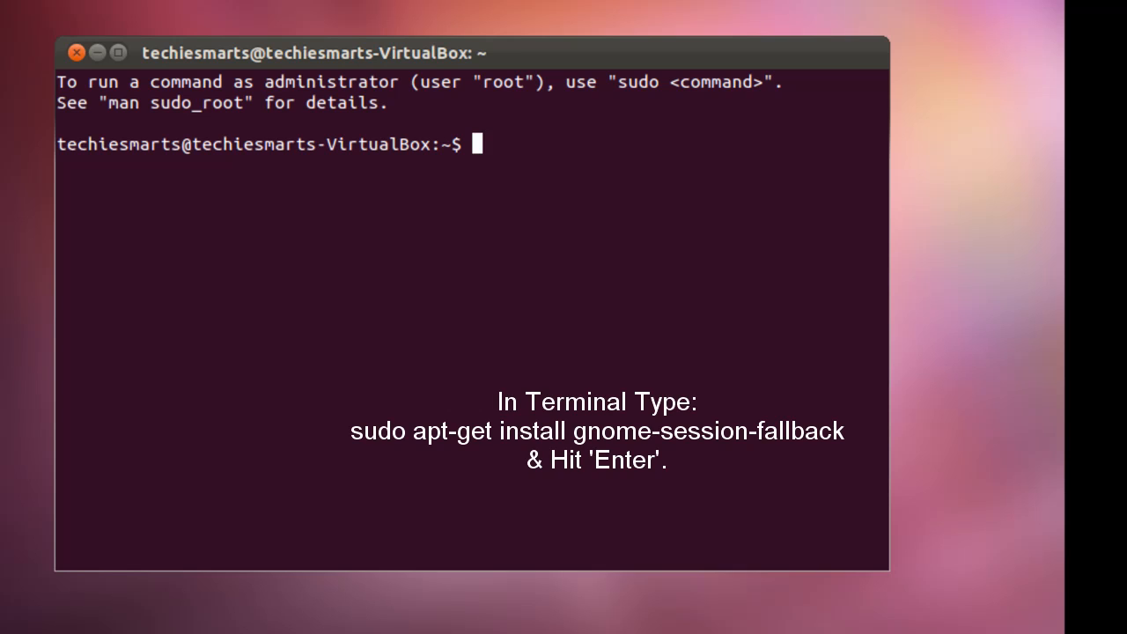
Paste and run 'sudo apt-get install gnome-session-fallback', widening the terminal to fit.
right_click(479, 144)
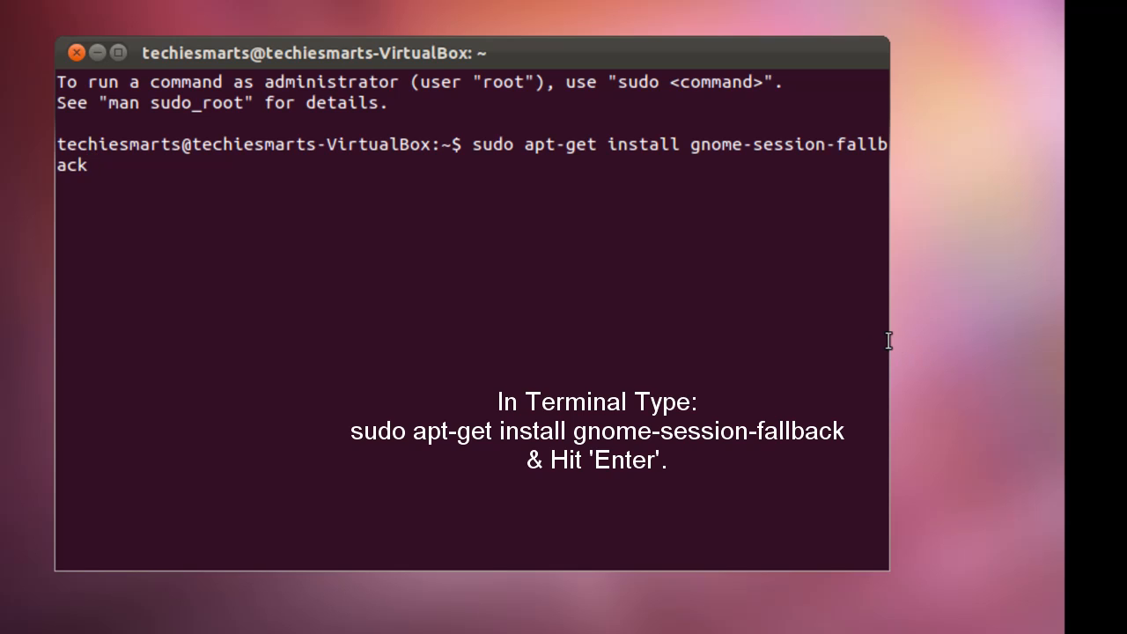
mouse_move(888, 539)
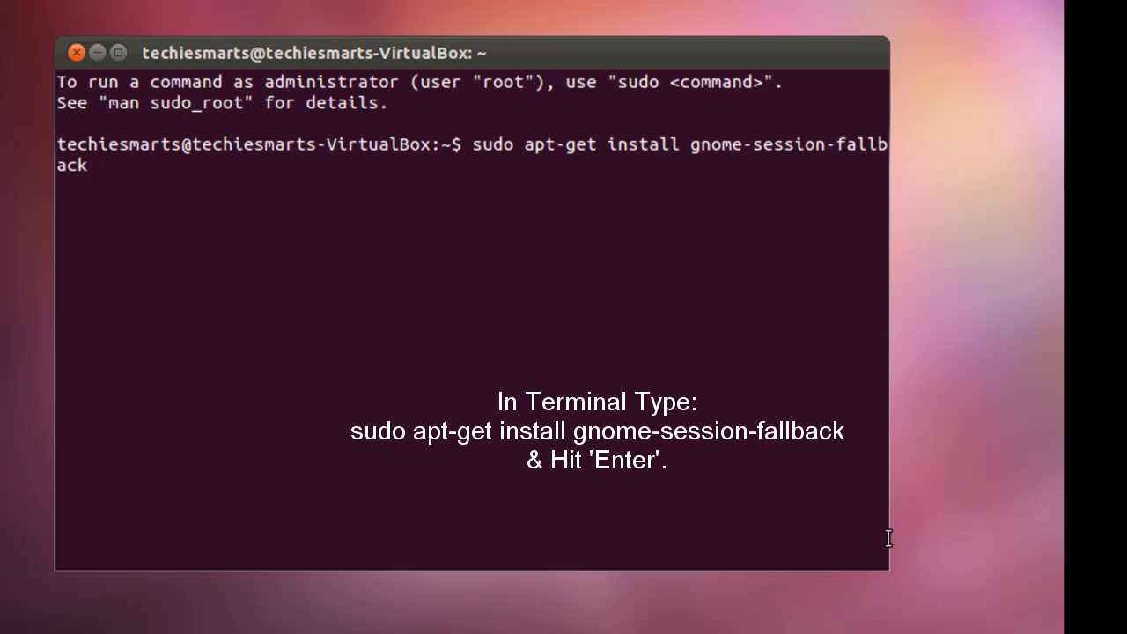
drag(889, 308, 1036, 308)
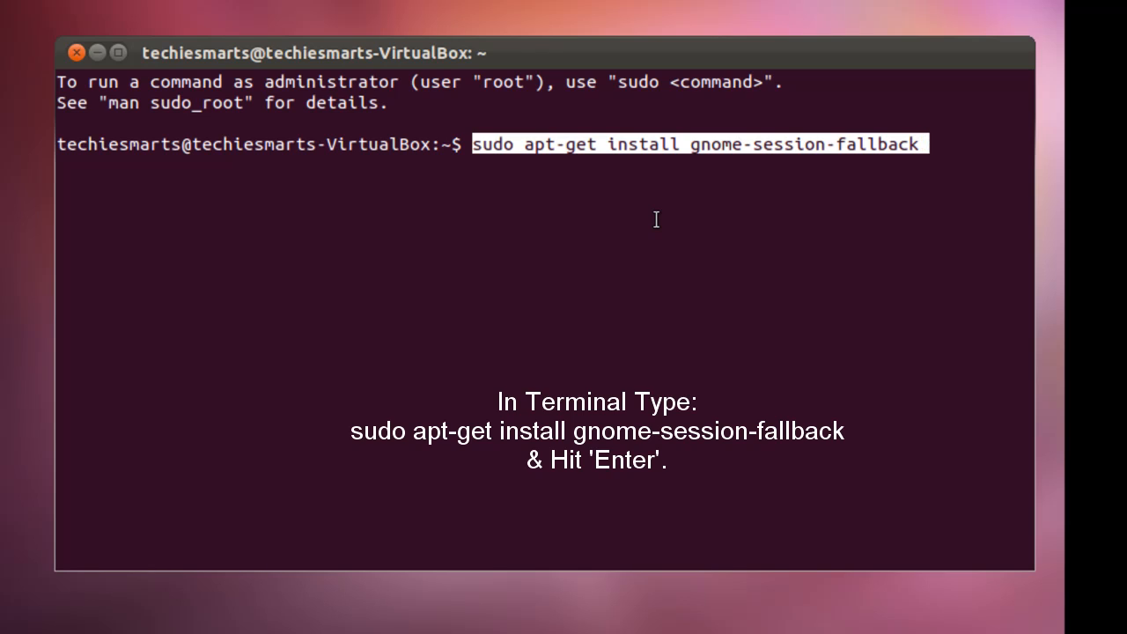
mouse_move(585, 166)
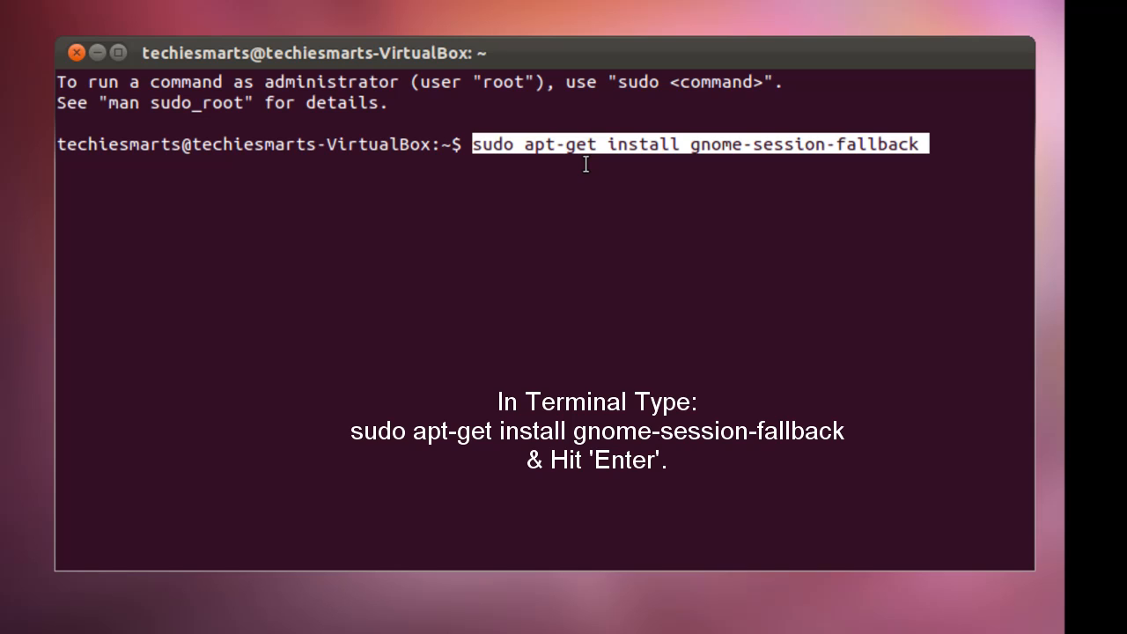
click(927, 144)
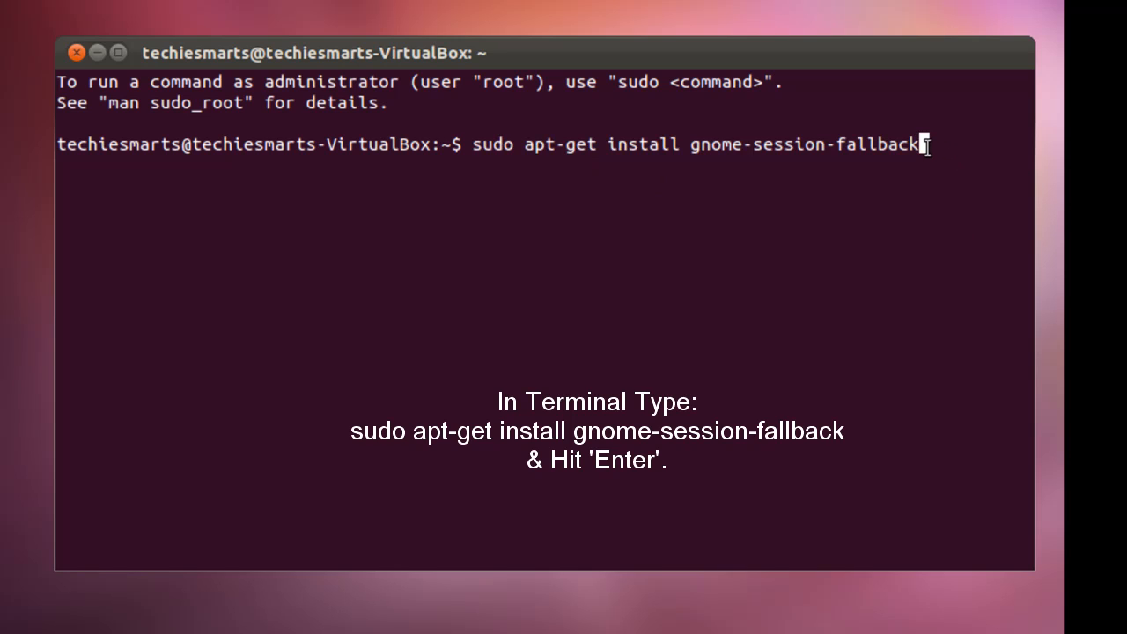
key(Return)
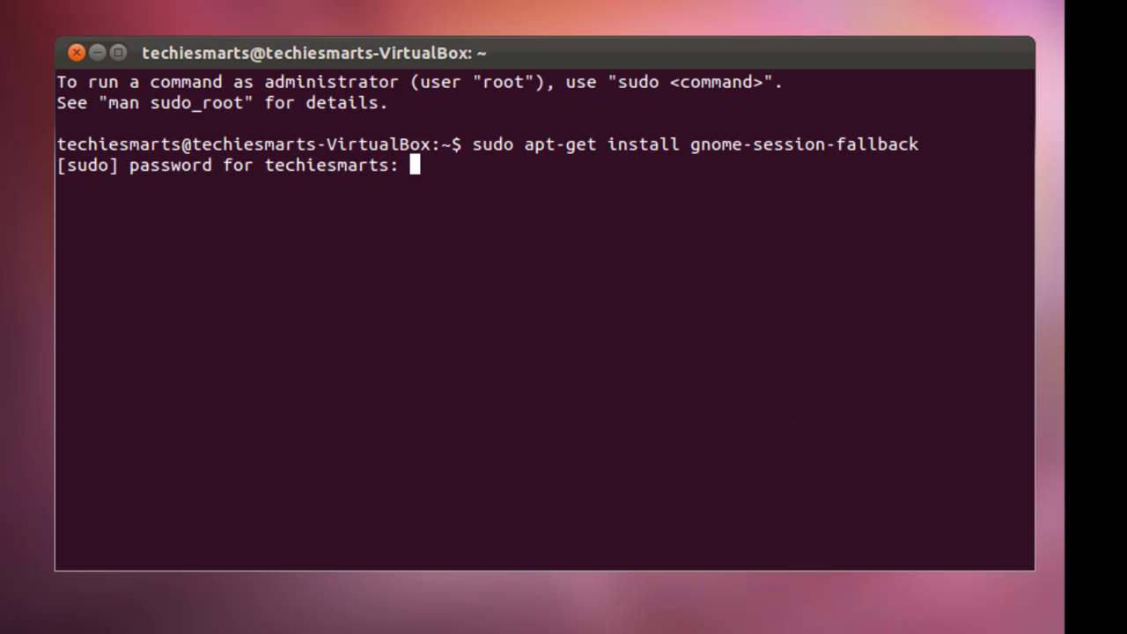
Supply the sudo password, answer y to install the packages, then exit the terminal.
key(Return)
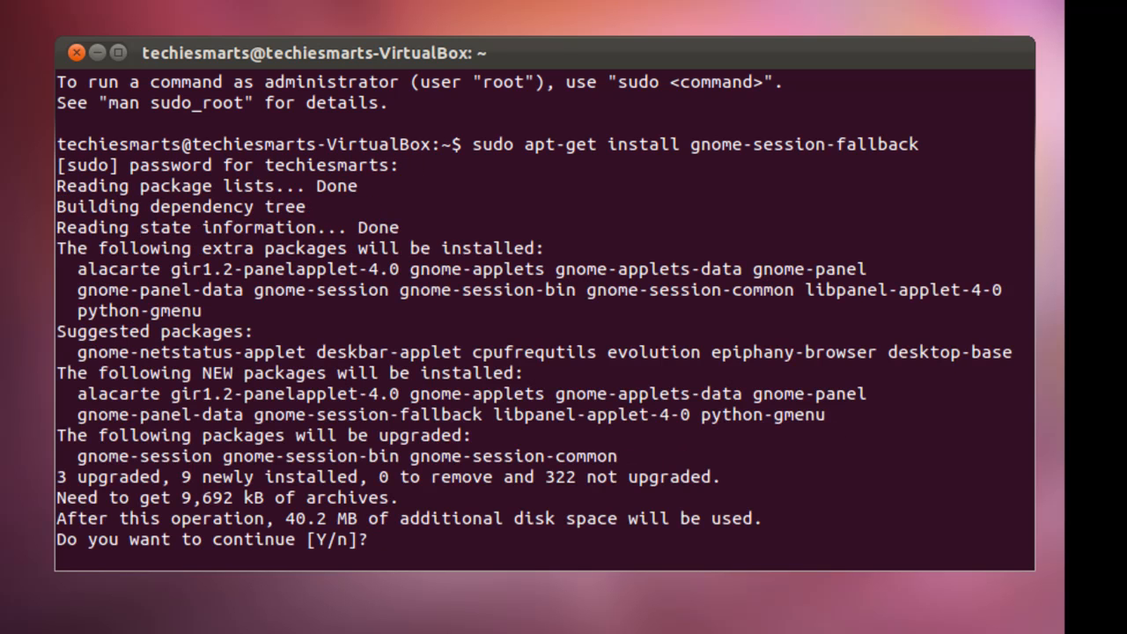
text(y)
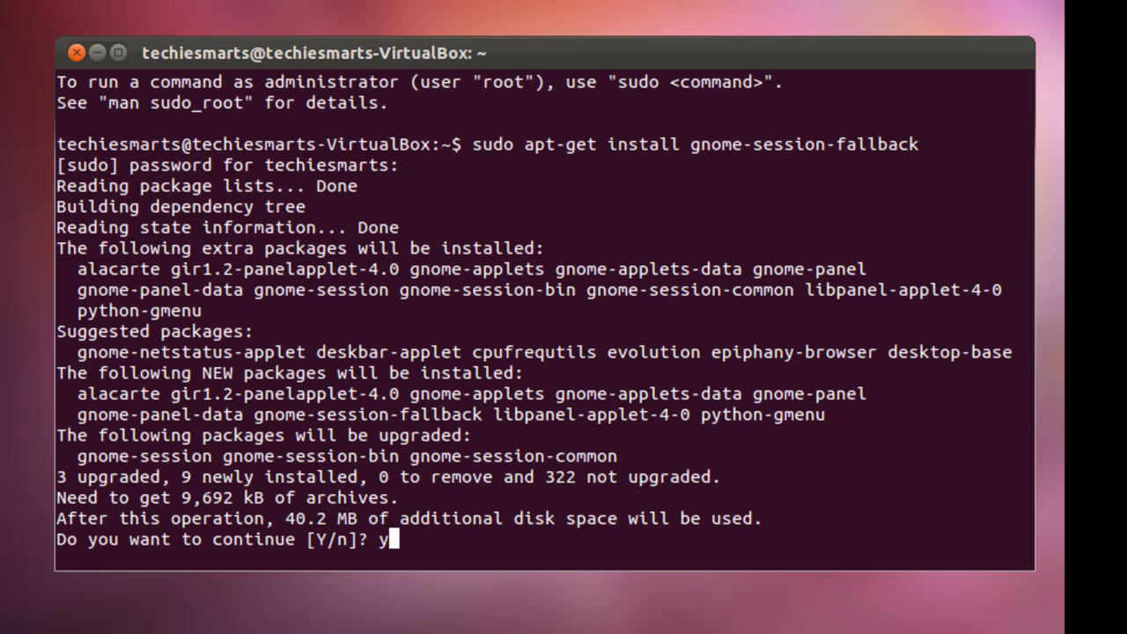
key(Return)
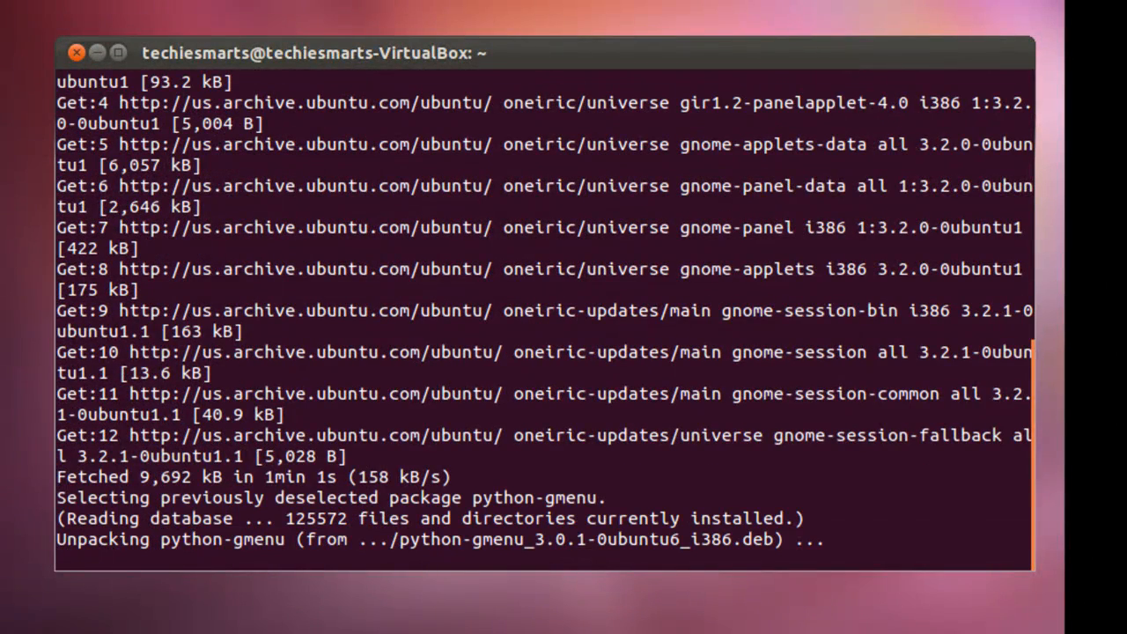
scroll(down, 3)
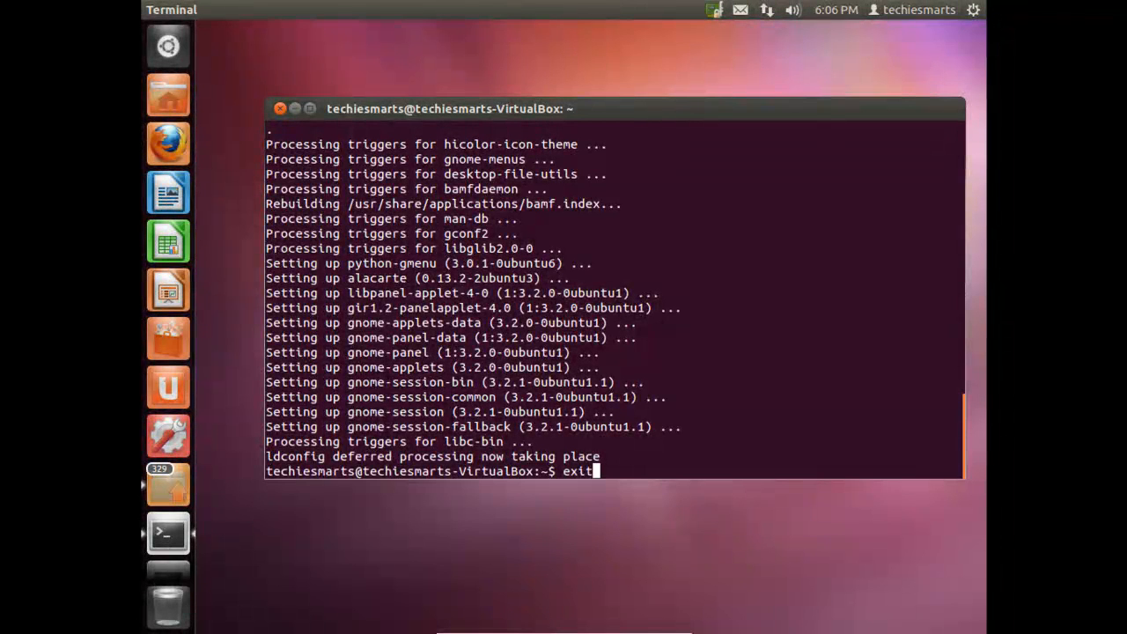
key(Return)
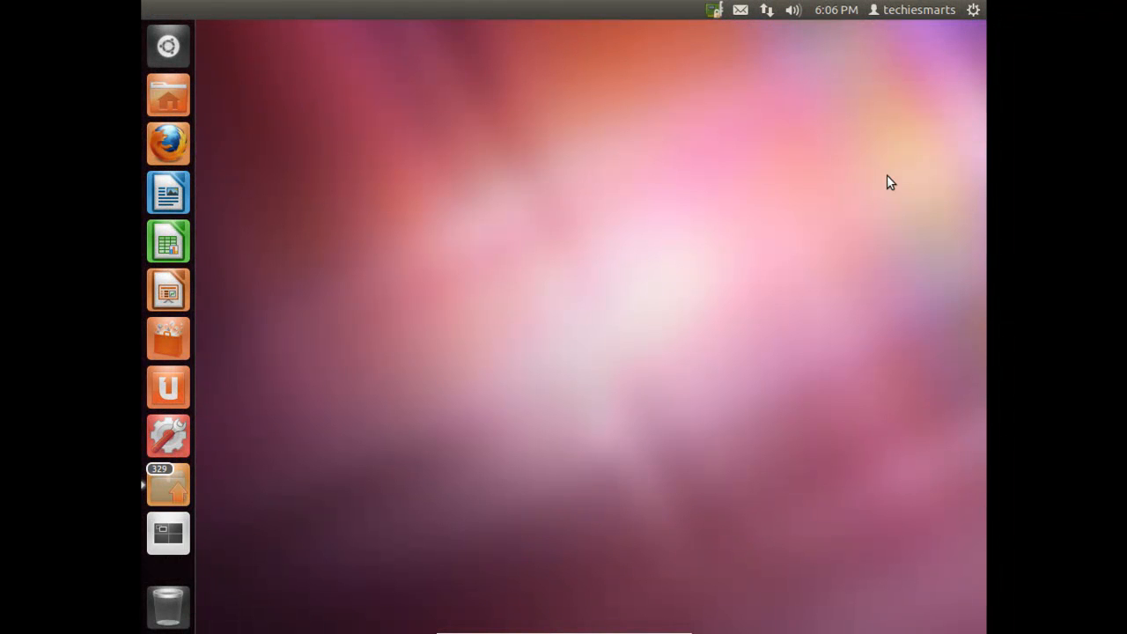
mouse_move(957, 64)
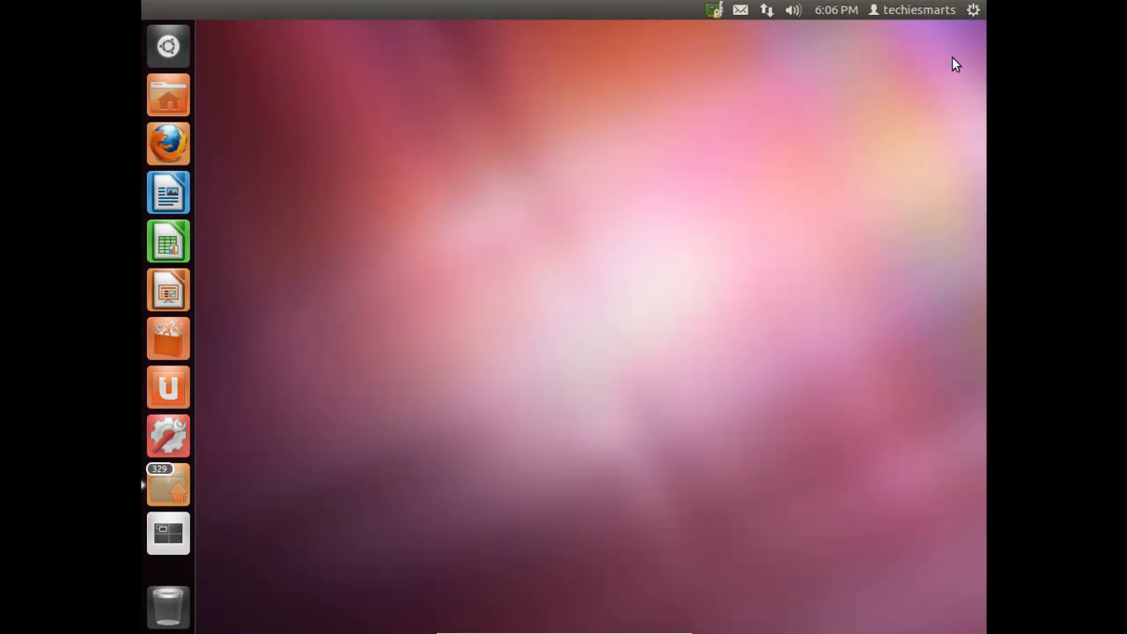
Restart the computer from the session menu's Shut Down dialog.
click(972, 11)
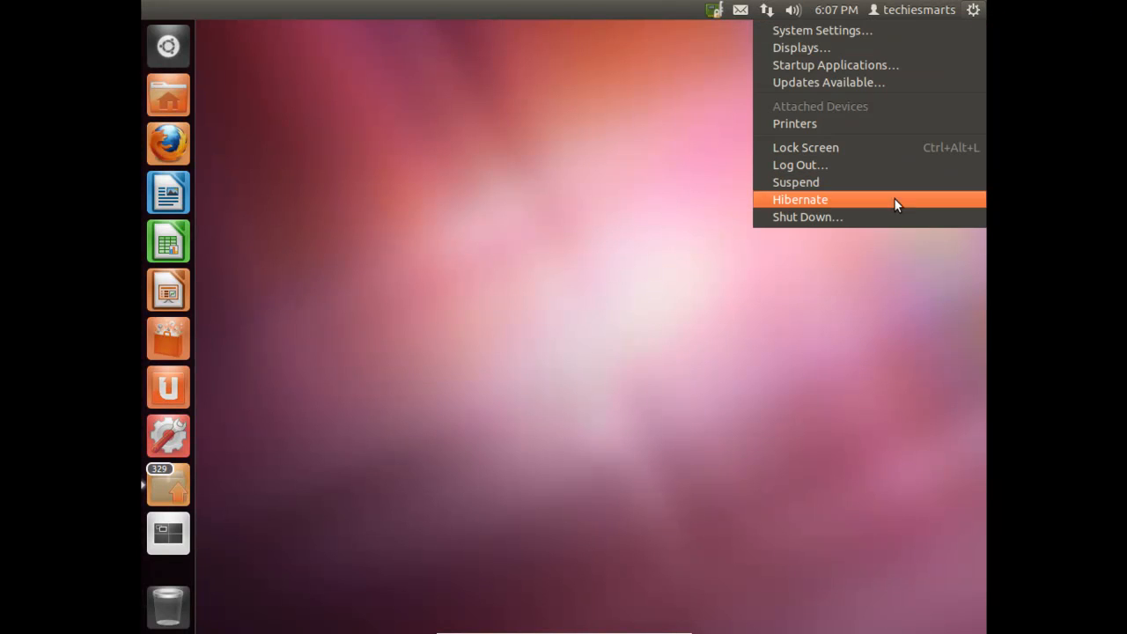
click(807, 217)
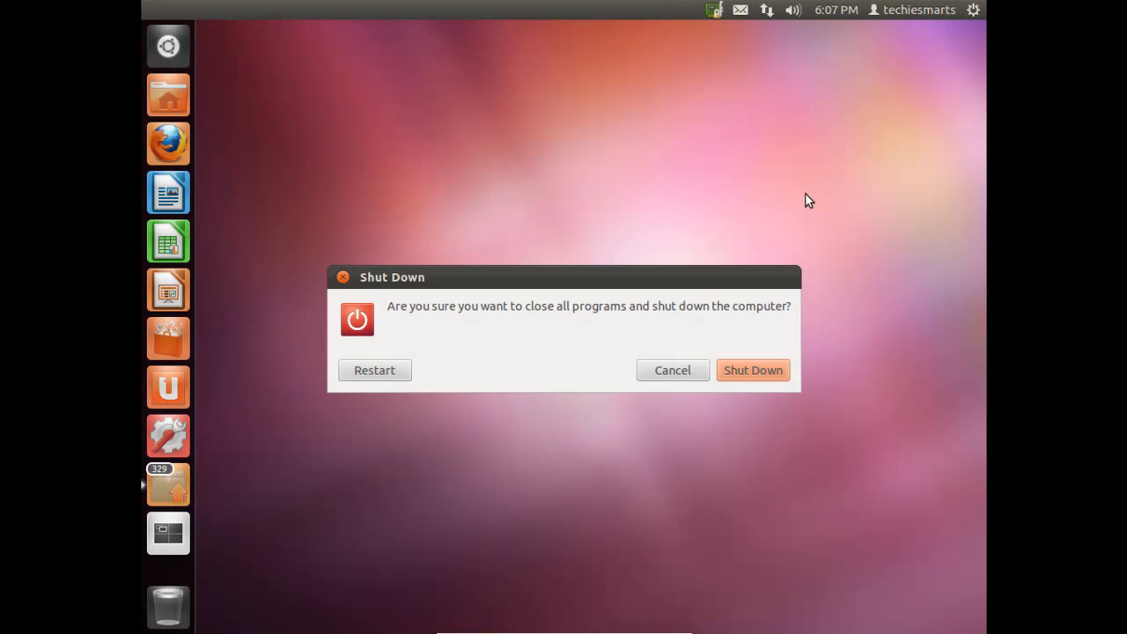
click(752, 370)
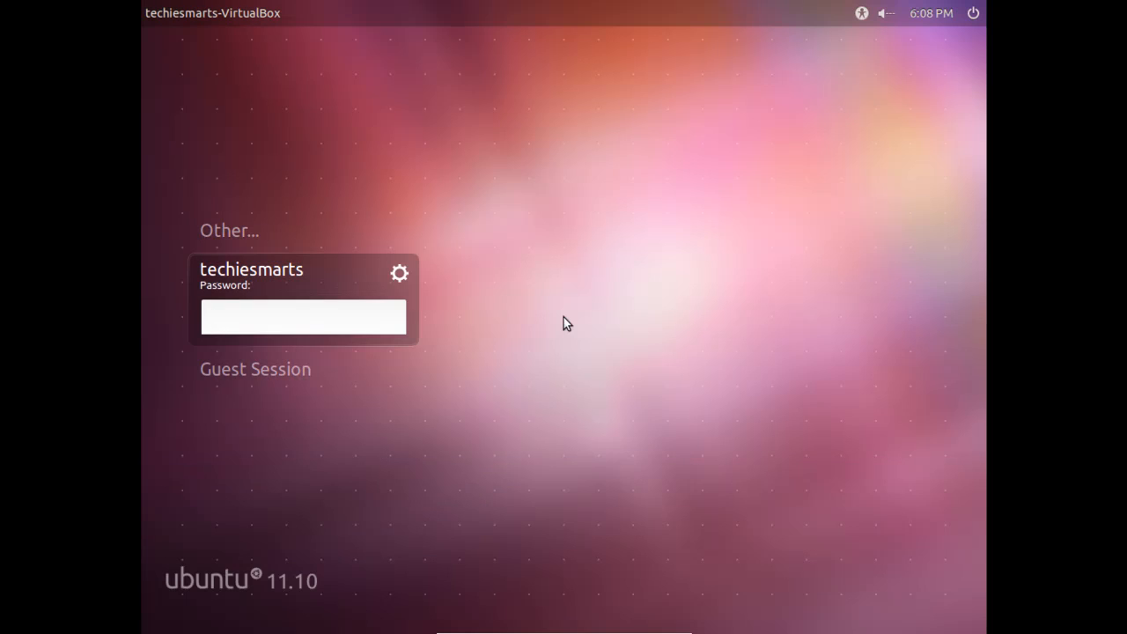
Enter the password and bring up the list of desktop session types.
click(303, 317)
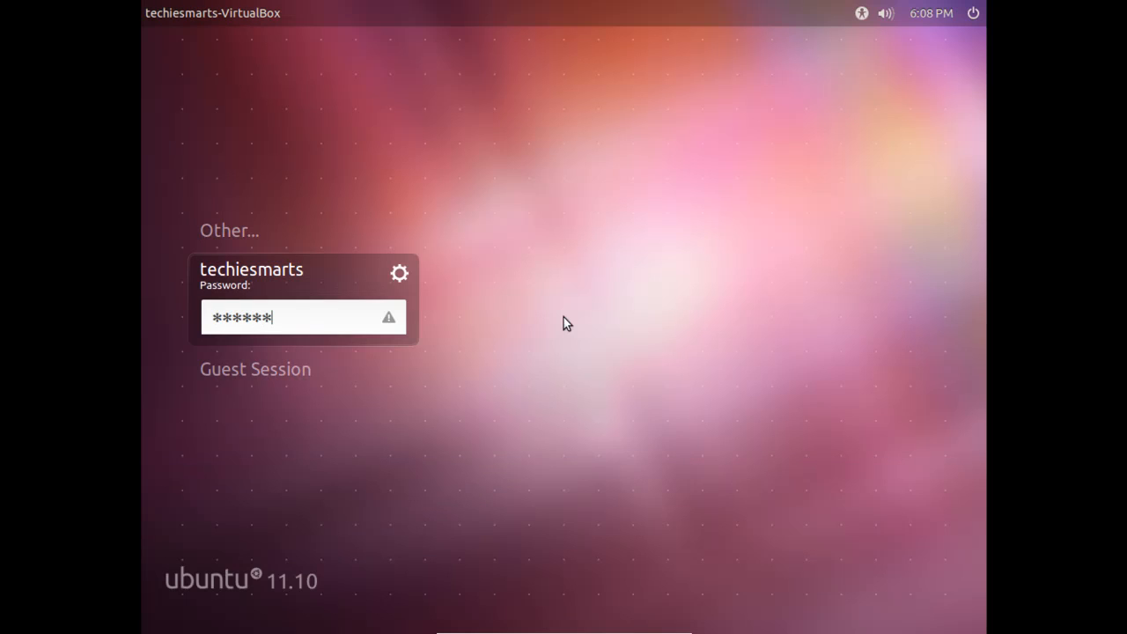
click(398, 273)
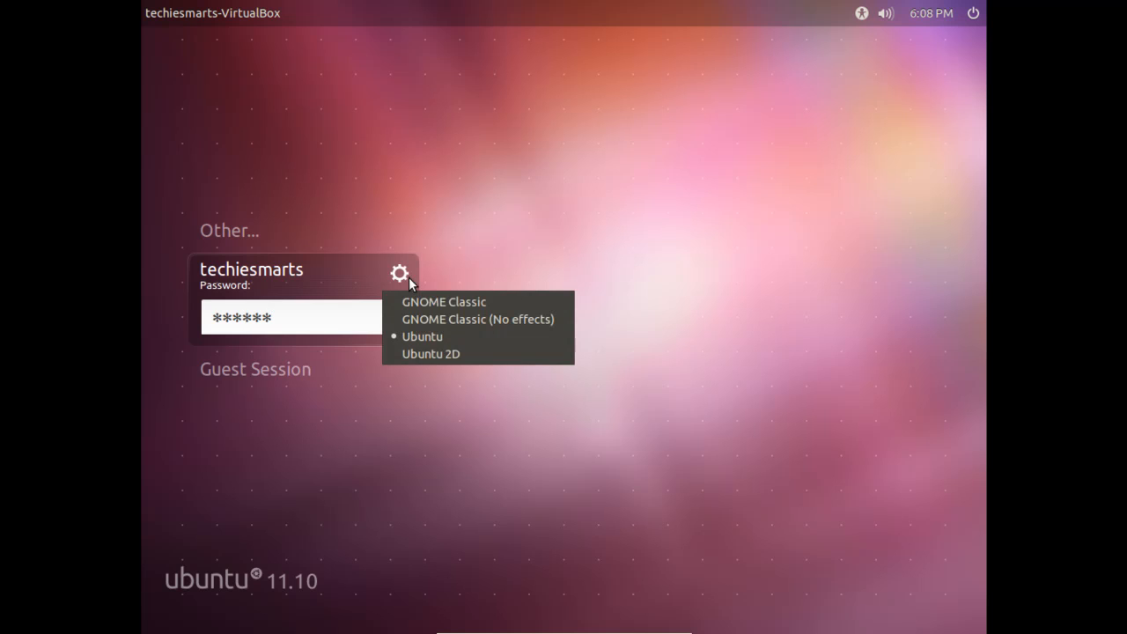
mouse_move(431, 319)
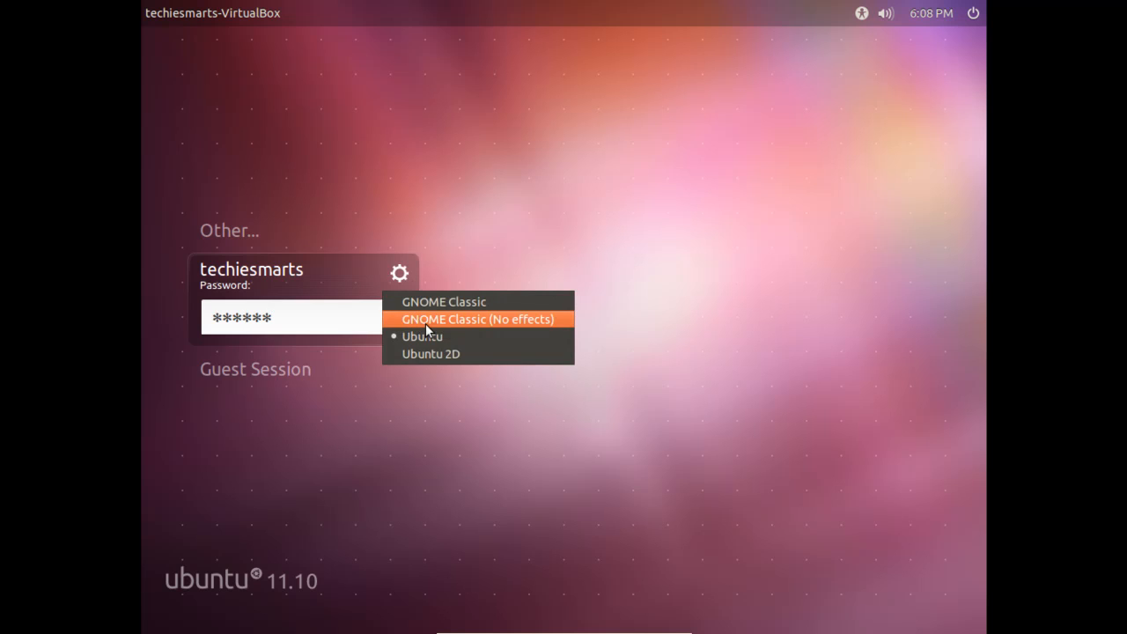
mouse_move(472, 326)
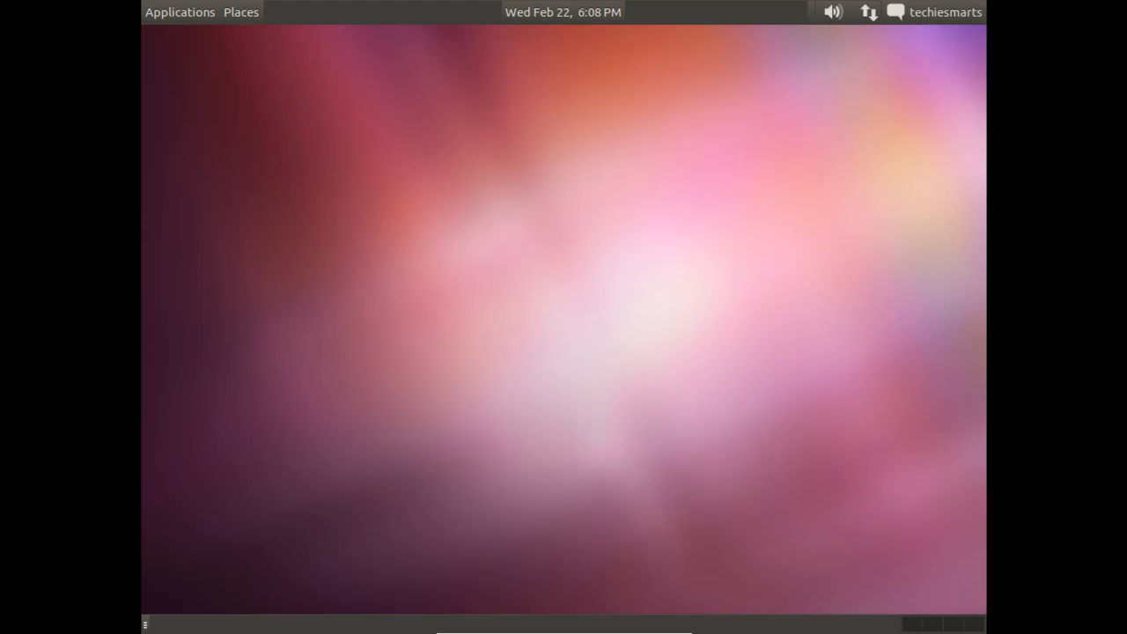
mouse_move(473, 444)
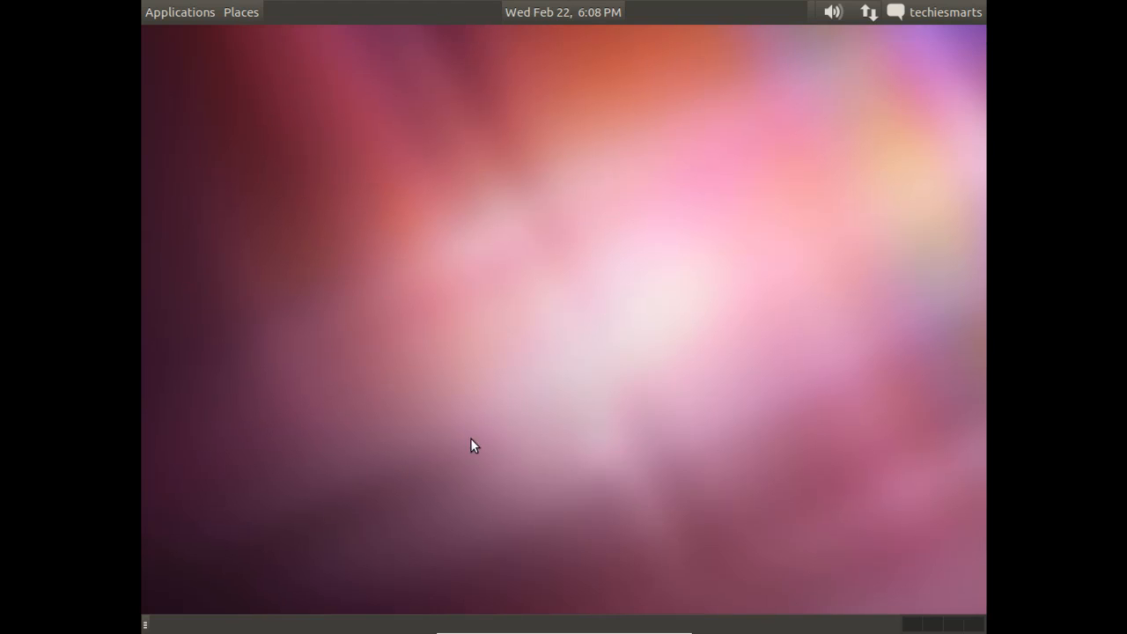
mouse_move(317, 229)
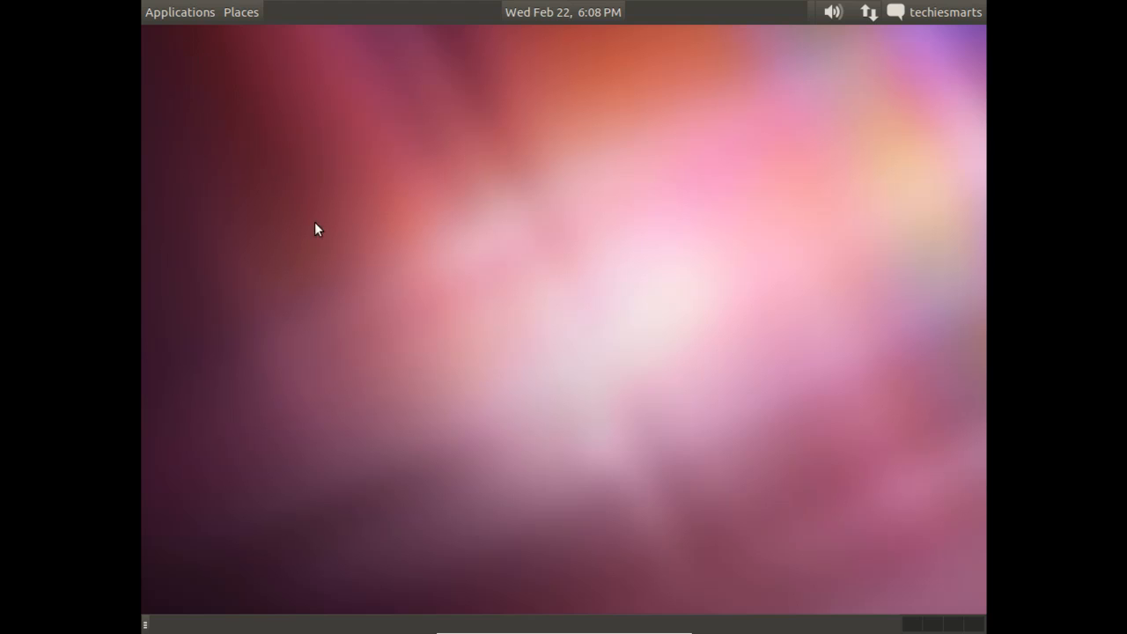
click(180, 11)
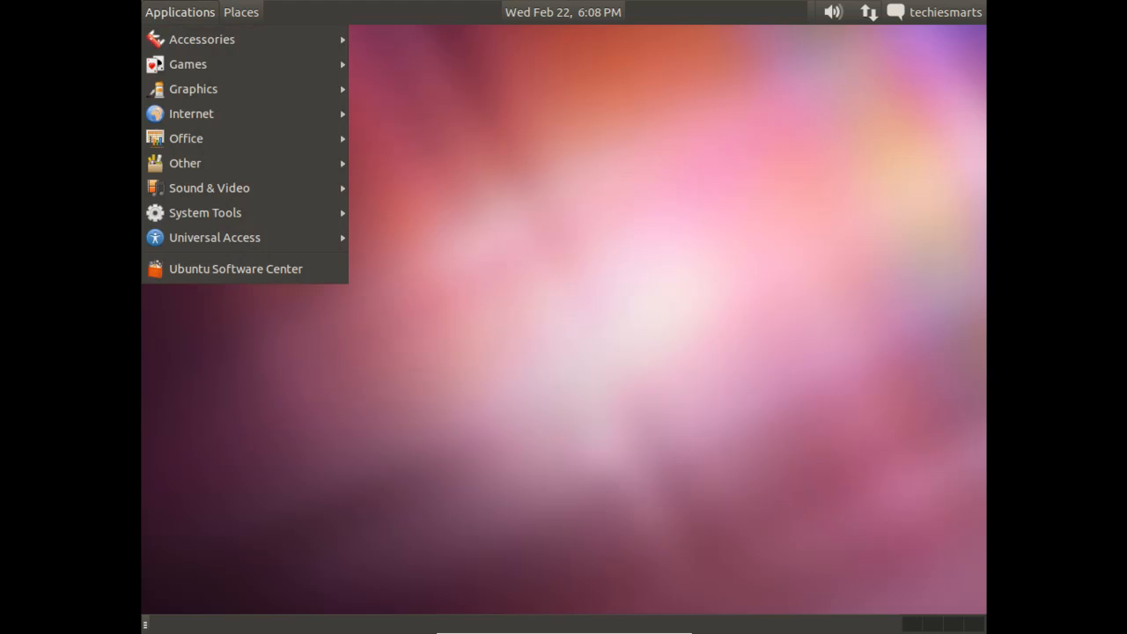
mouse_move(226, 51)
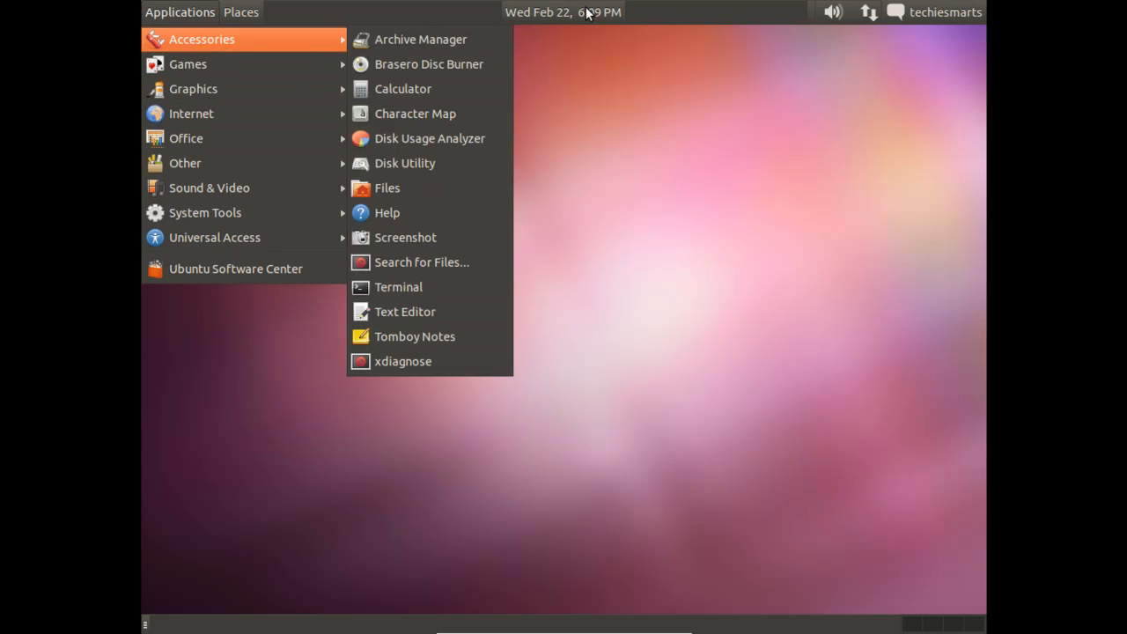
mouse_move(959, 303)
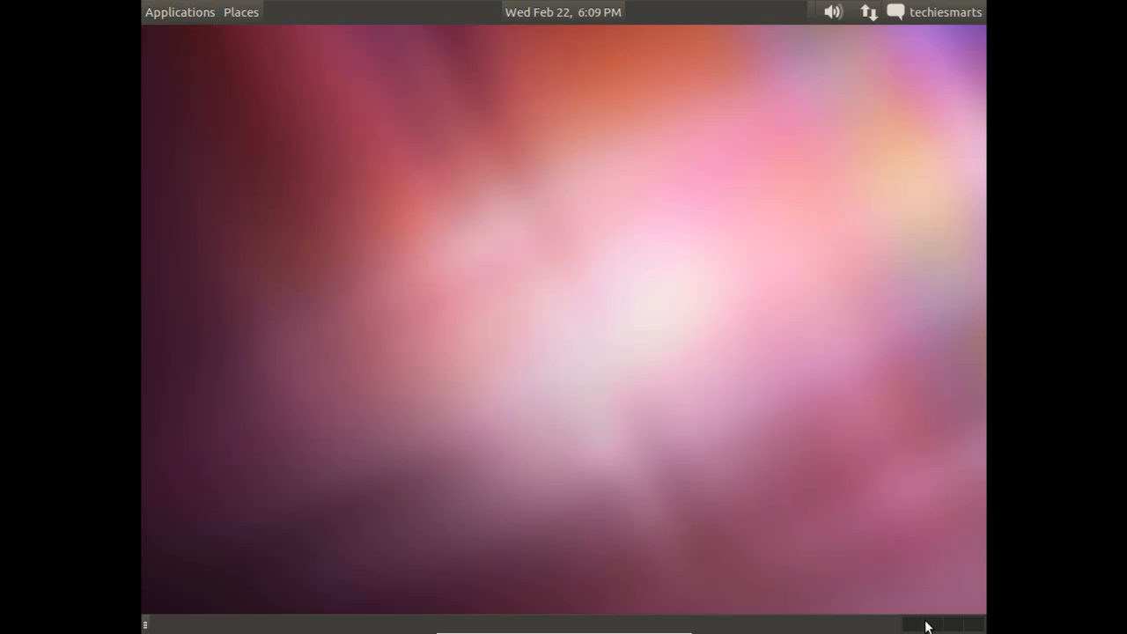
mouse_move(431, 602)
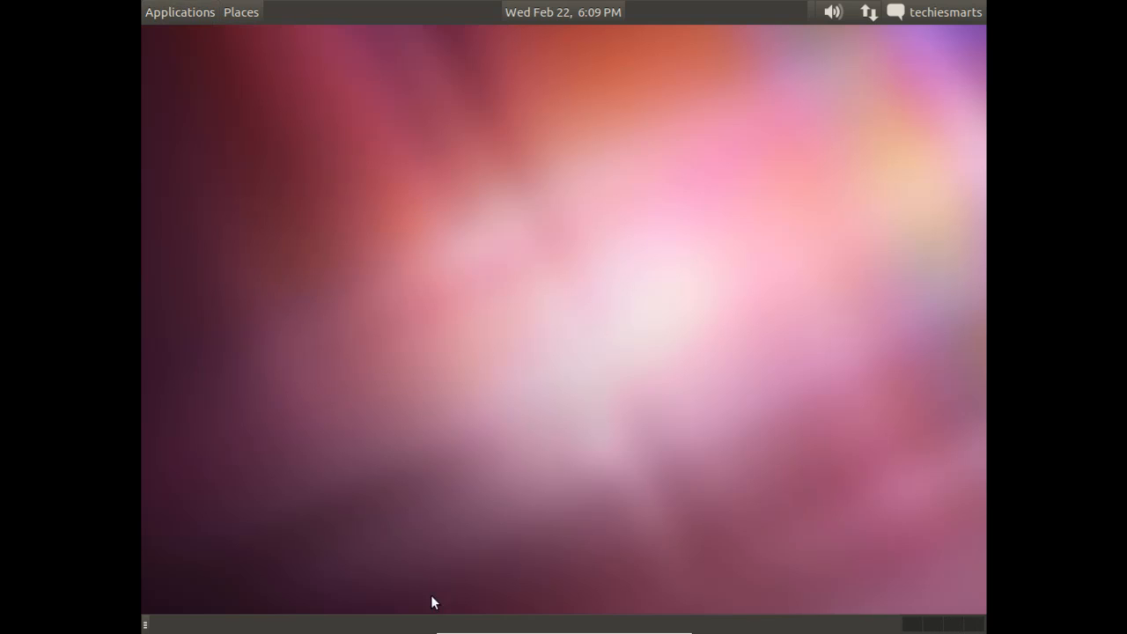
mouse_move(526, 398)
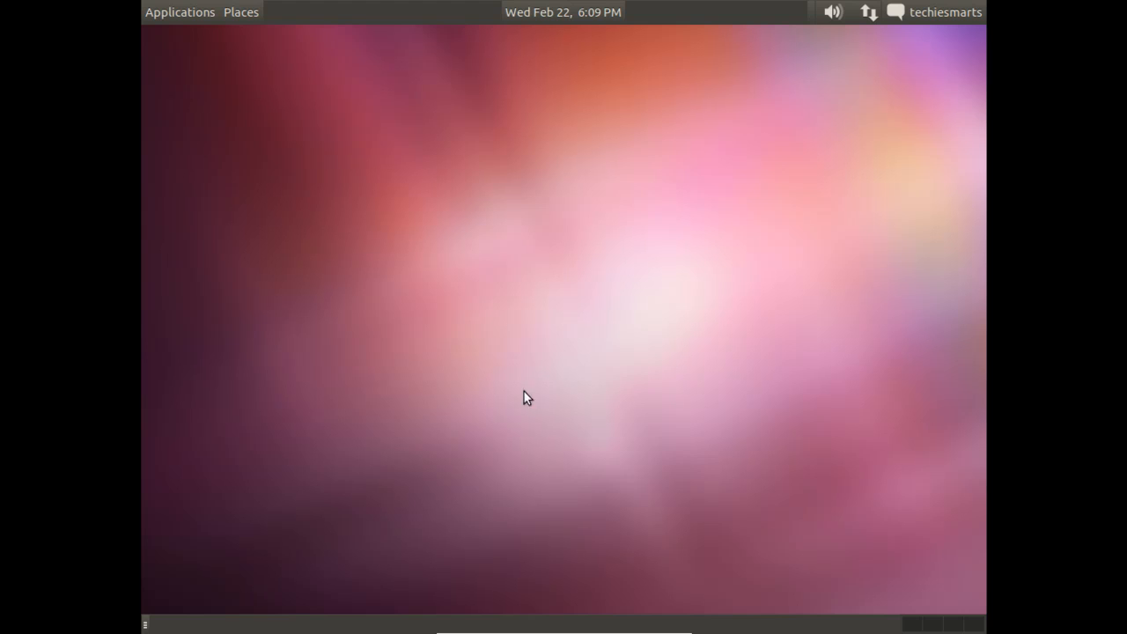
mouse_move(574, 353)
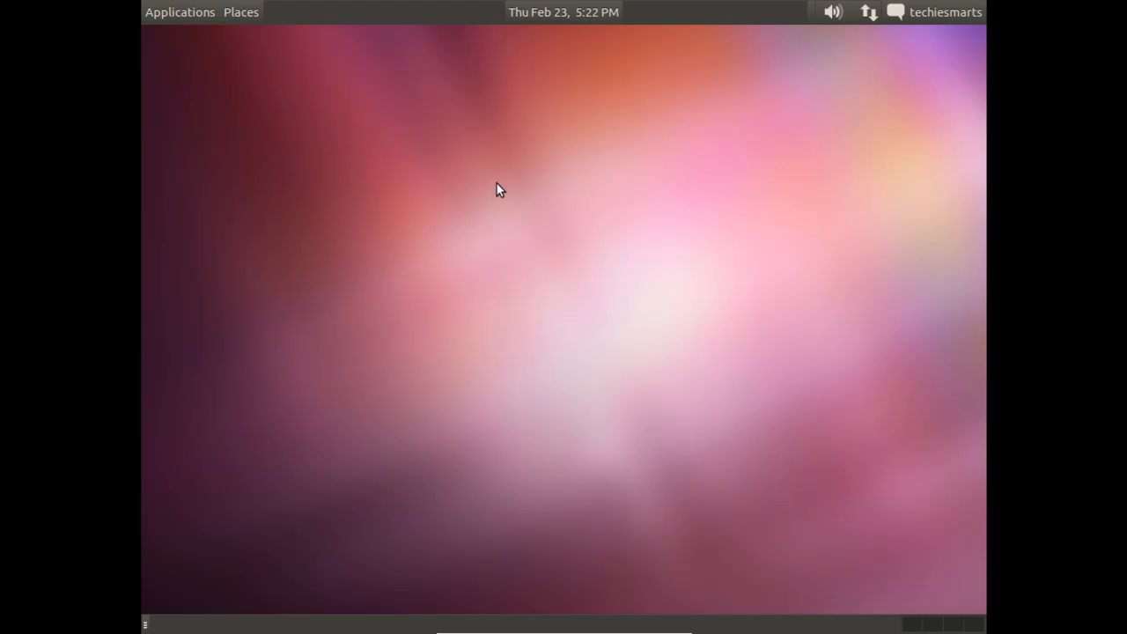
mouse_move(374, 19)
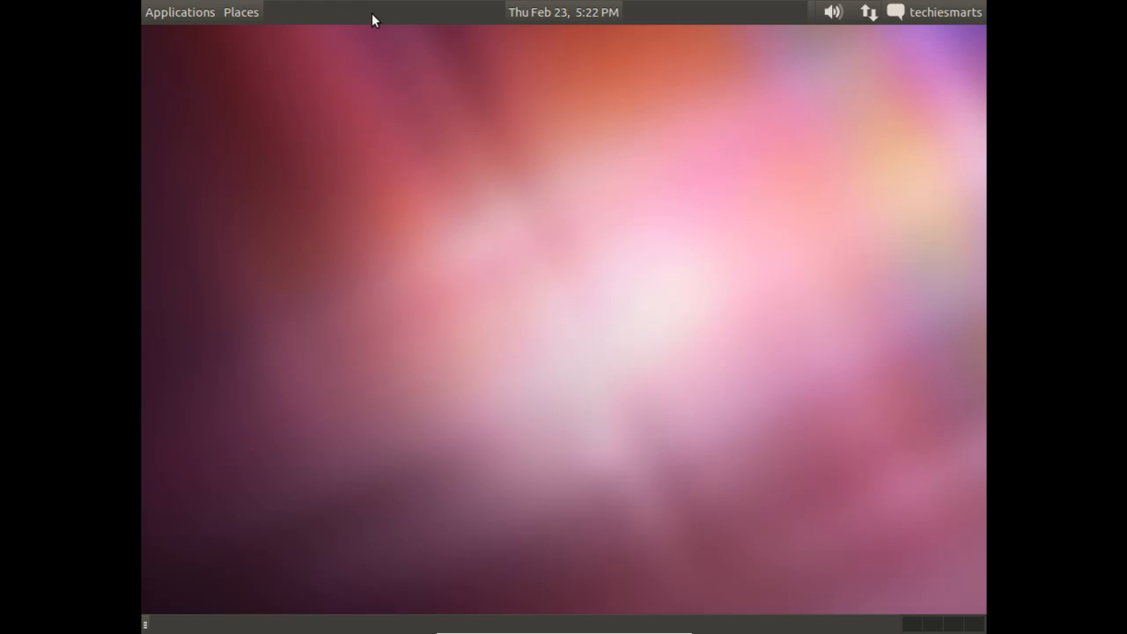
In the top panel's Properties, choose a background image and start browsing for it.
right_click(373, 18)
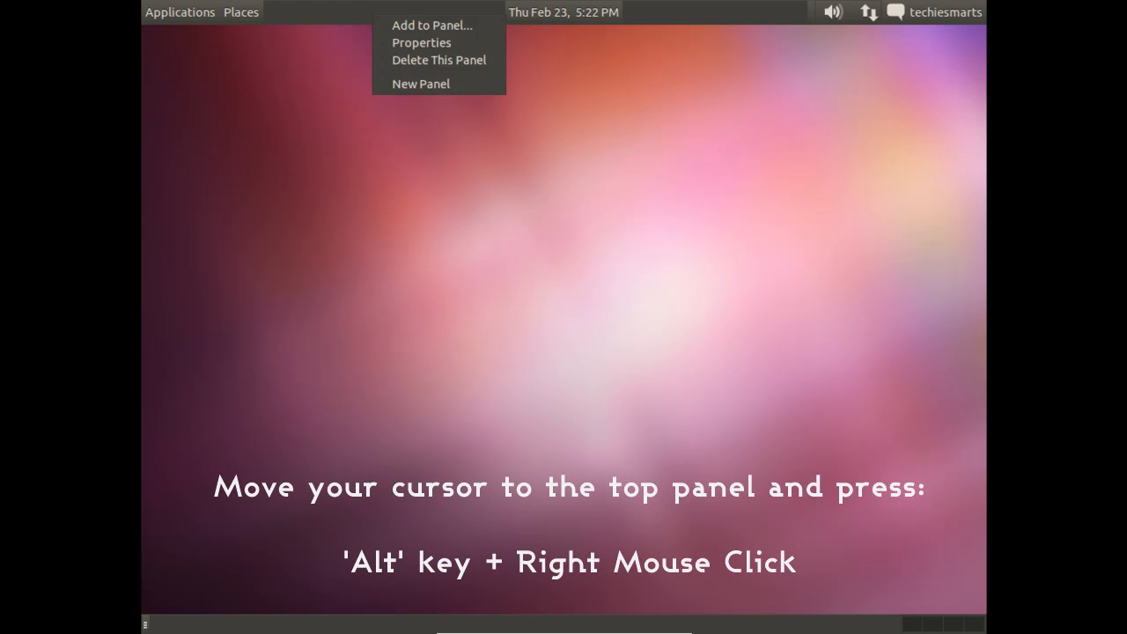
mouse_move(421, 42)
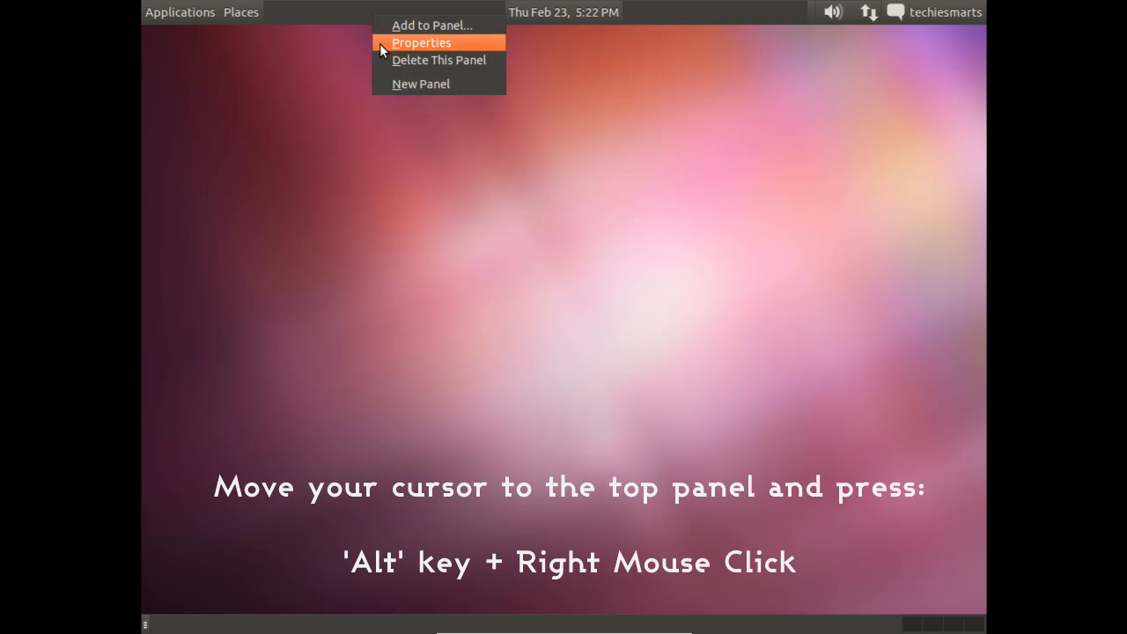
click(421, 42)
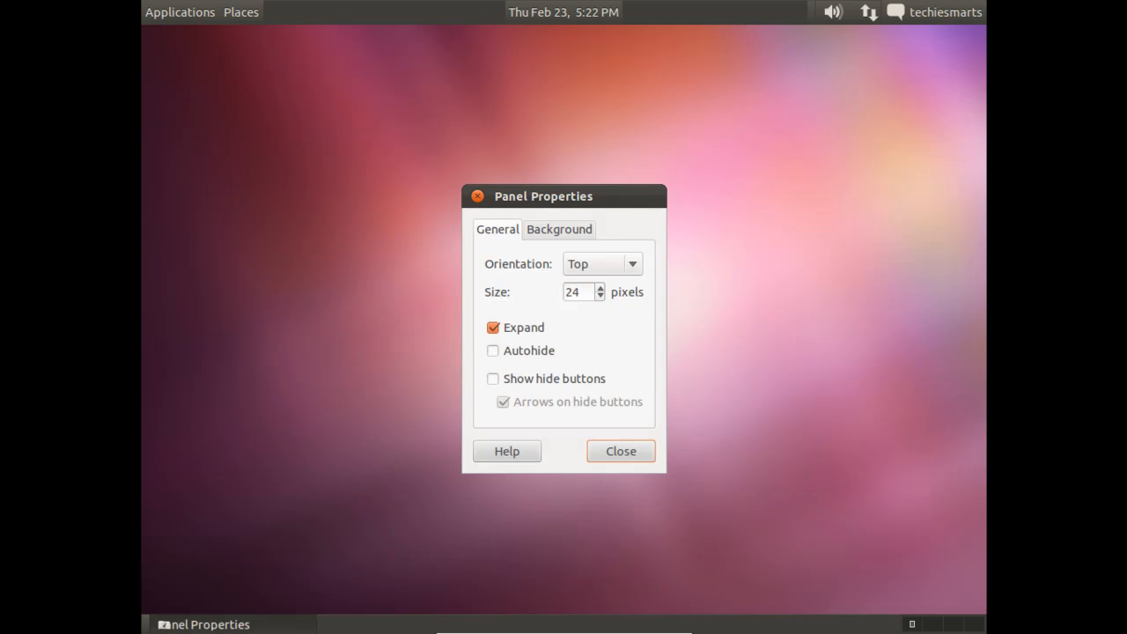
mouse_move(544, 232)
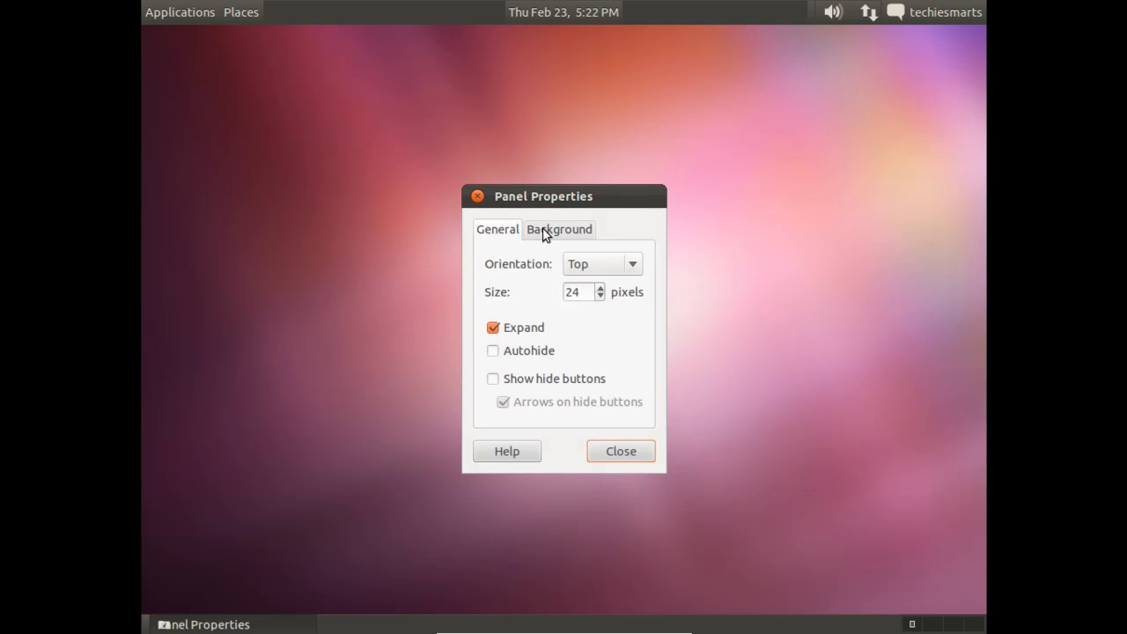
click(560, 229)
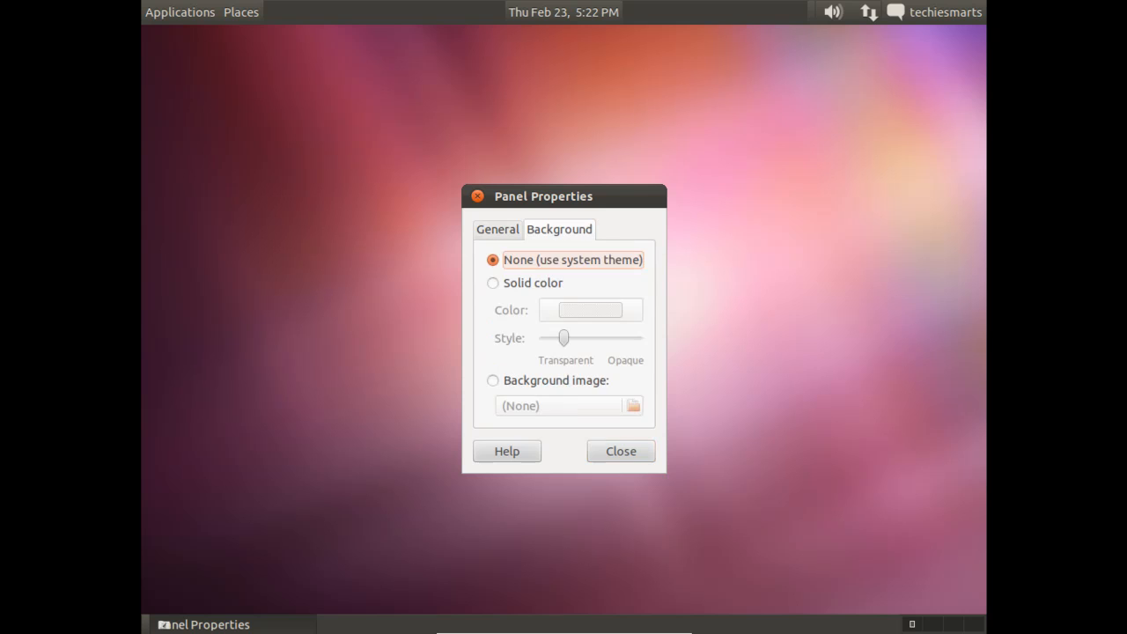
mouse_move(532, 356)
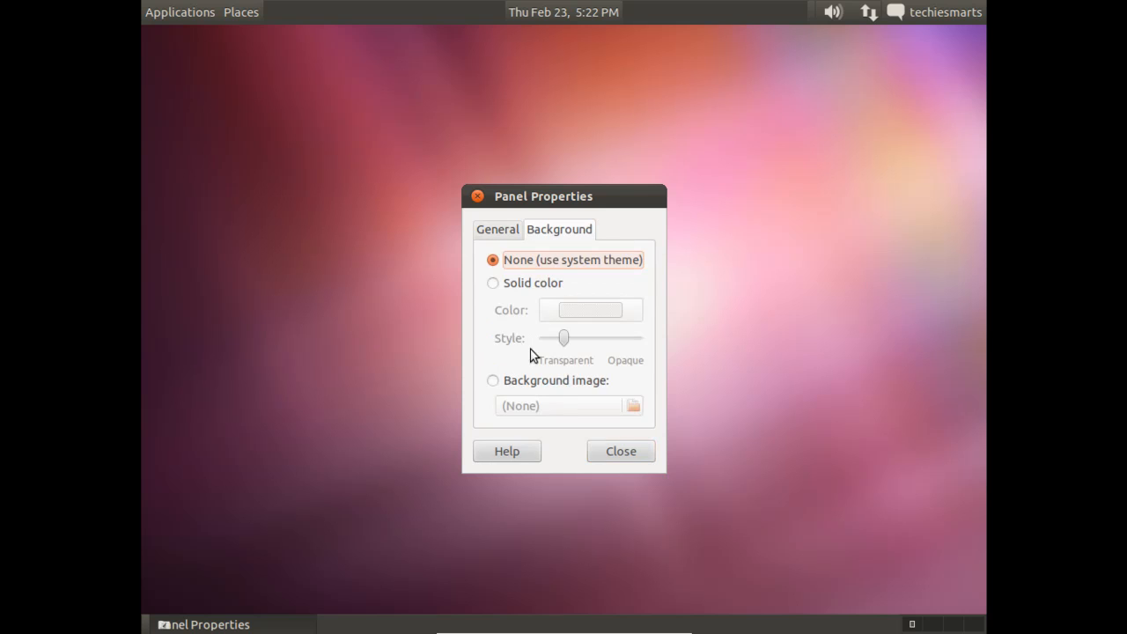
click(493, 380)
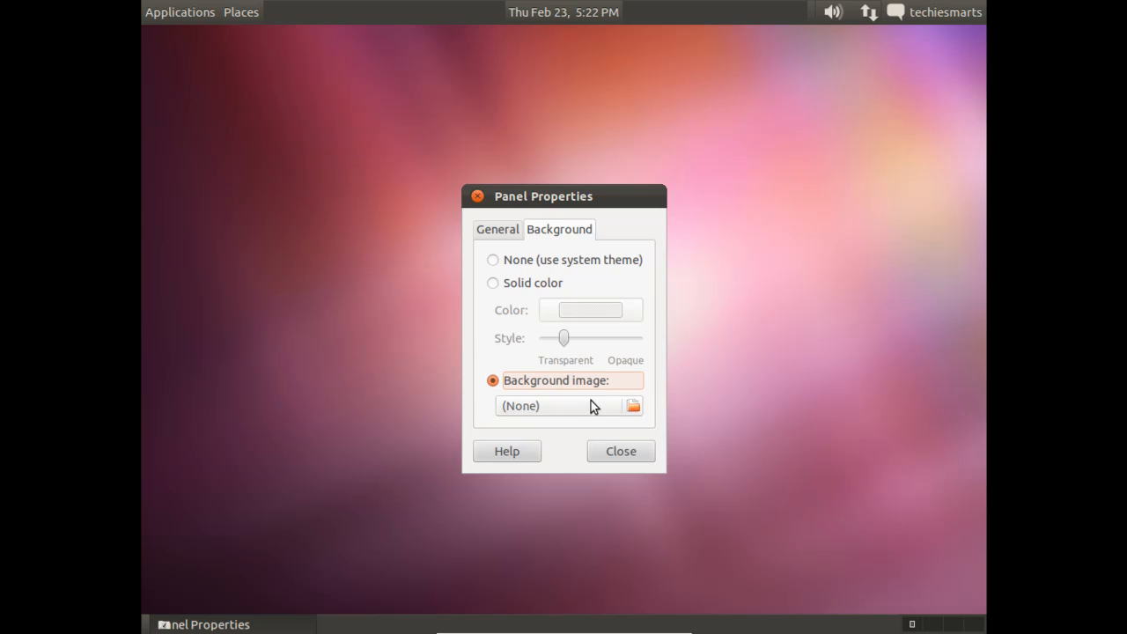
click(632, 405)
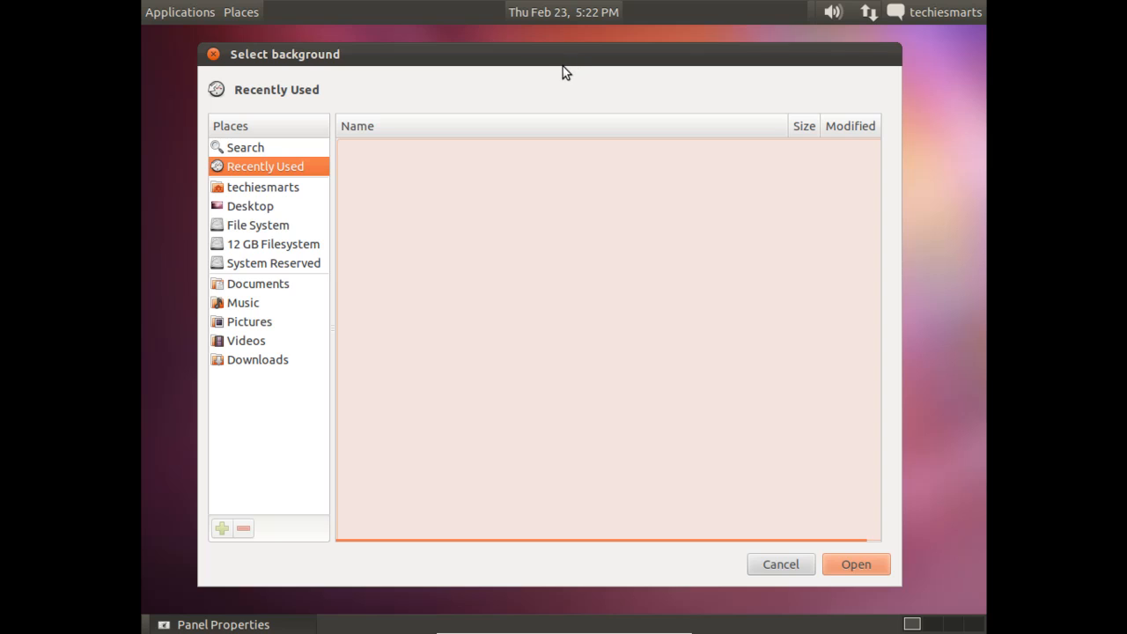
mouse_move(271, 212)
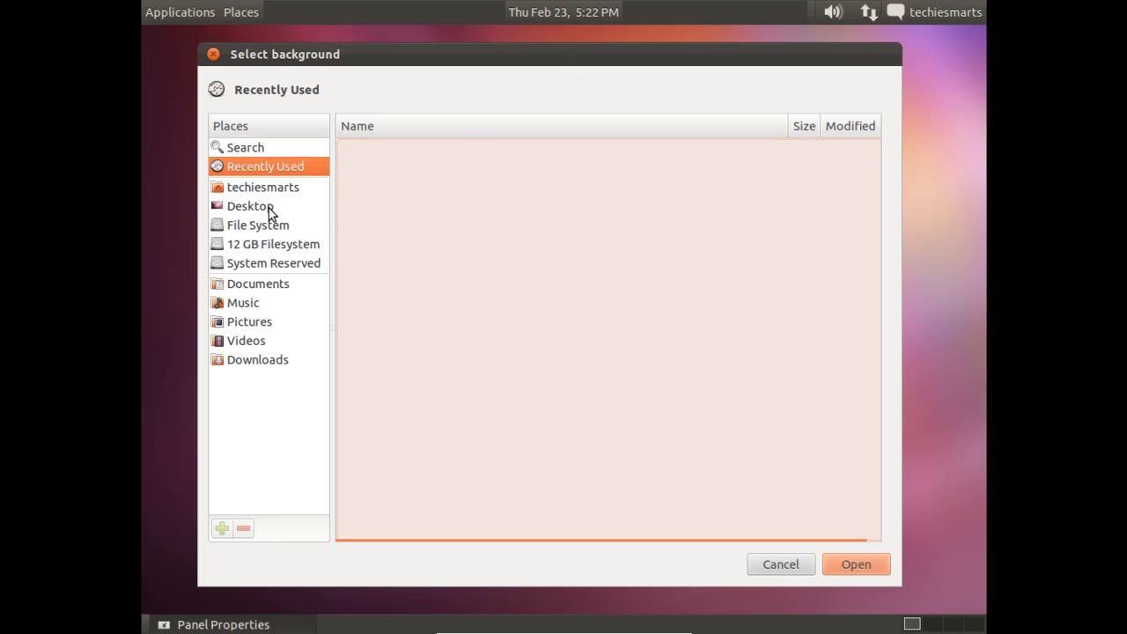
Select /usr/share/themes/Ambiance/gtk-2.0/apps/img/panel.png as the panel background image.
click(257, 225)
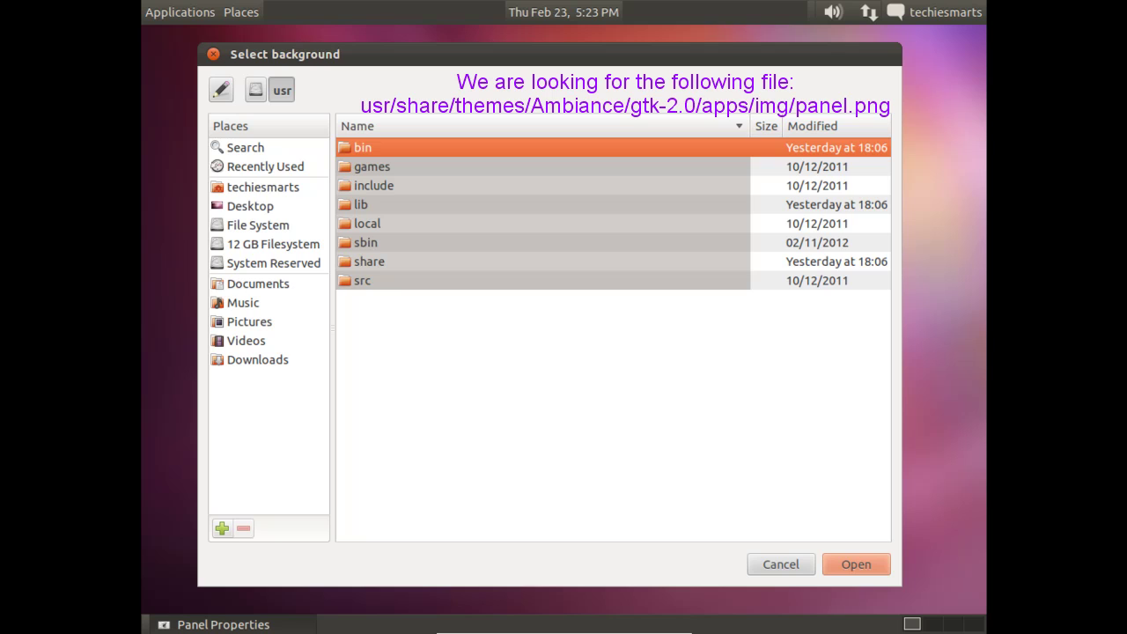
mouse_move(412, 402)
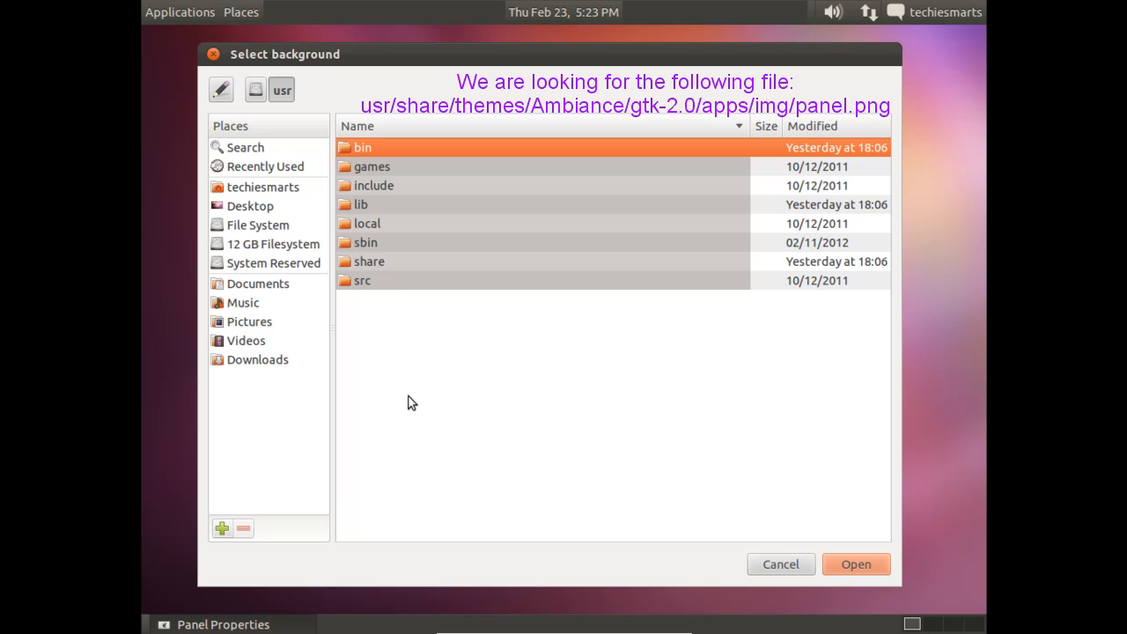
double_click(370, 261)
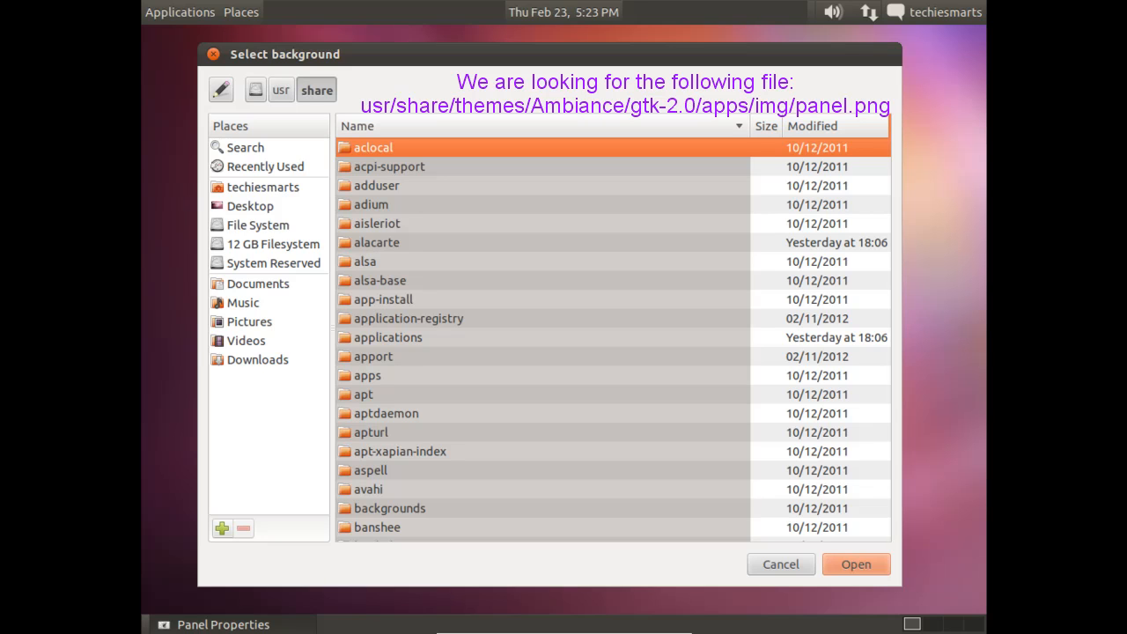
scroll(down, 3)
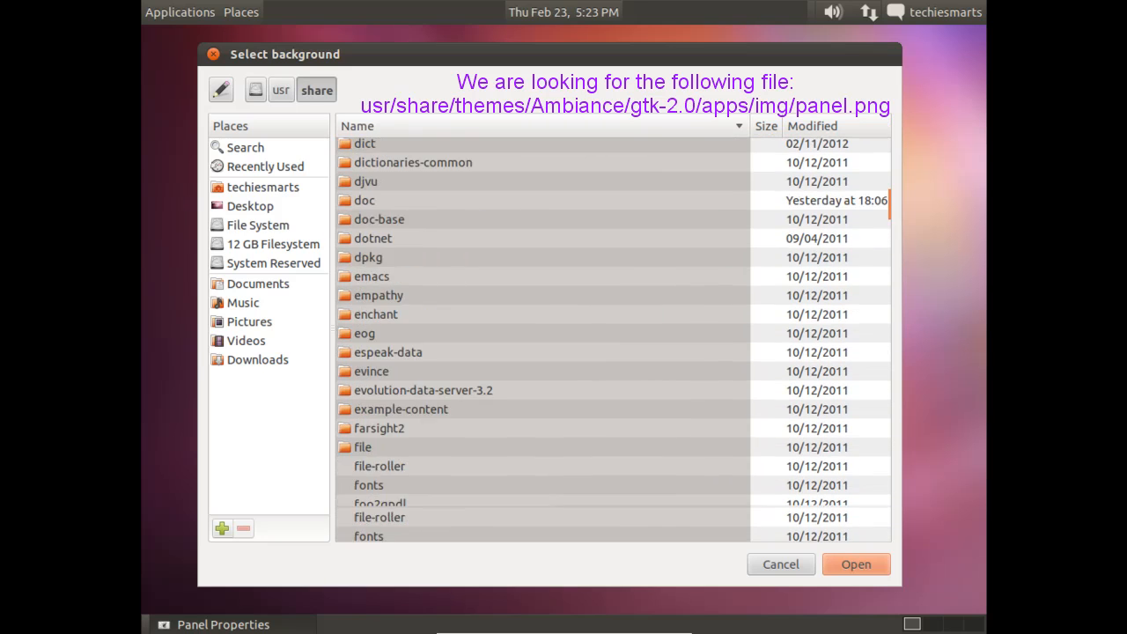
scroll(down, 3)
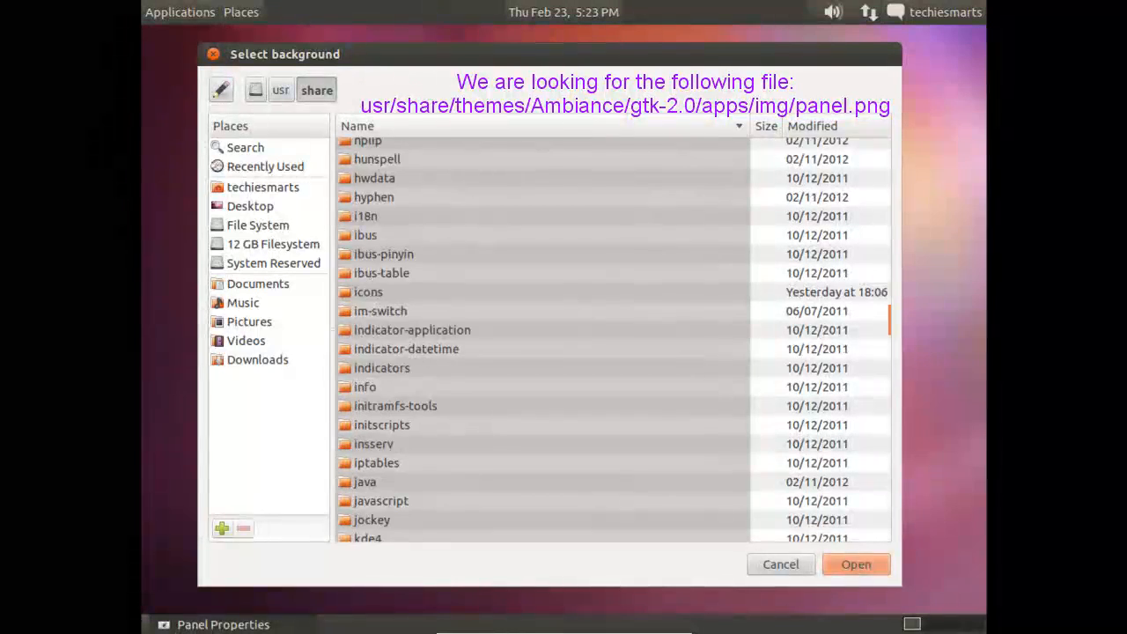
scroll(down, 3)
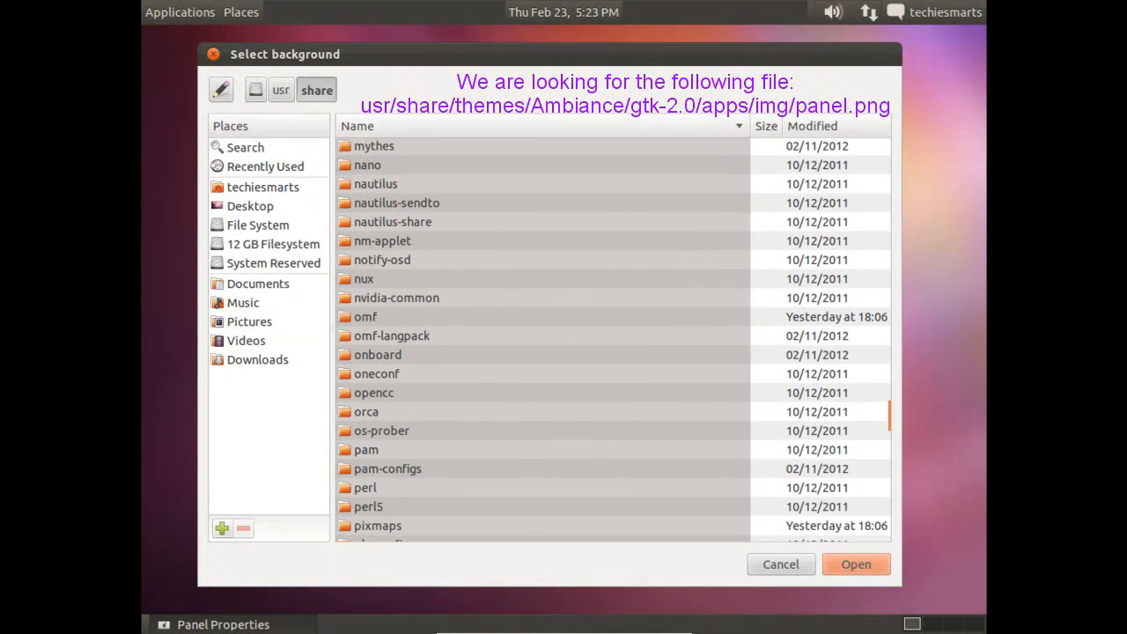
scroll(down, 3)
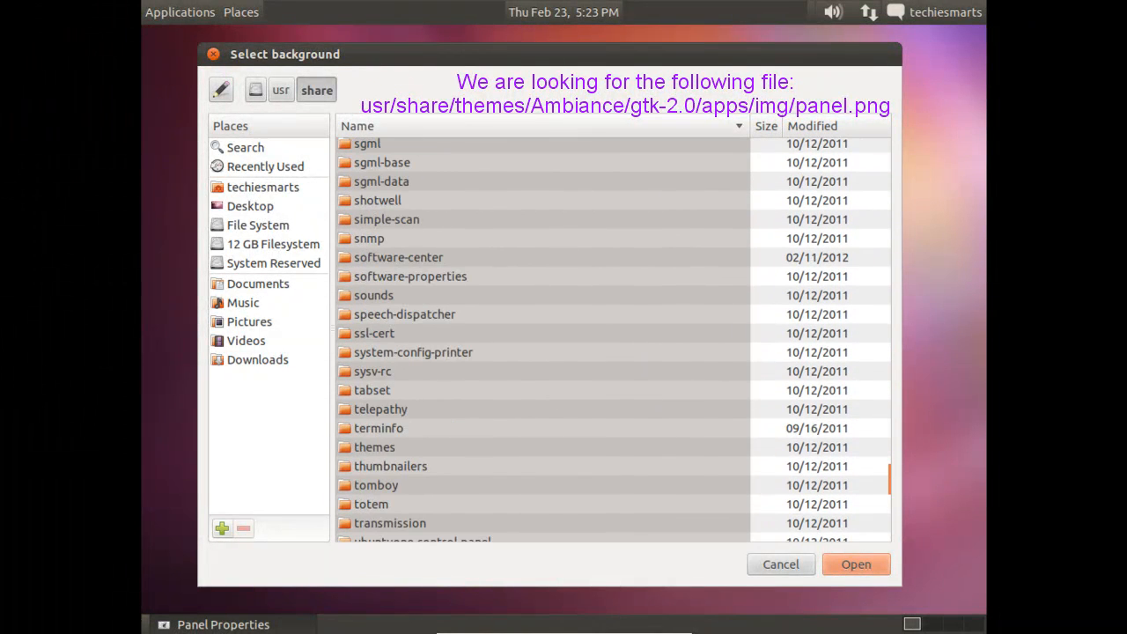
double_click(373, 447)
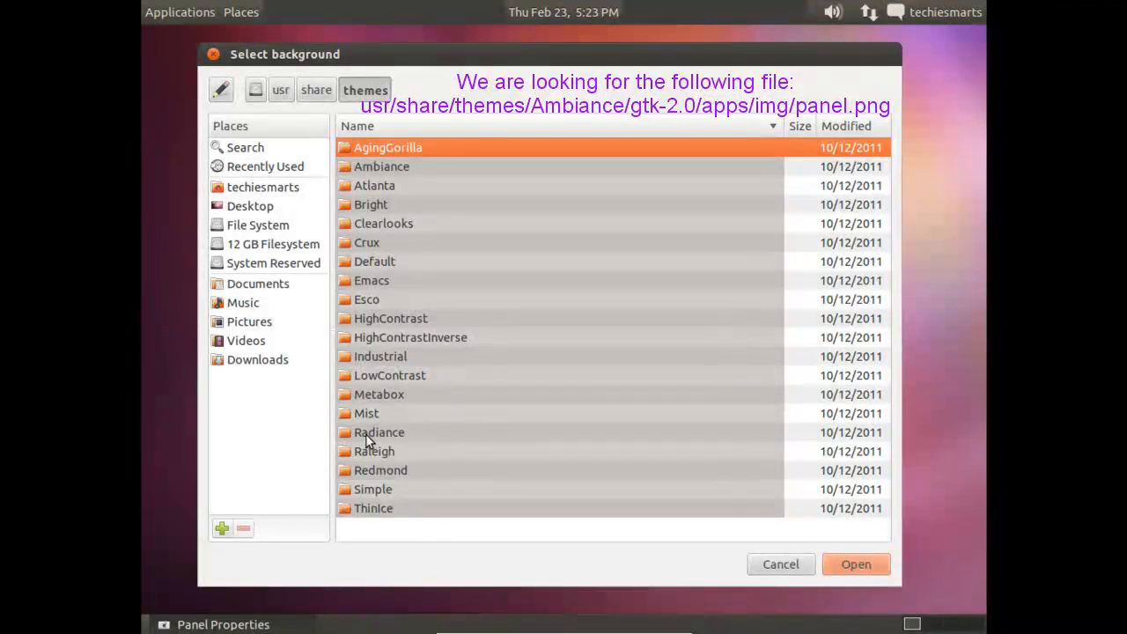
double_click(381, 166)
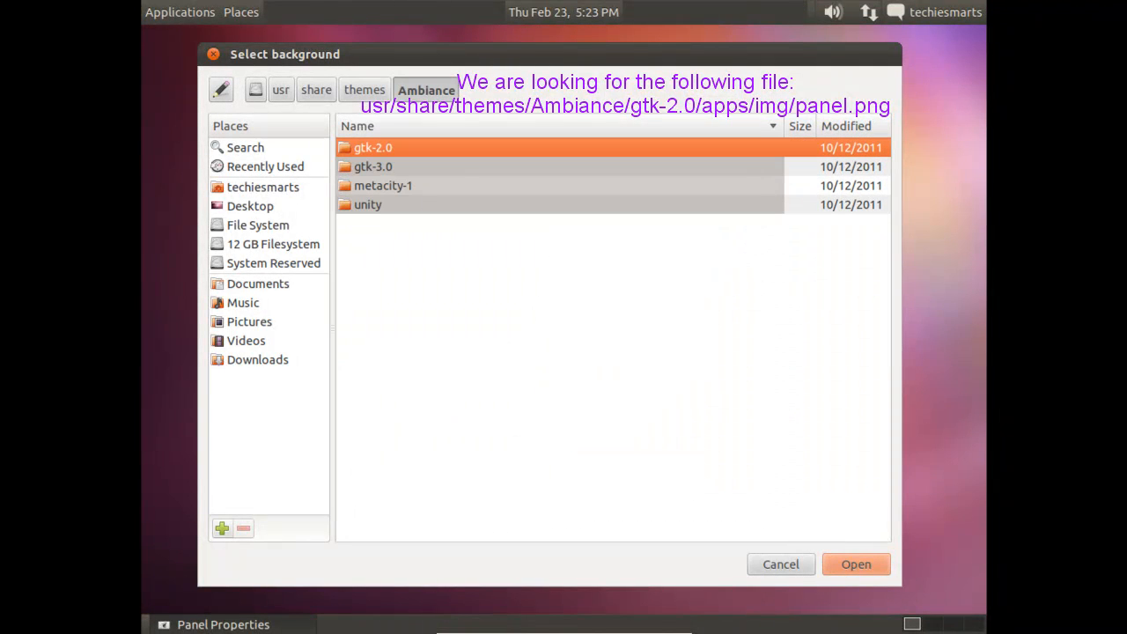
mouse_move(389, 186)
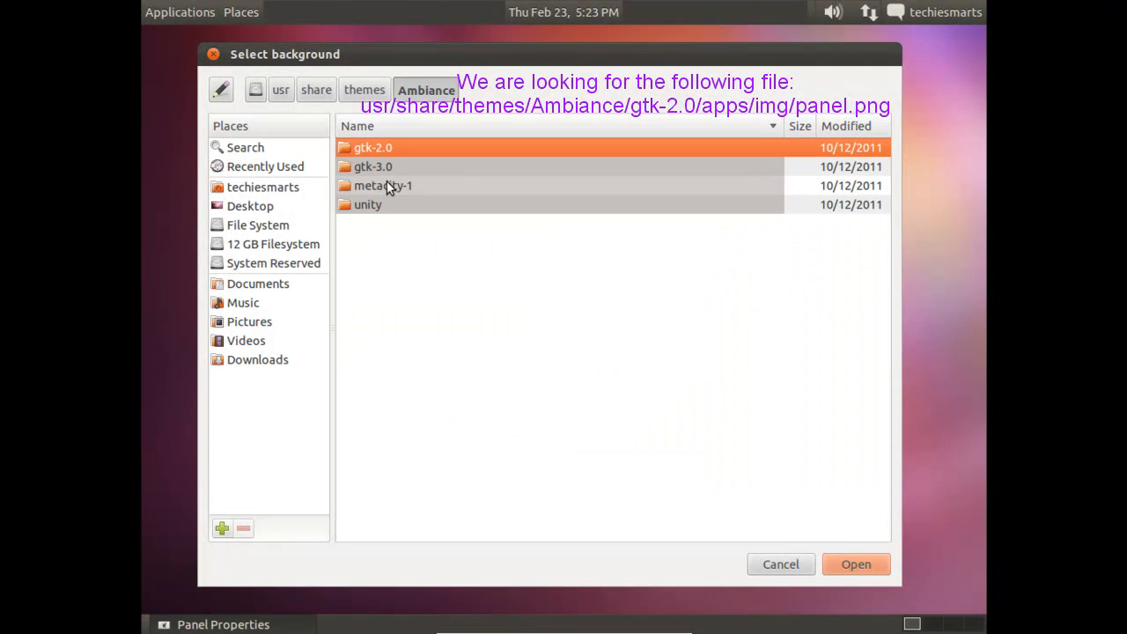
double_click(373, 147)
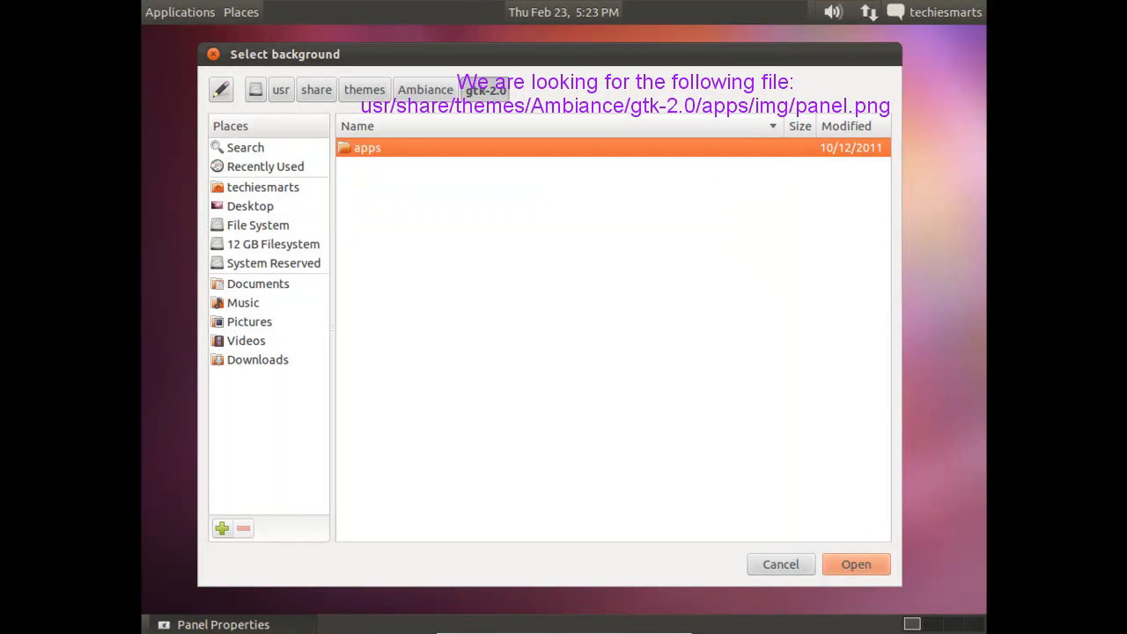
double_click(367, 148)
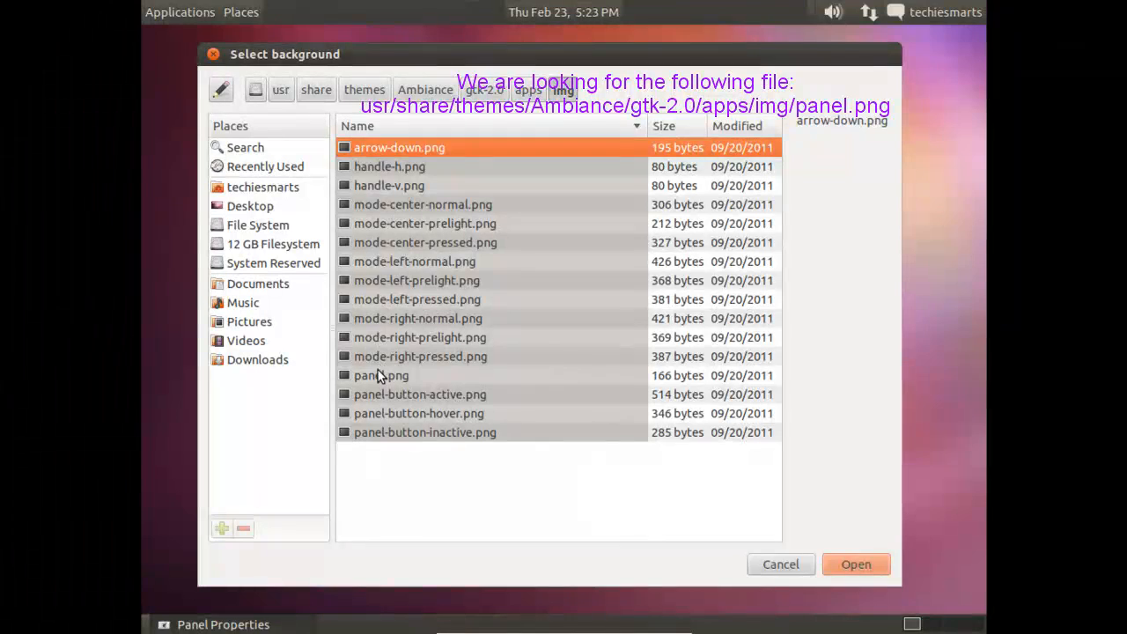
click(380, 375)
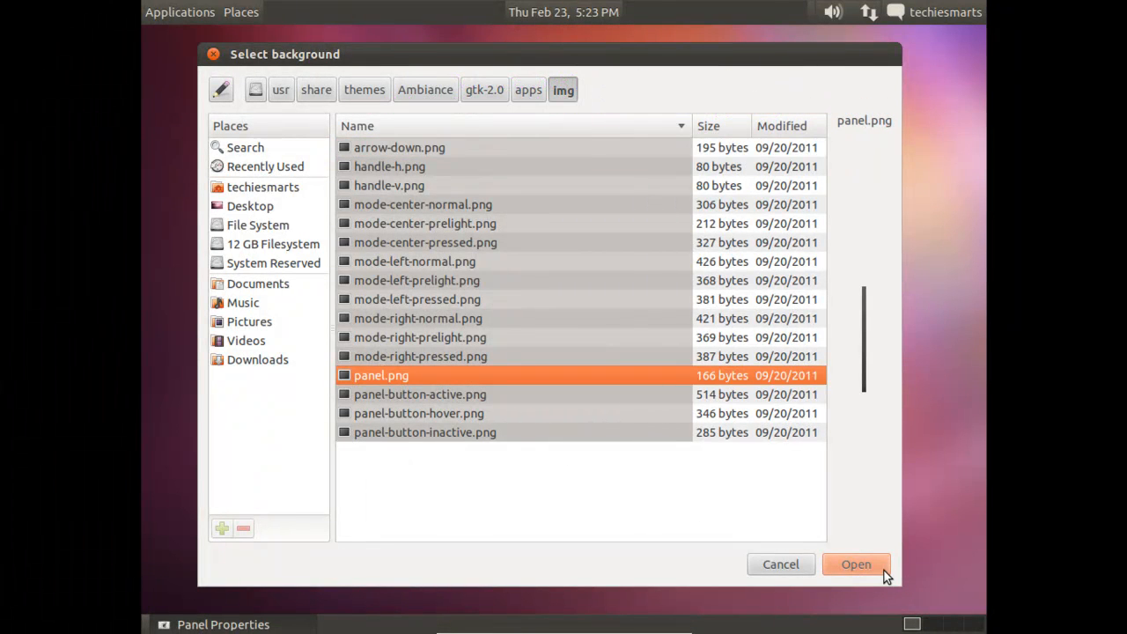
click(856, 564)
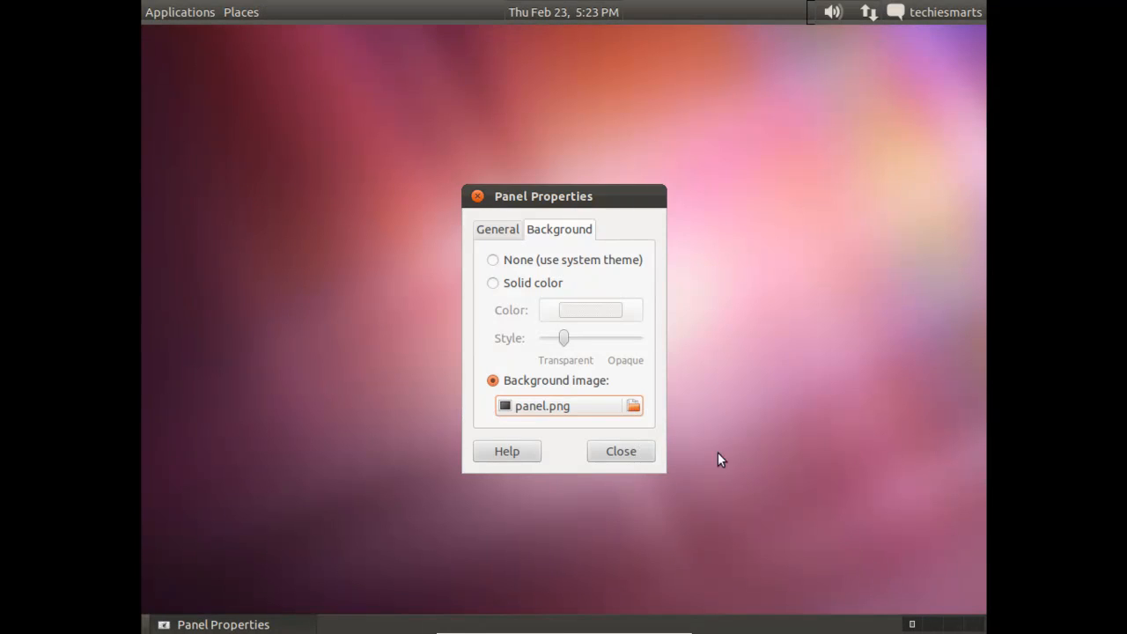
mouse_move(570, 359)
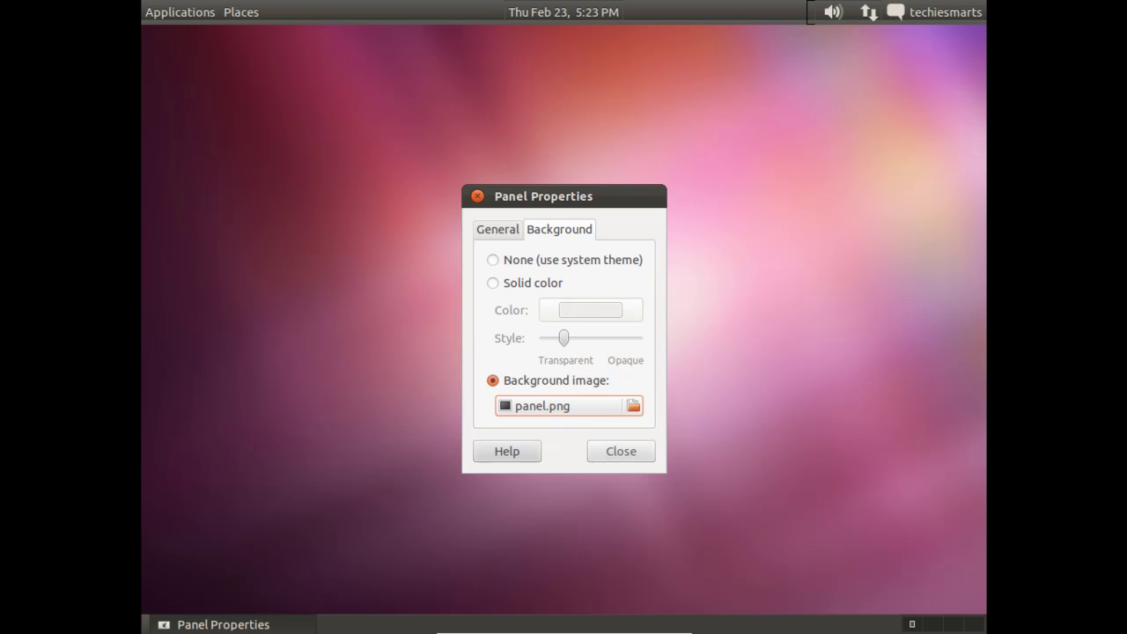
Close Panel Properties and launch Terminal from Applications > Accessories.
click(620, 451)
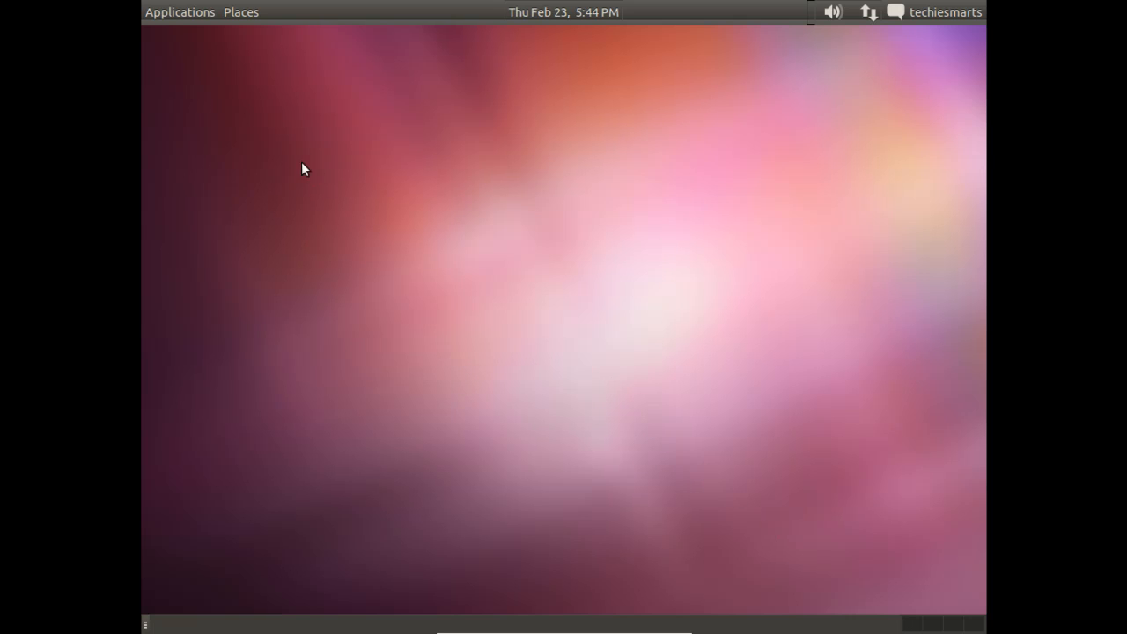
click(180, 10)
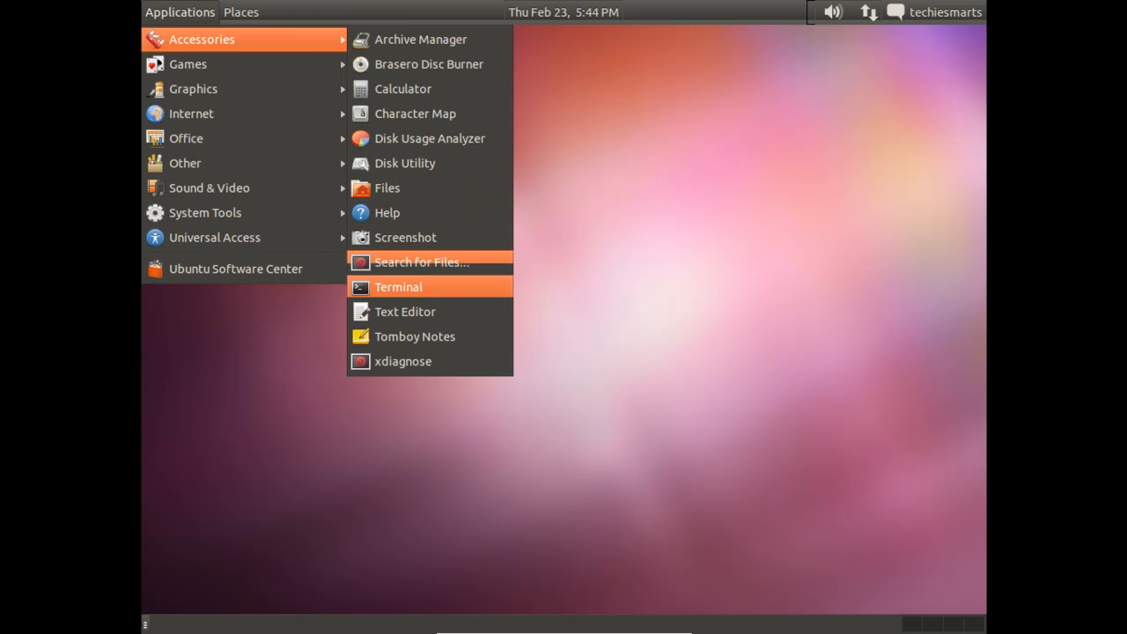
click(398, 287)
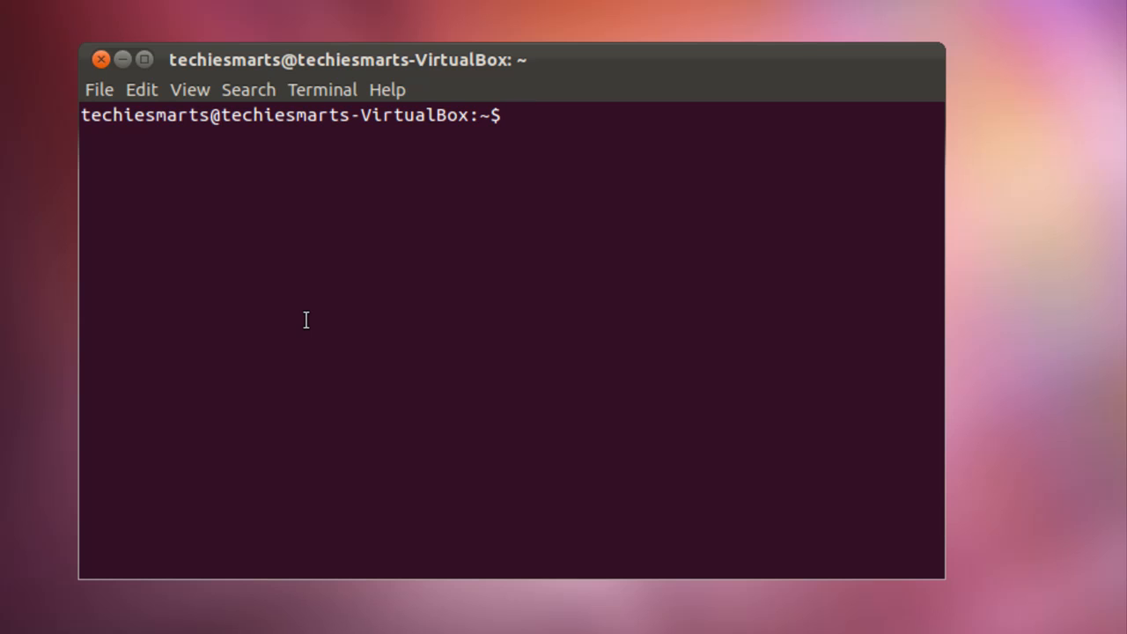
Run 'sudo add-apt-repository ppa:jconti/gnome3' in the terminal.
click(511, 115)
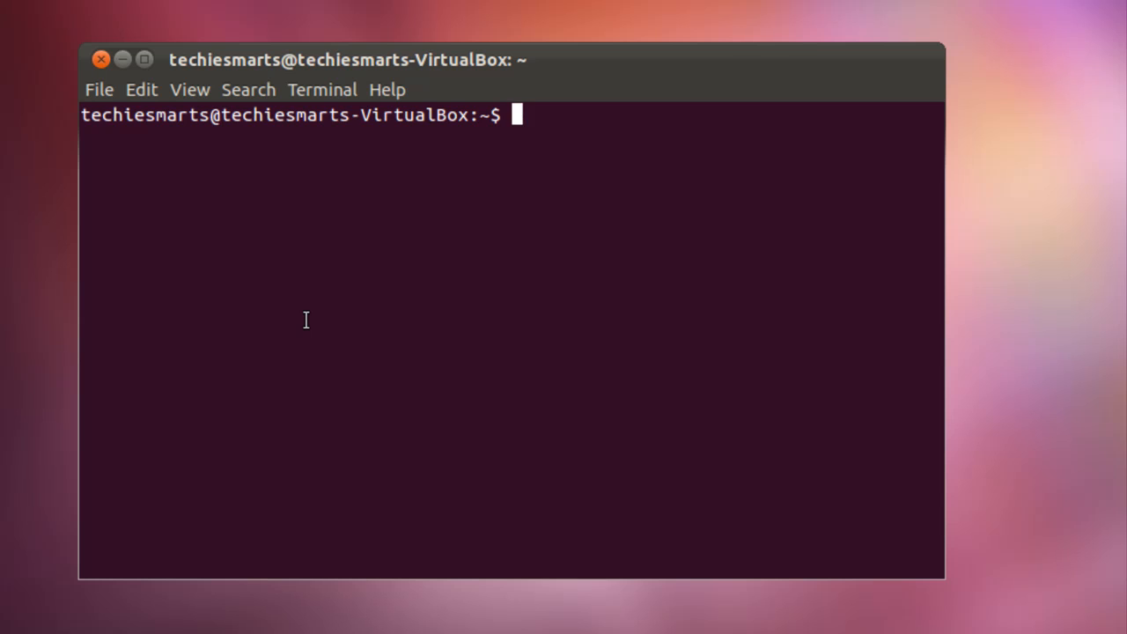
text(sudo ad)
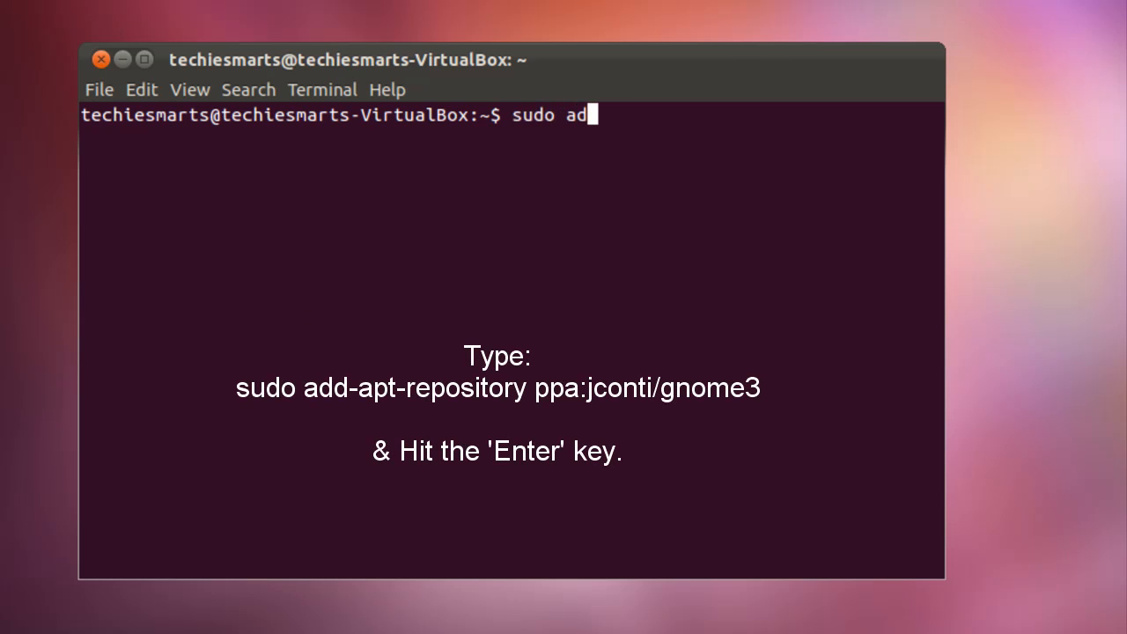
text(d-)
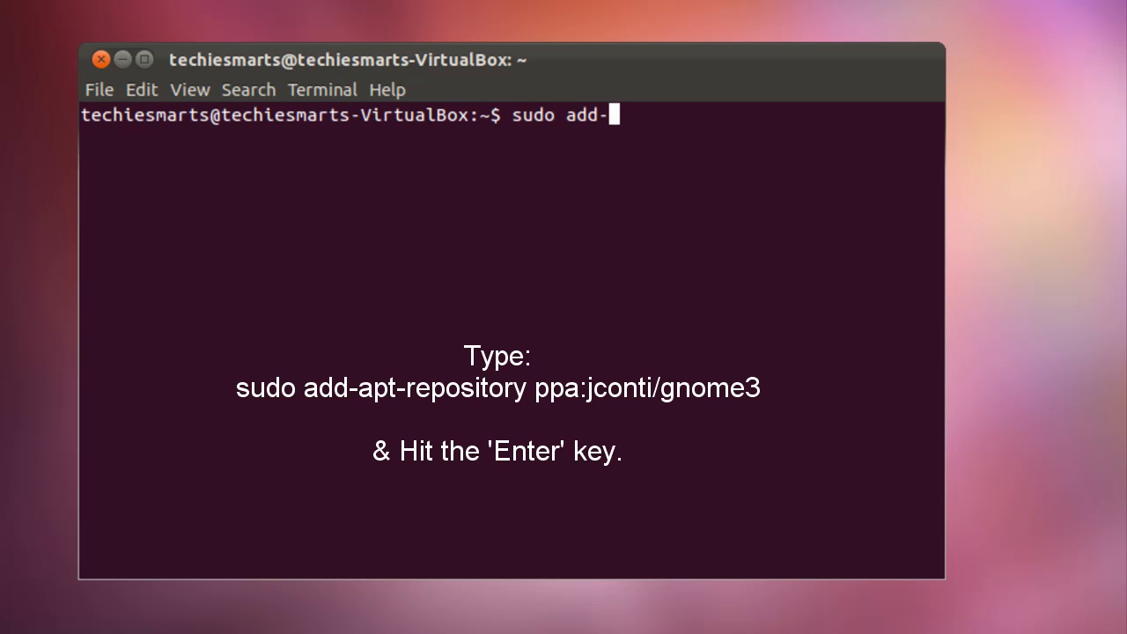
text(apt-repositor)
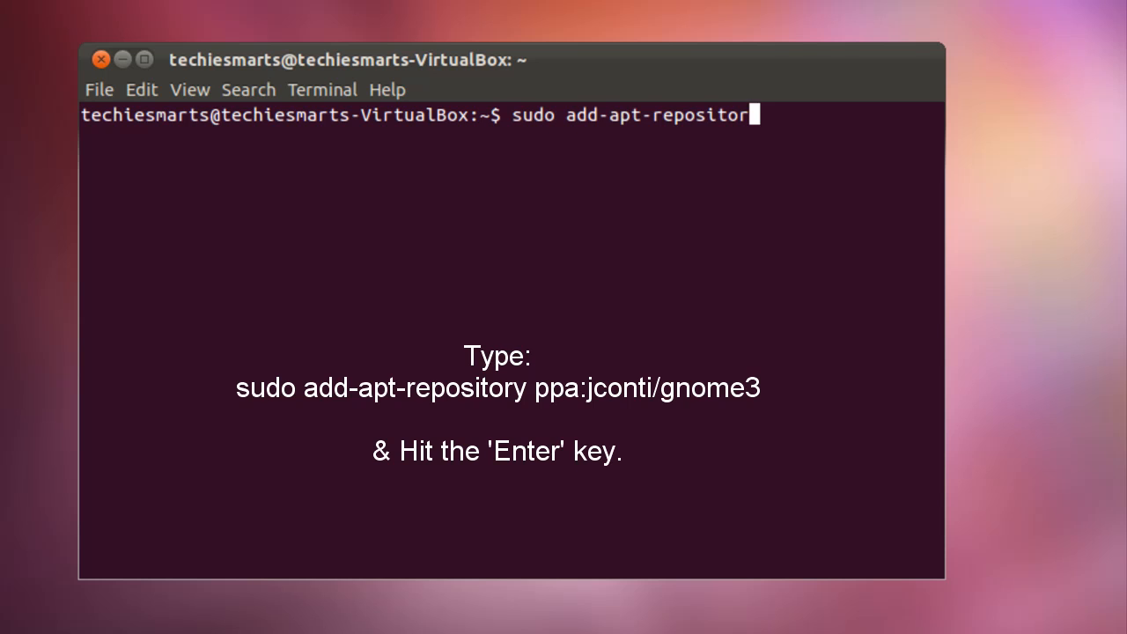
text(y)
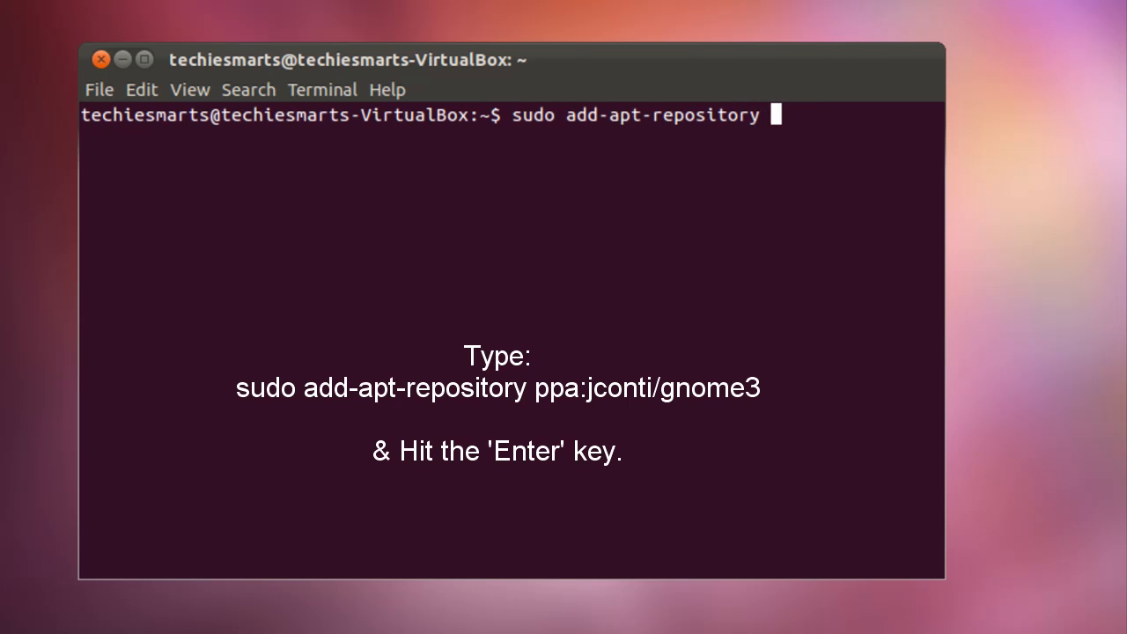
text(ppa:)
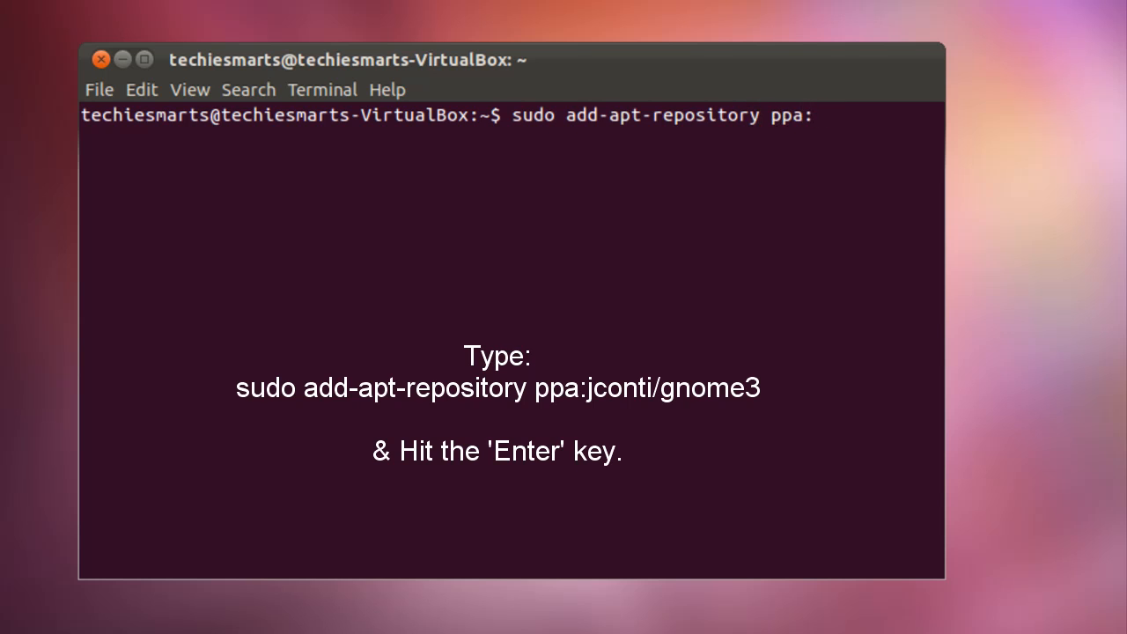
text(j)
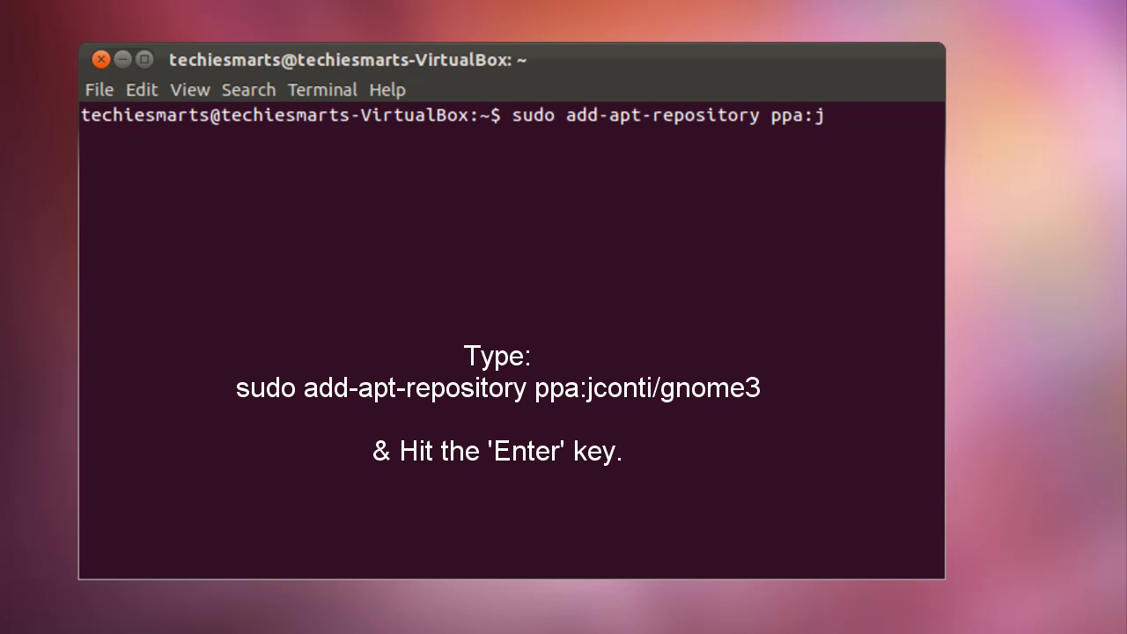
text(conti/)
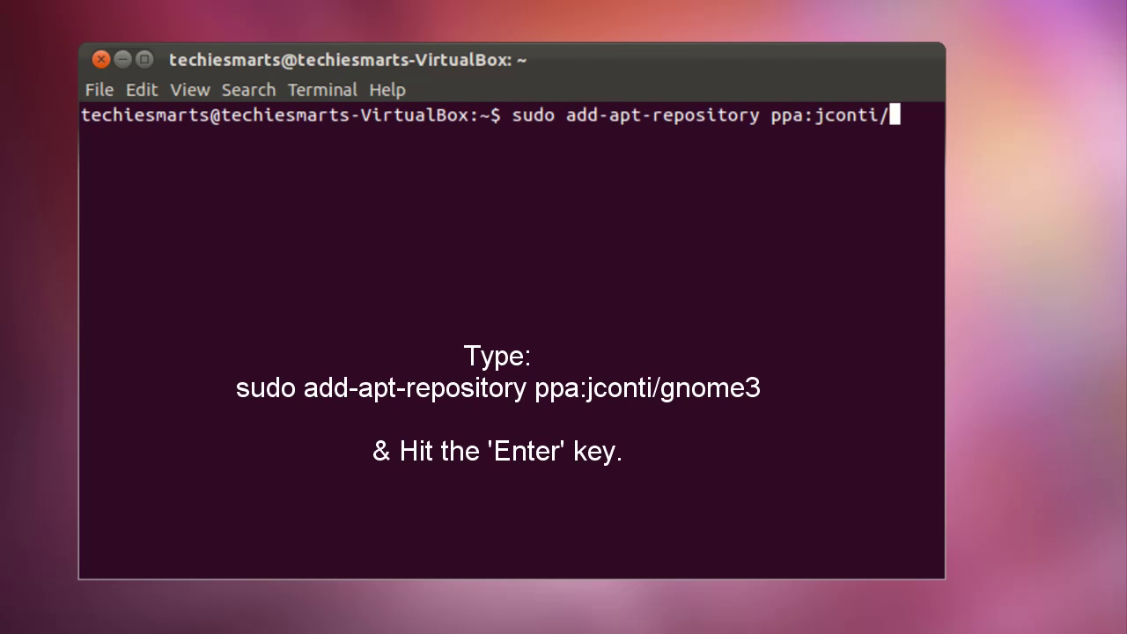
text(gnome)
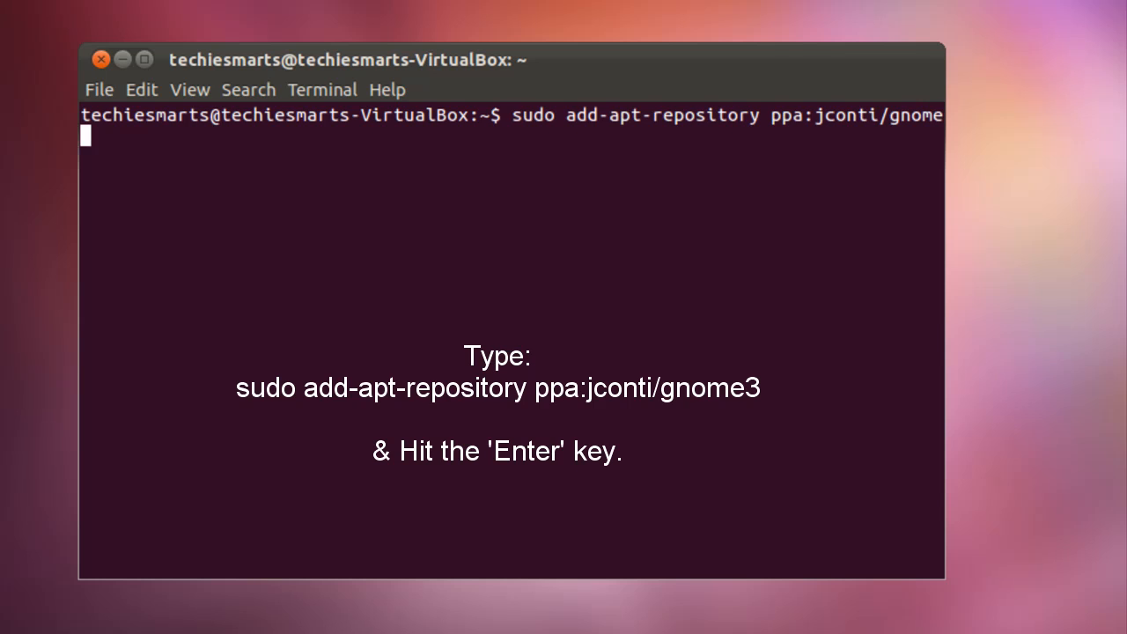
text(3)
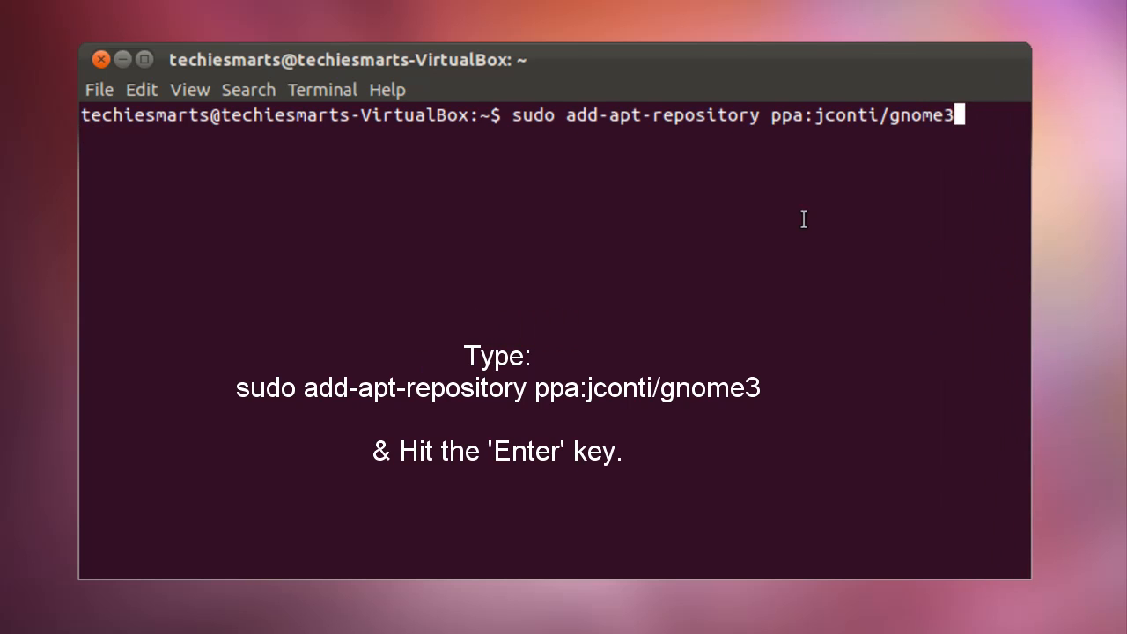
key(Return)
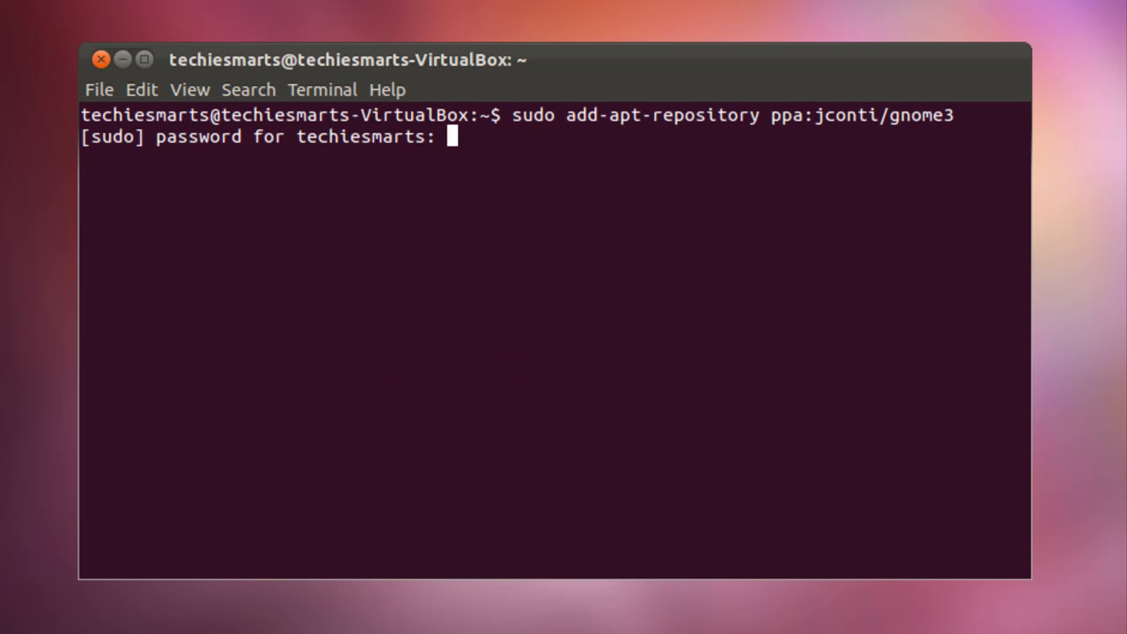
Supply the sudo password and confirm adding the jconti/gnome3 PPA with its signing key.
key(Return)
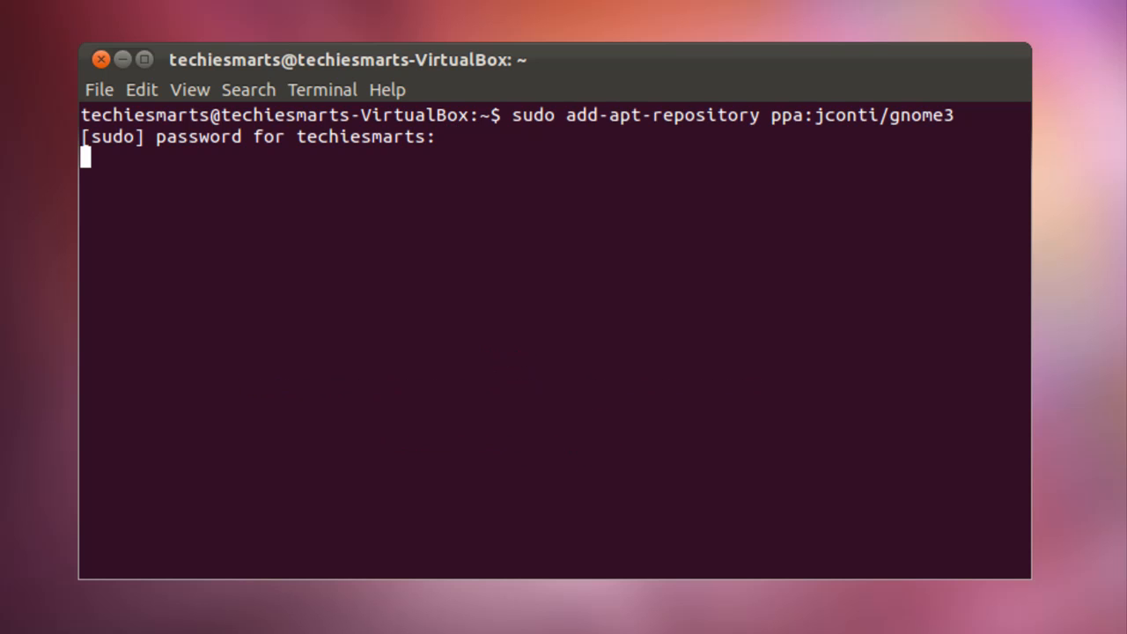
key(Return)
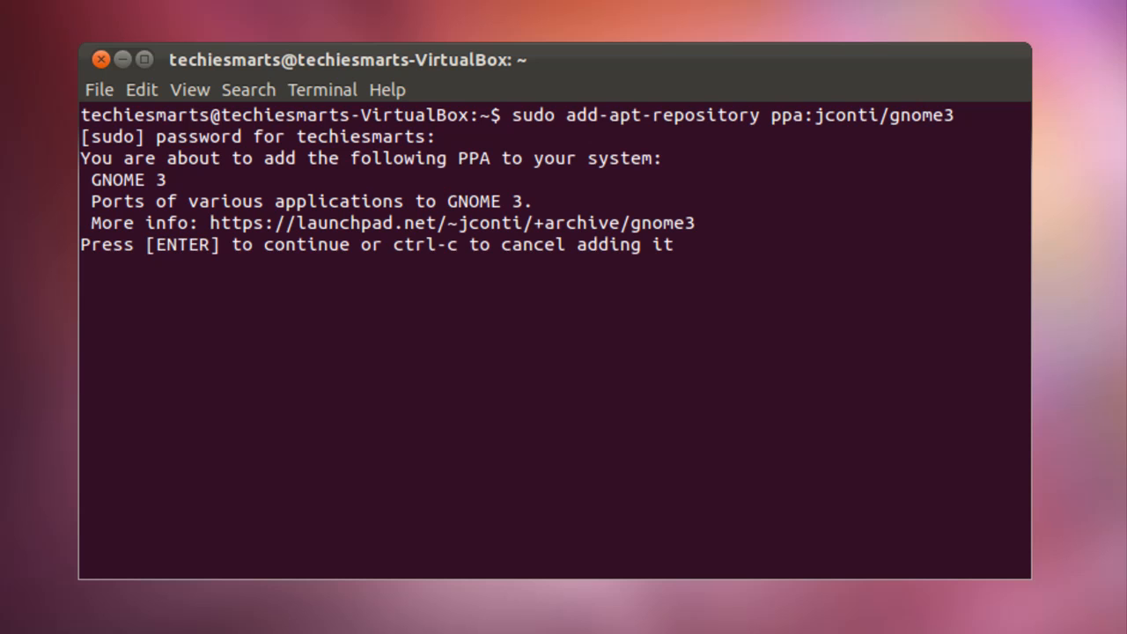
key(Return)
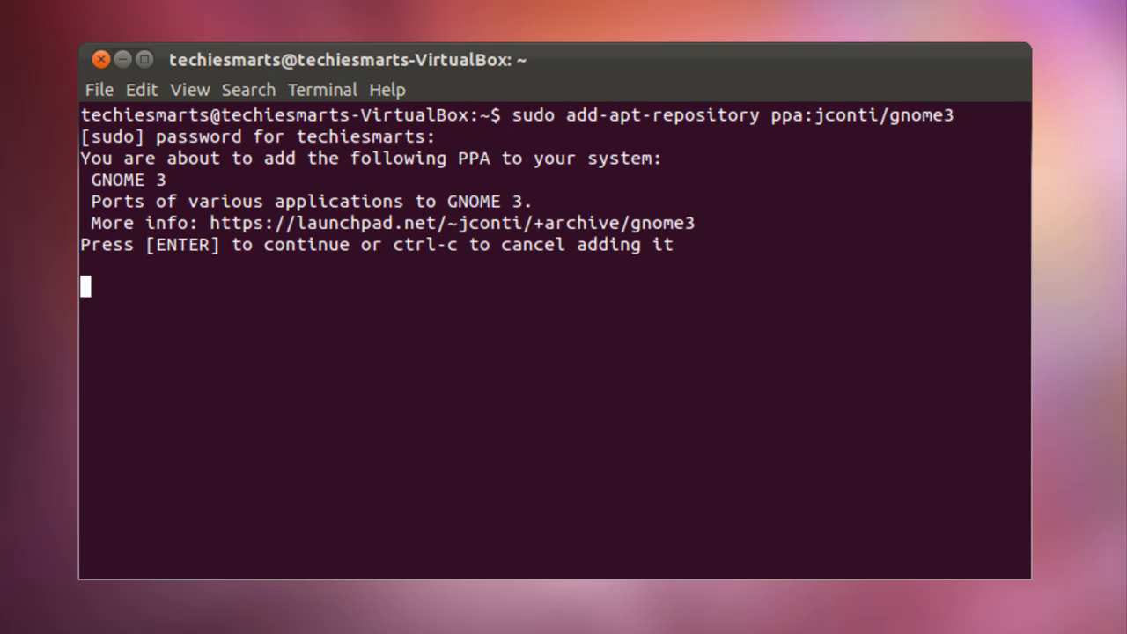
key(Return)
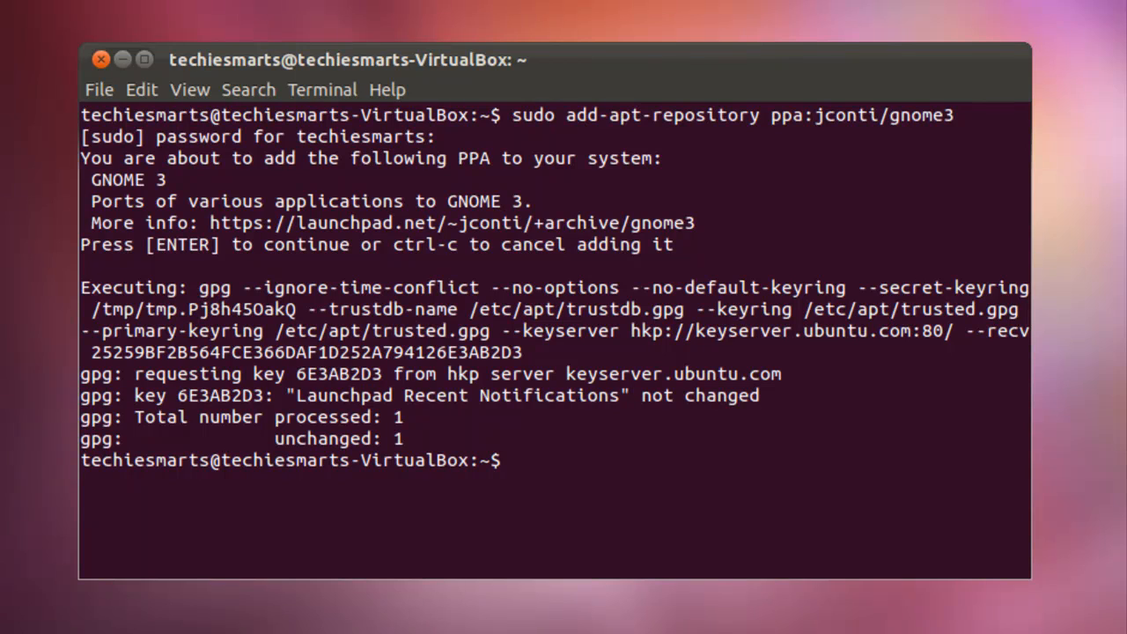
Run 'sudo apt-get install indicator-applet-complete' in the terminal.
text(sudo)
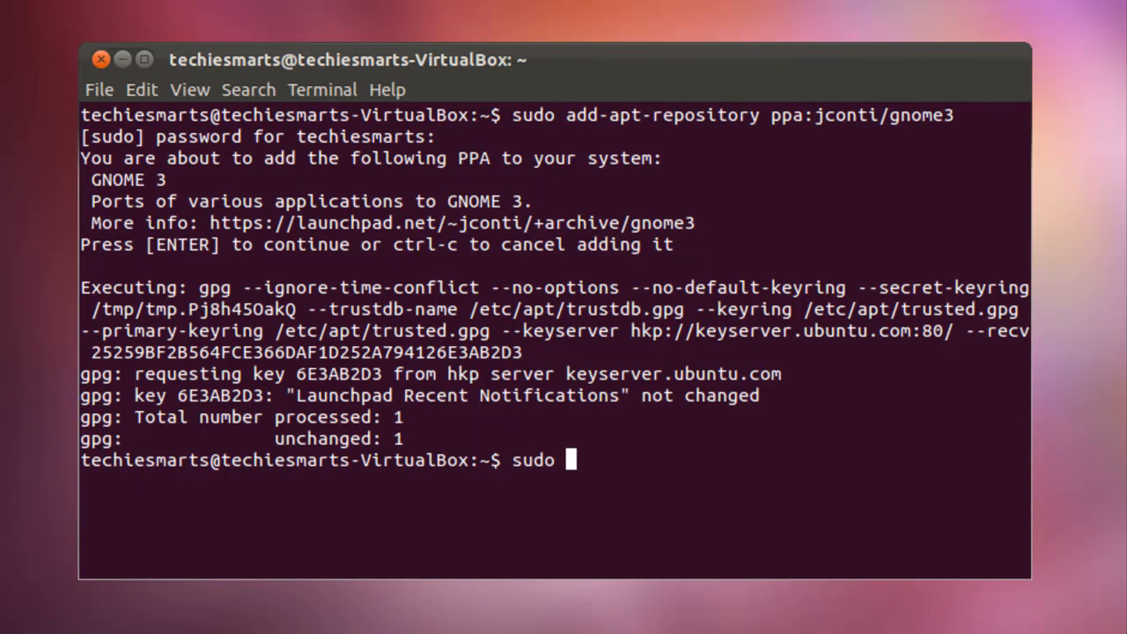
text(apt-g)
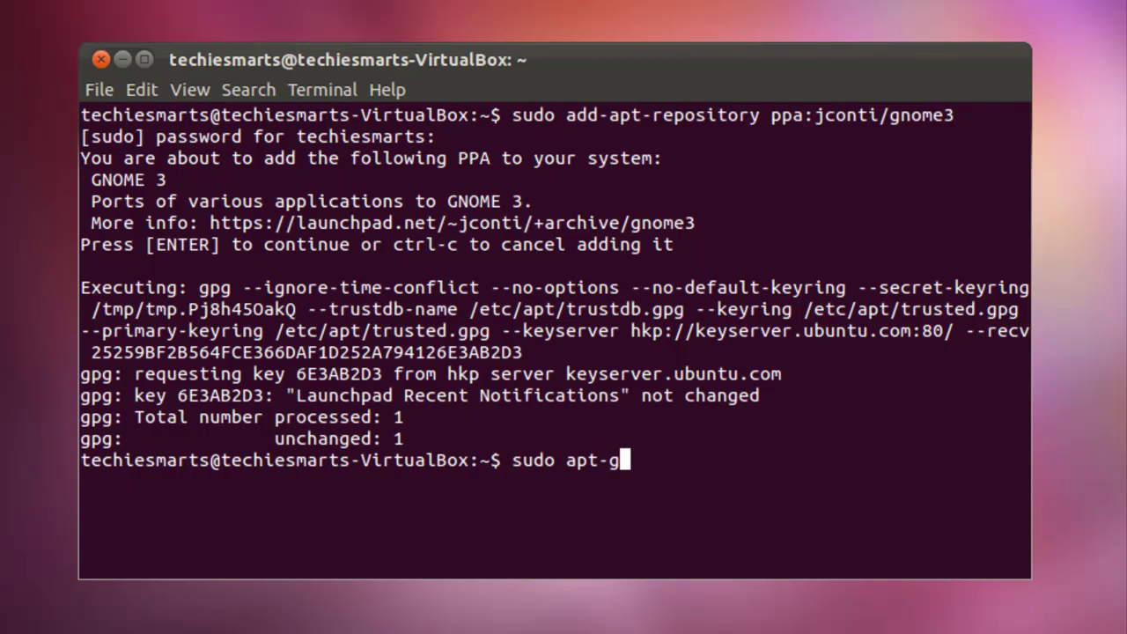
text(et install)
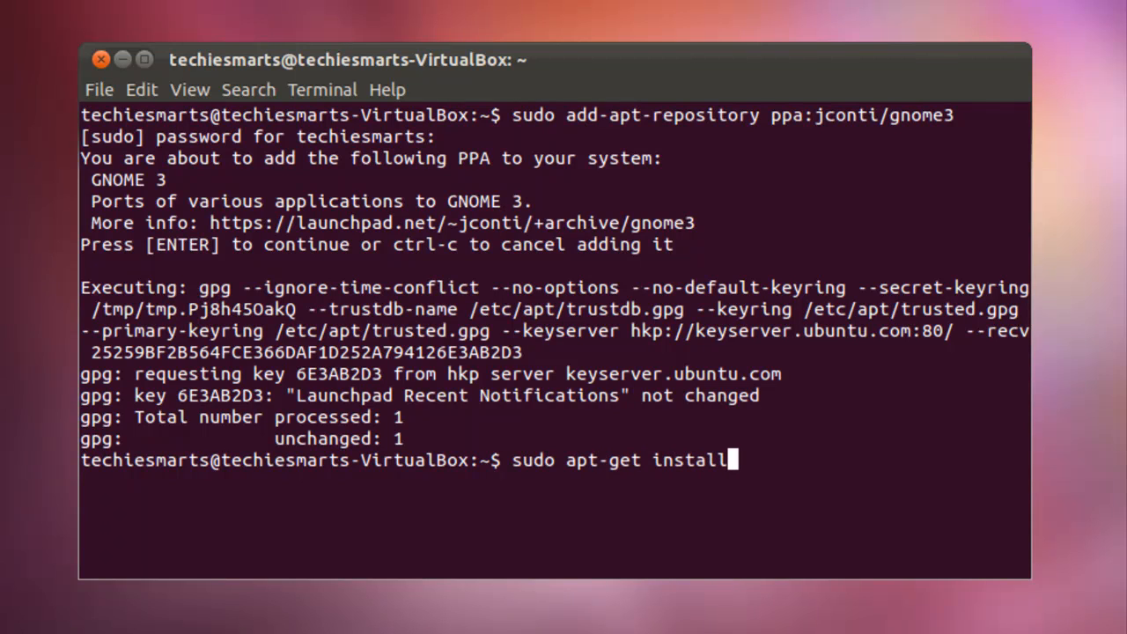
text(in)
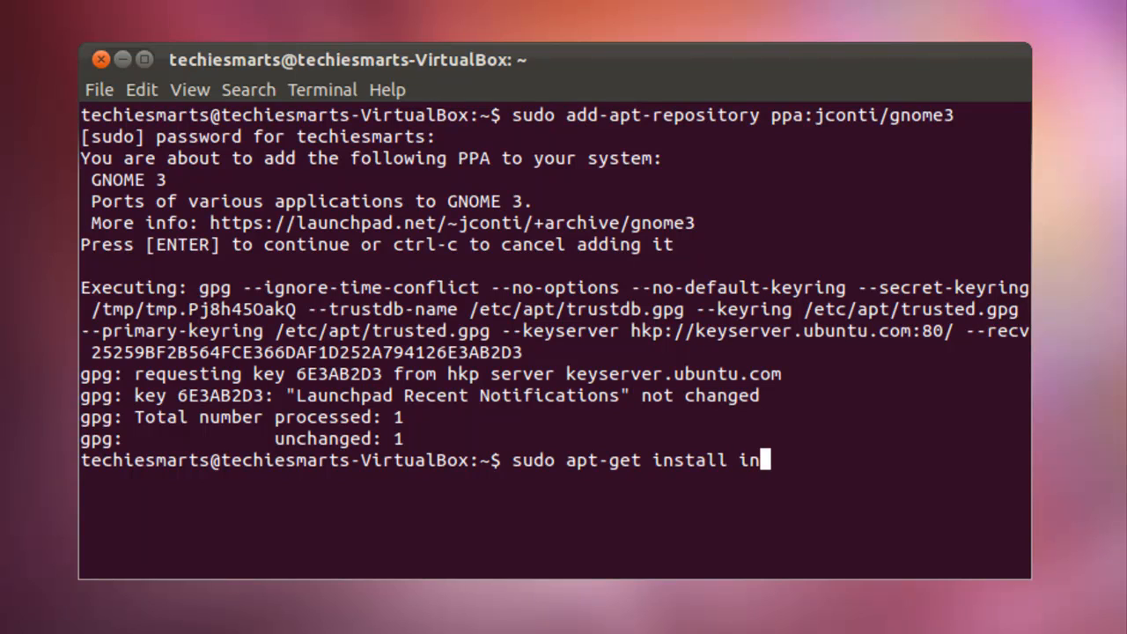
text(dicator)
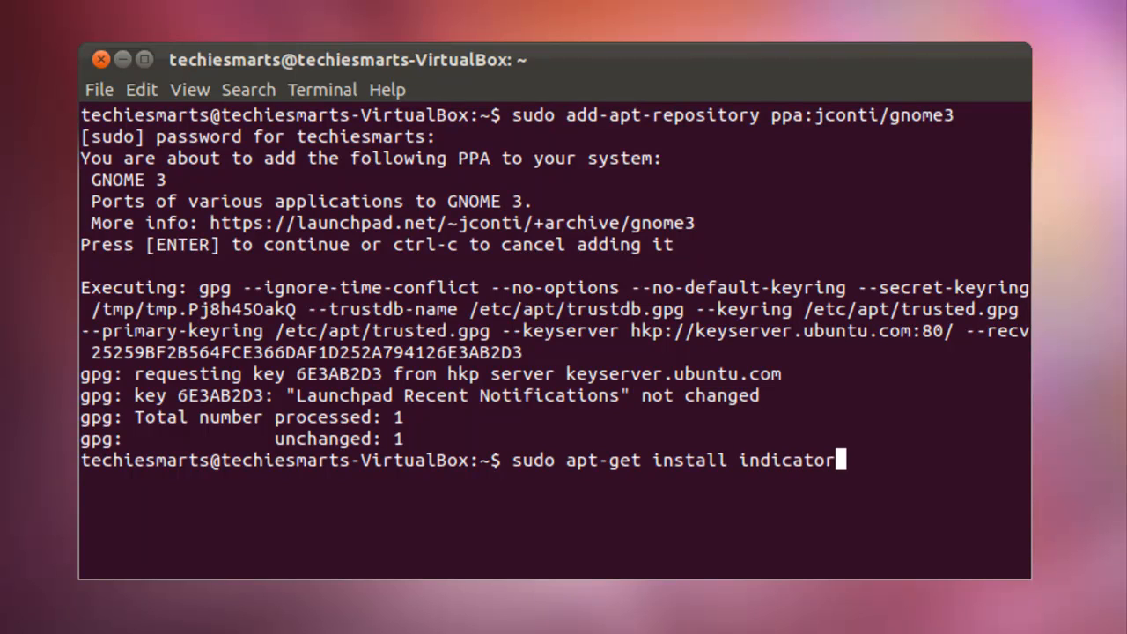
text(-apple)
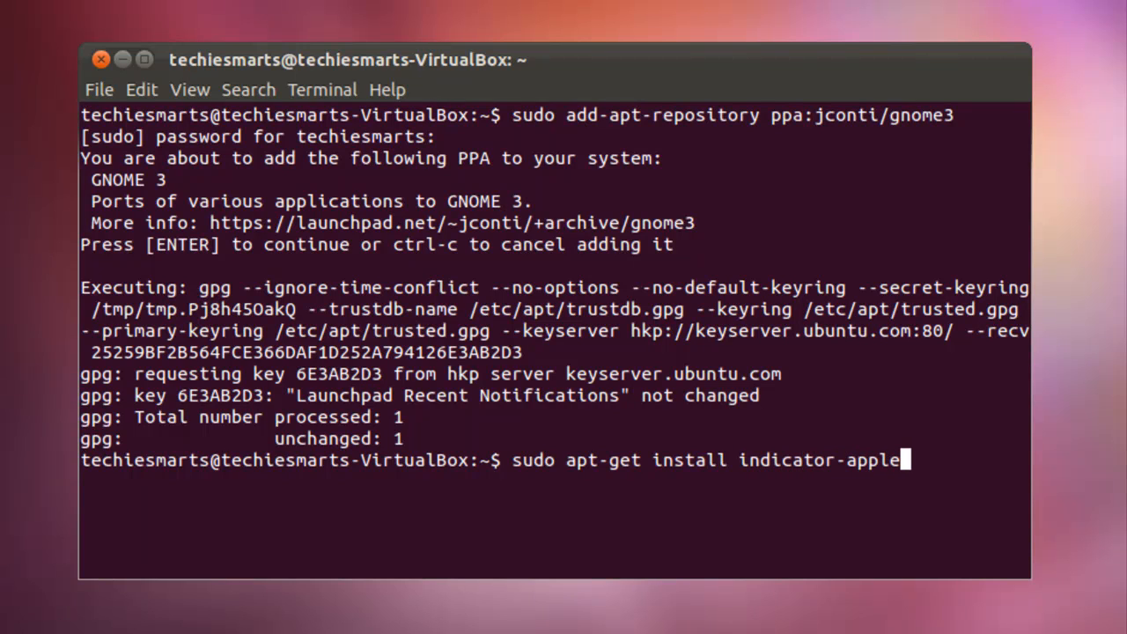
text(-)
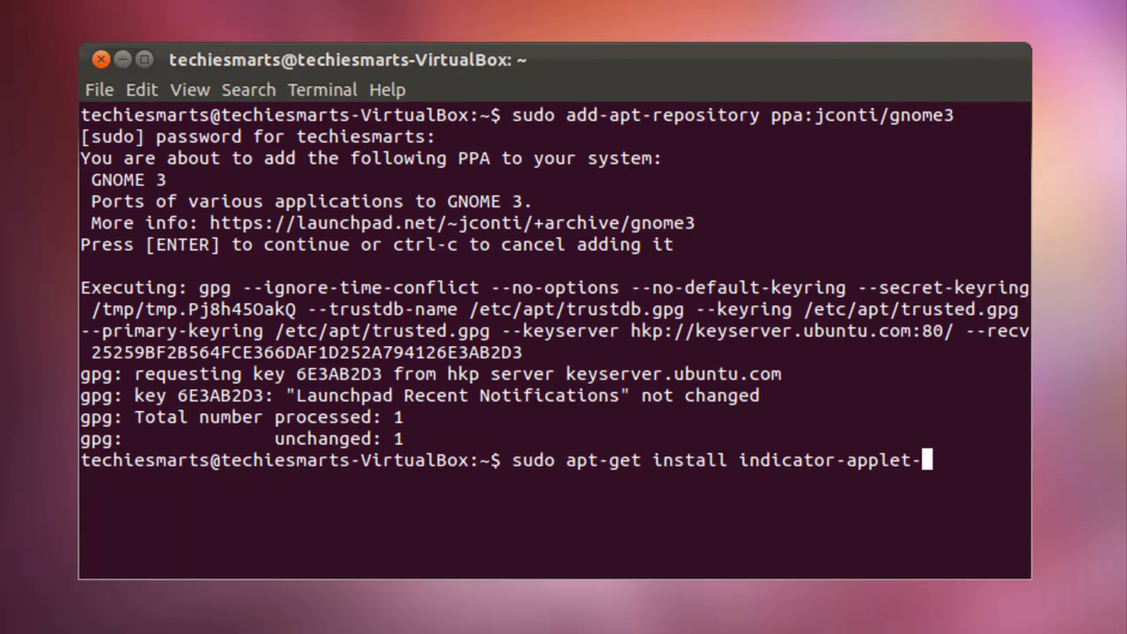
text(complet)
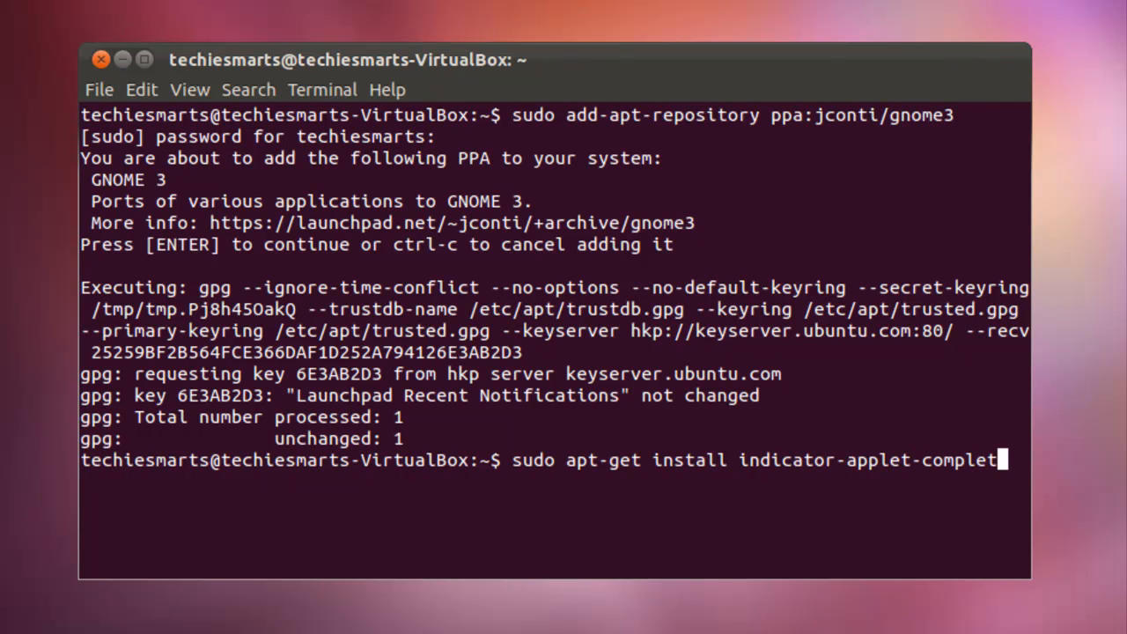
key(Return)
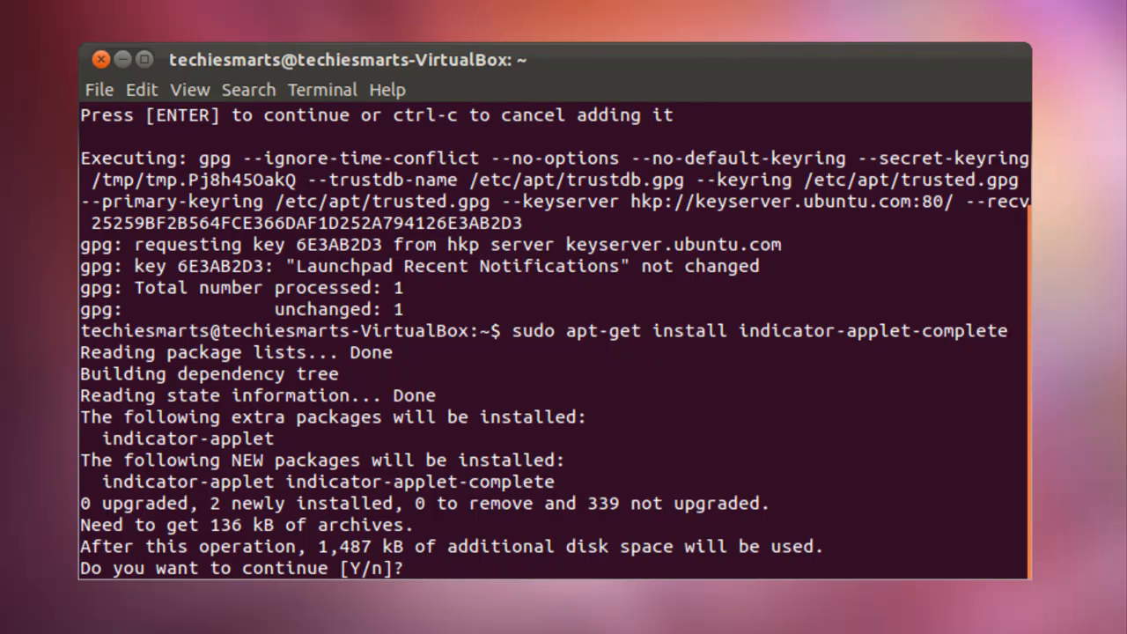
Answer y to install indicator-applet-complete and indicator-applet, then enter exit at the prompt.
text(y)
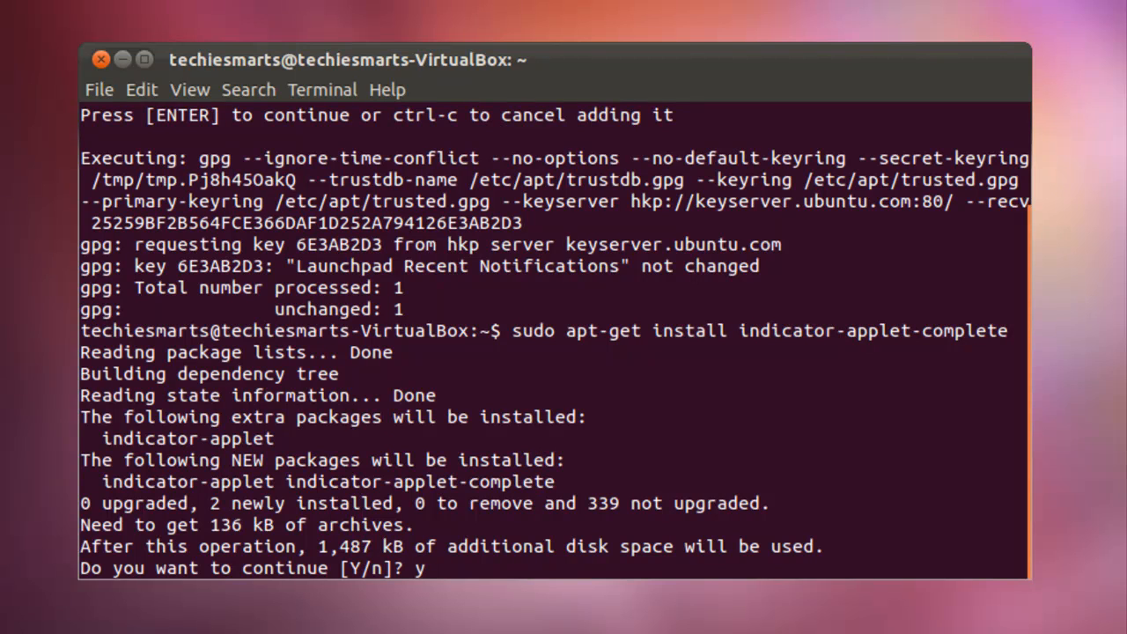
key(Return)
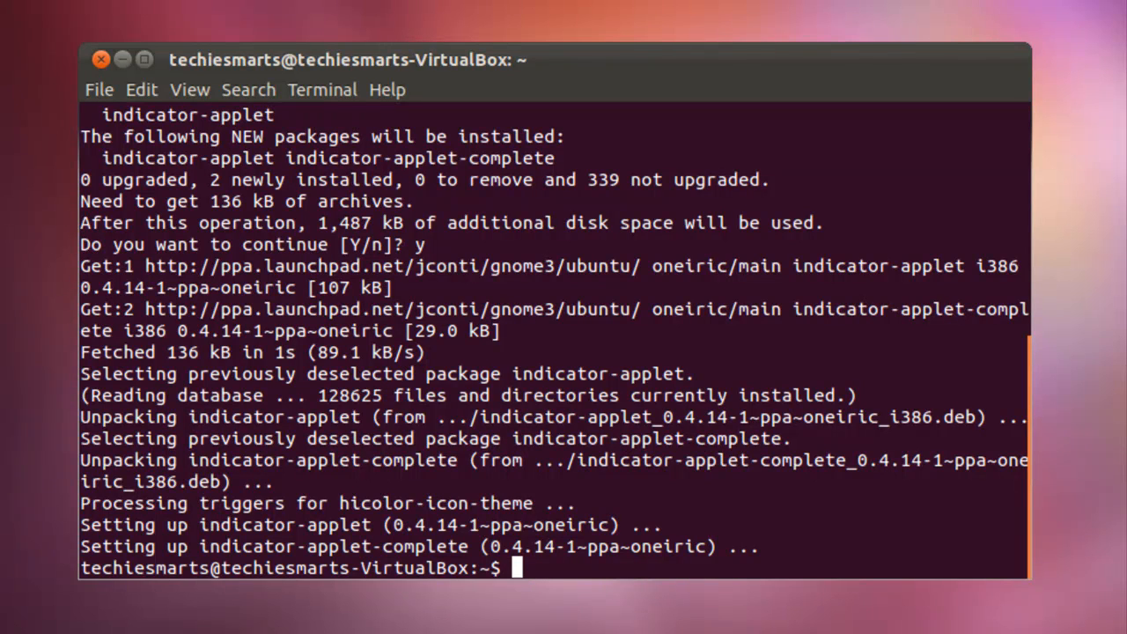
text(exit)
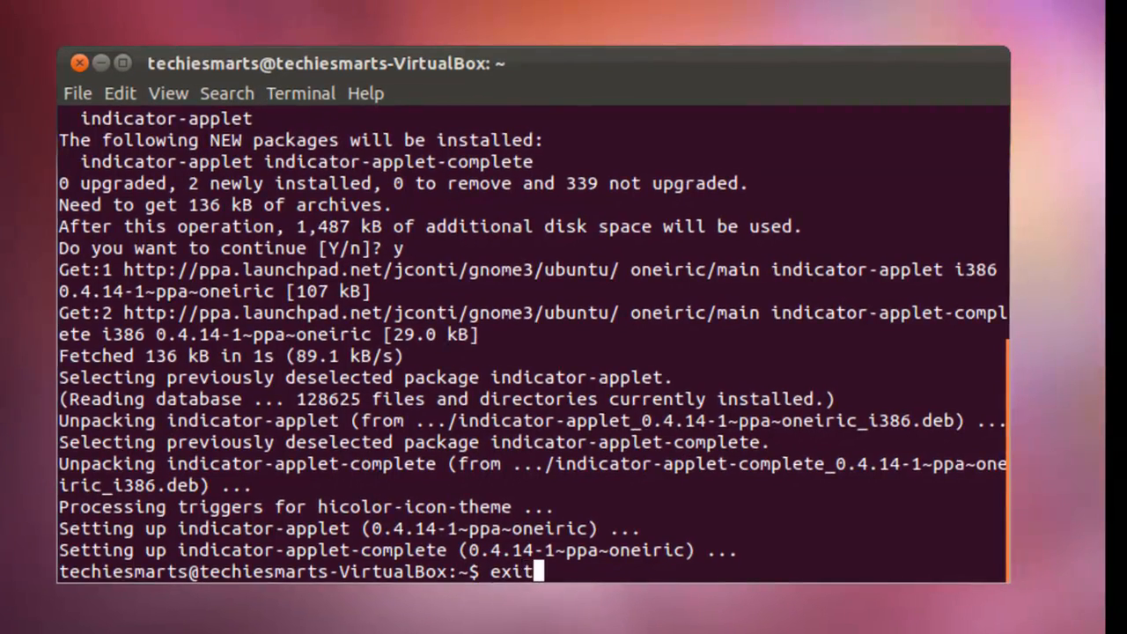
End the terminal session, leaving the empty Classic desktop with only the top panel.
key(Return)
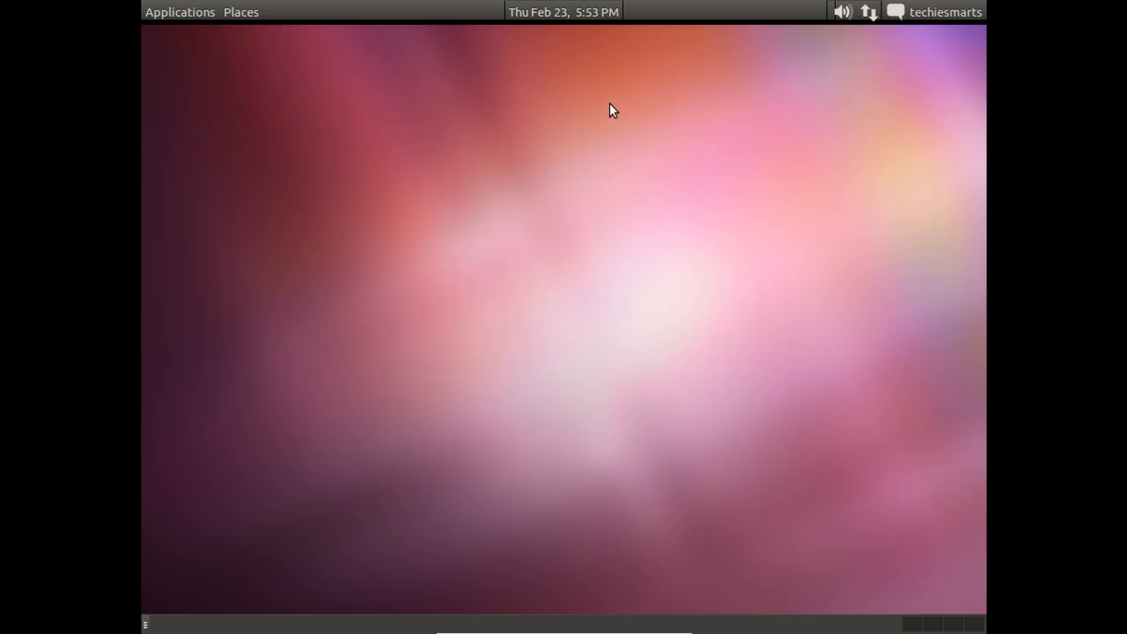
mouse_move(944, 11)
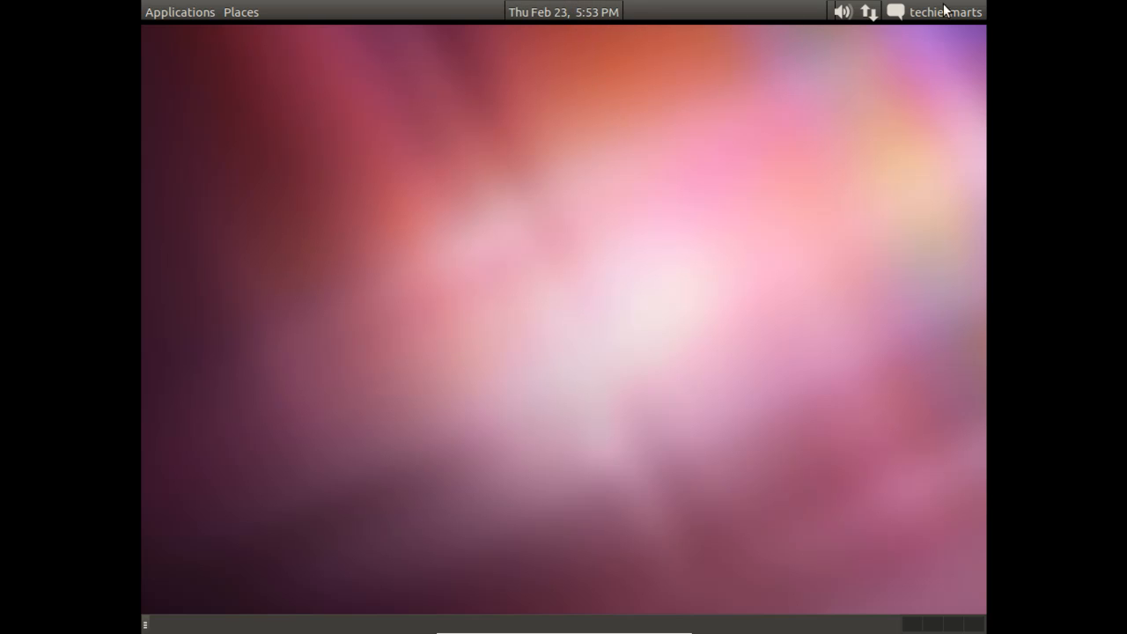
mouse_move(563, 10)
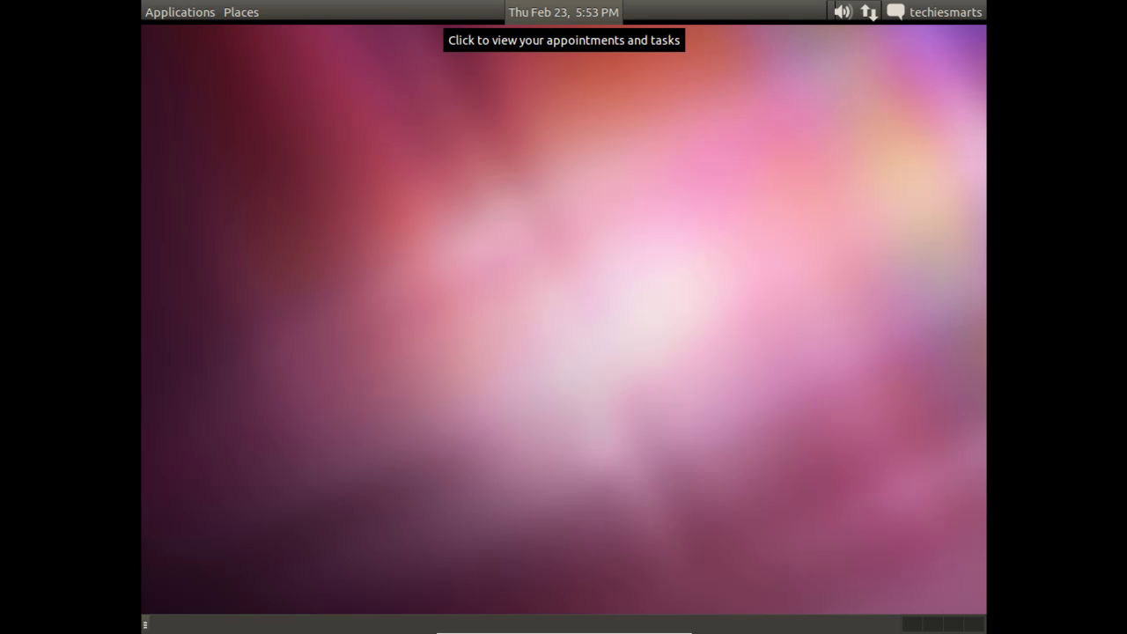
Remove the clock from the top panel and dismiss the crash warning with Don't Reload.
right_click(564, 10)
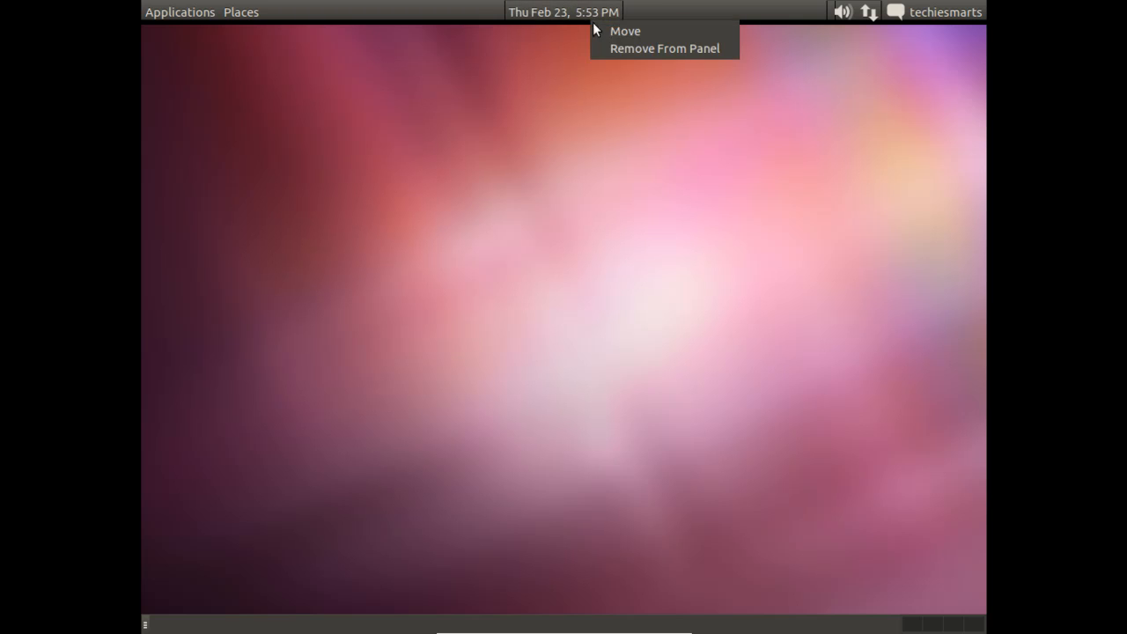
click(664, 47)
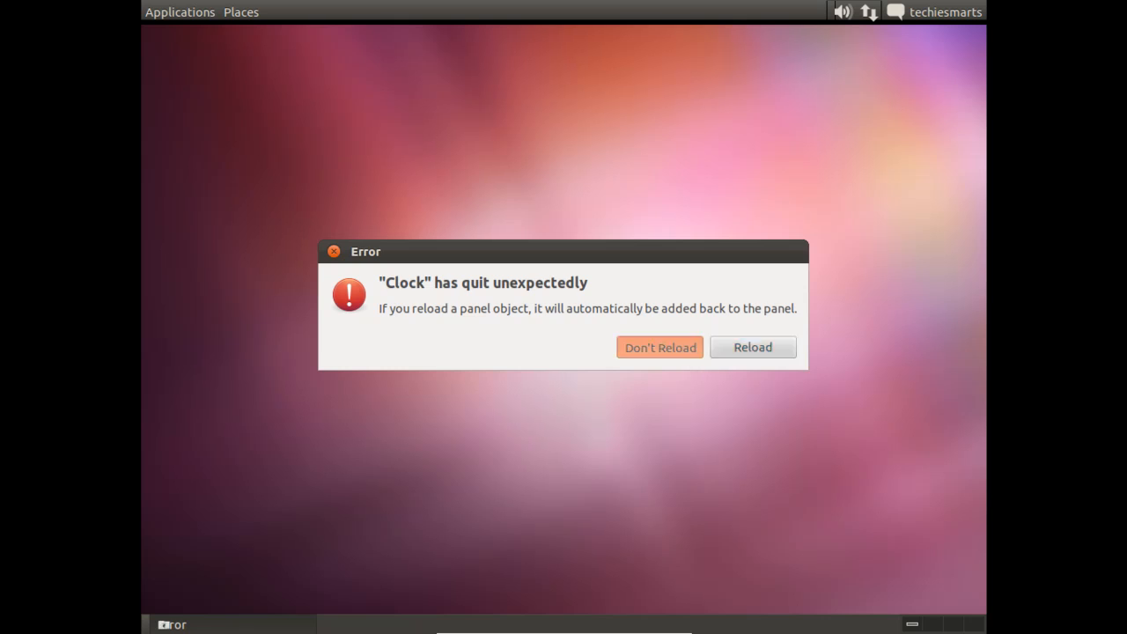
click(842, 11)
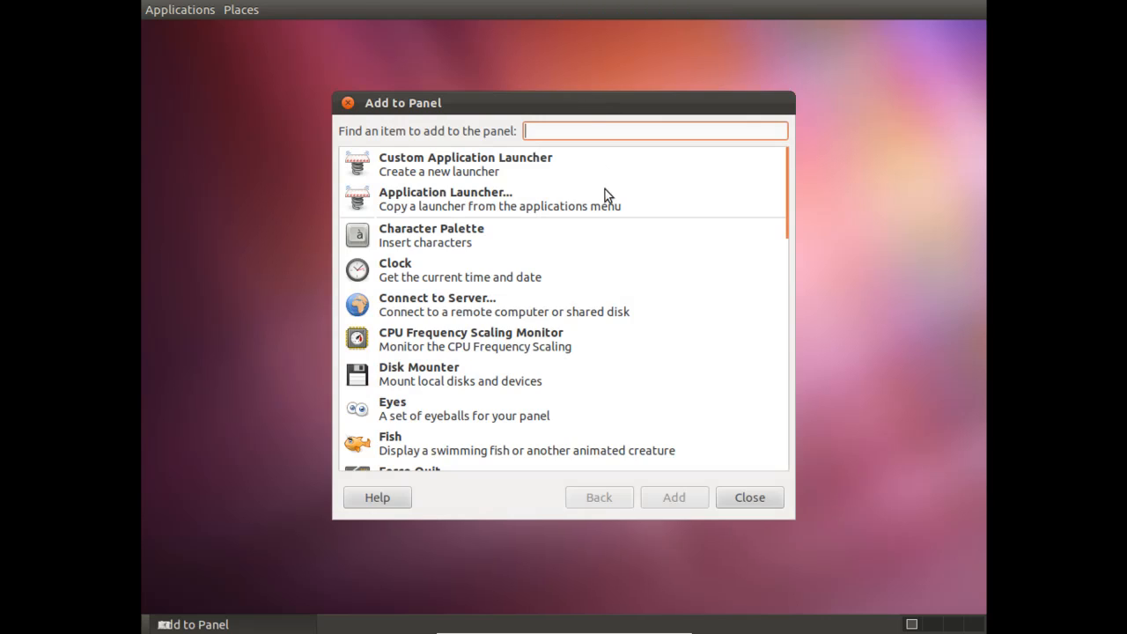
Add Indicator Applet Complete to the top panel and close the Add to Panel dialog.
scroll(down, 3)
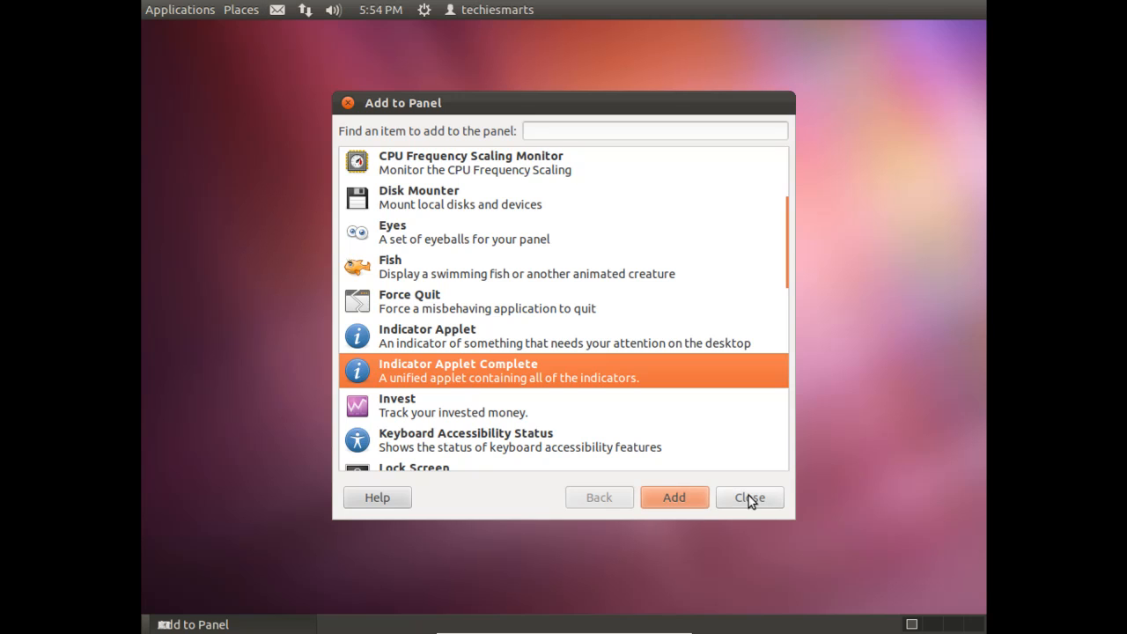
click(750, 497)
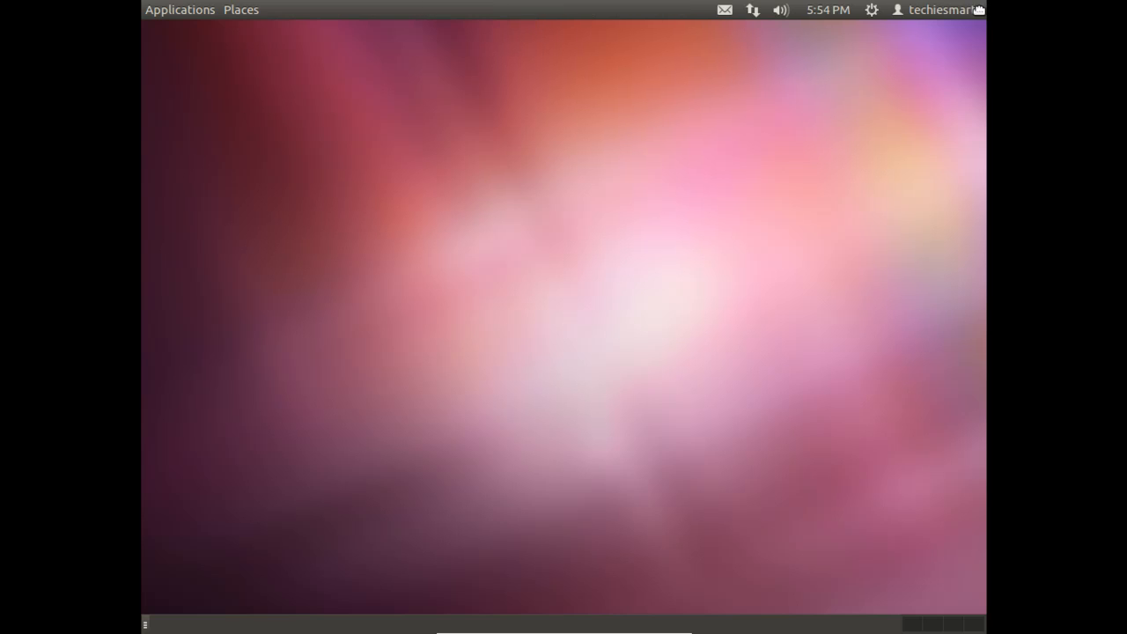
mouse_move(870, 11)
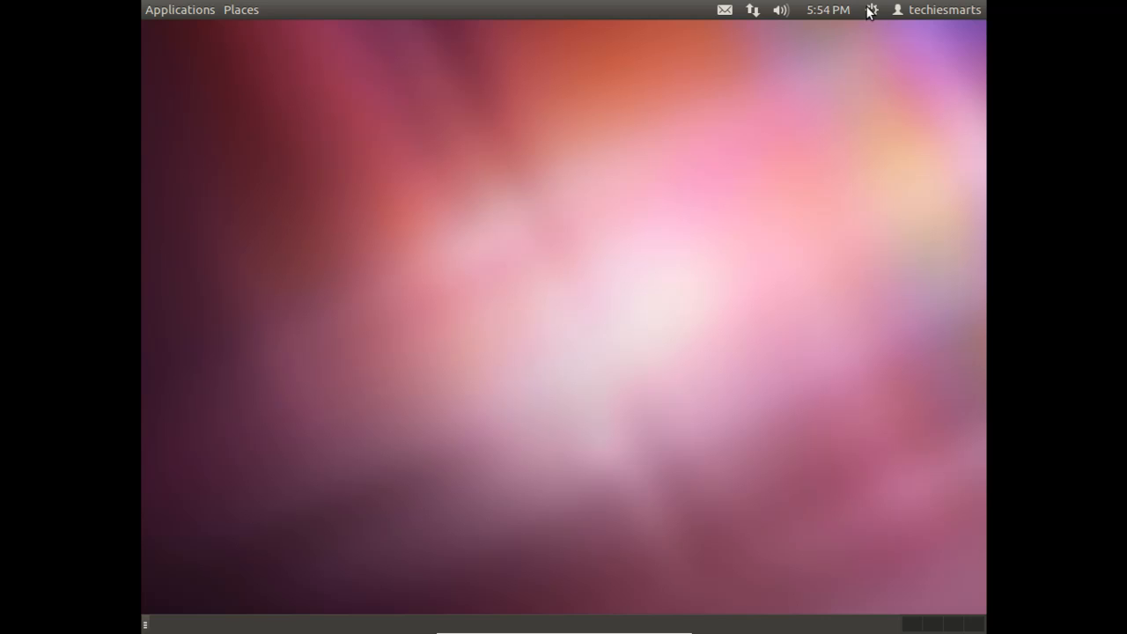
mouse_move(474, 141)
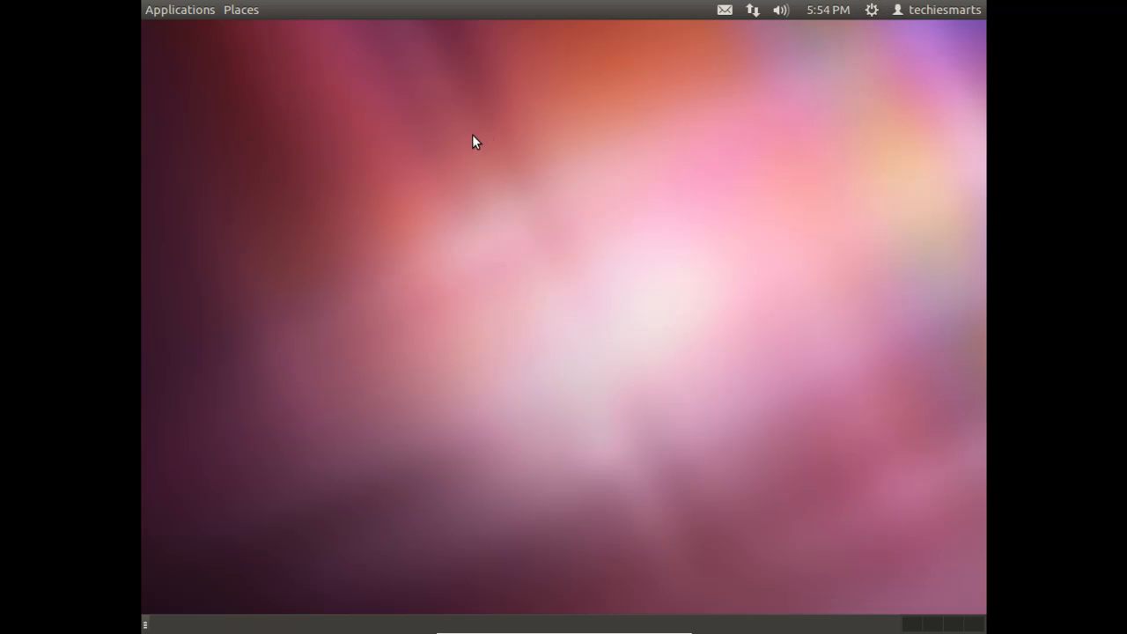
mouse_move(444, 167)
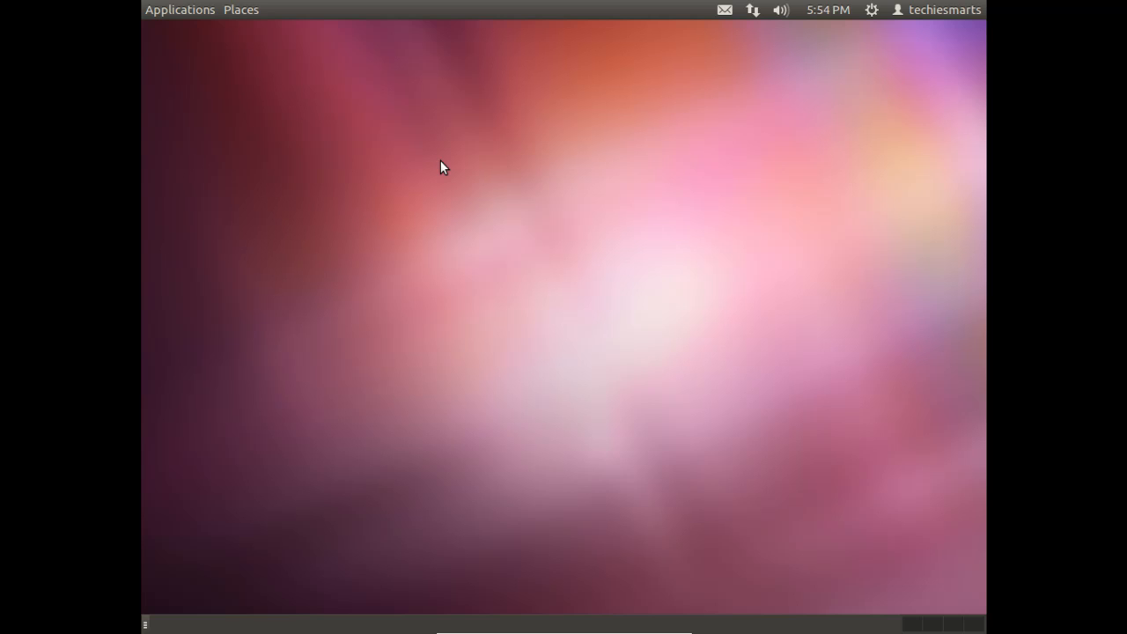
mouse_move(155, 14)
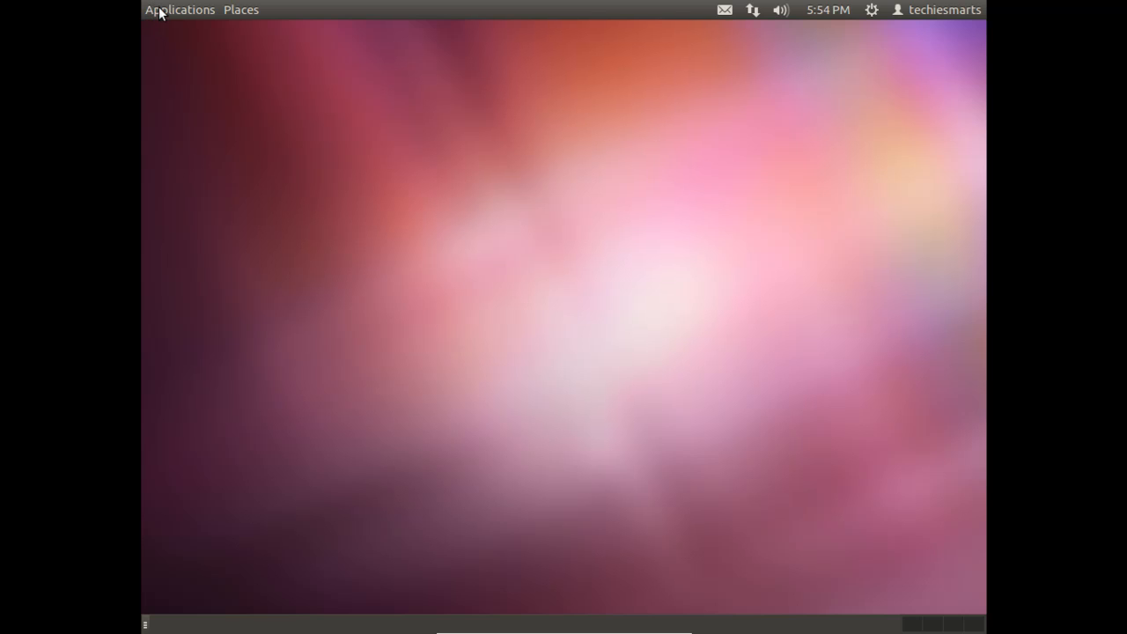
mouse_move(180, 10)
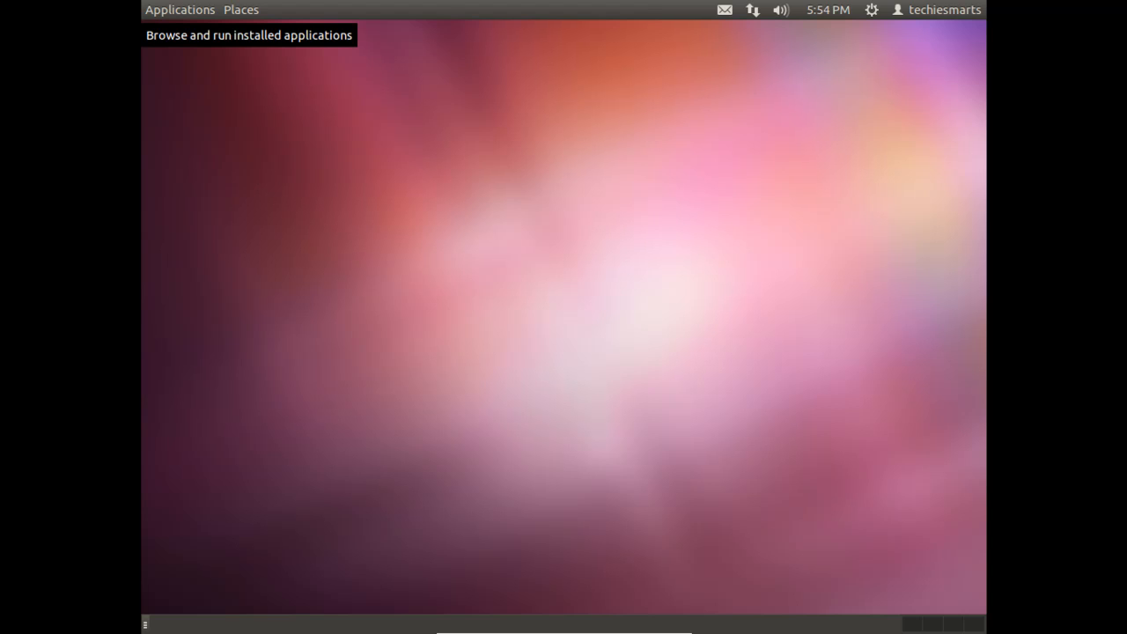
Launch Terminal from Accessories and start the command gksu gedit /usr/share/themes/.
click(179, 11)
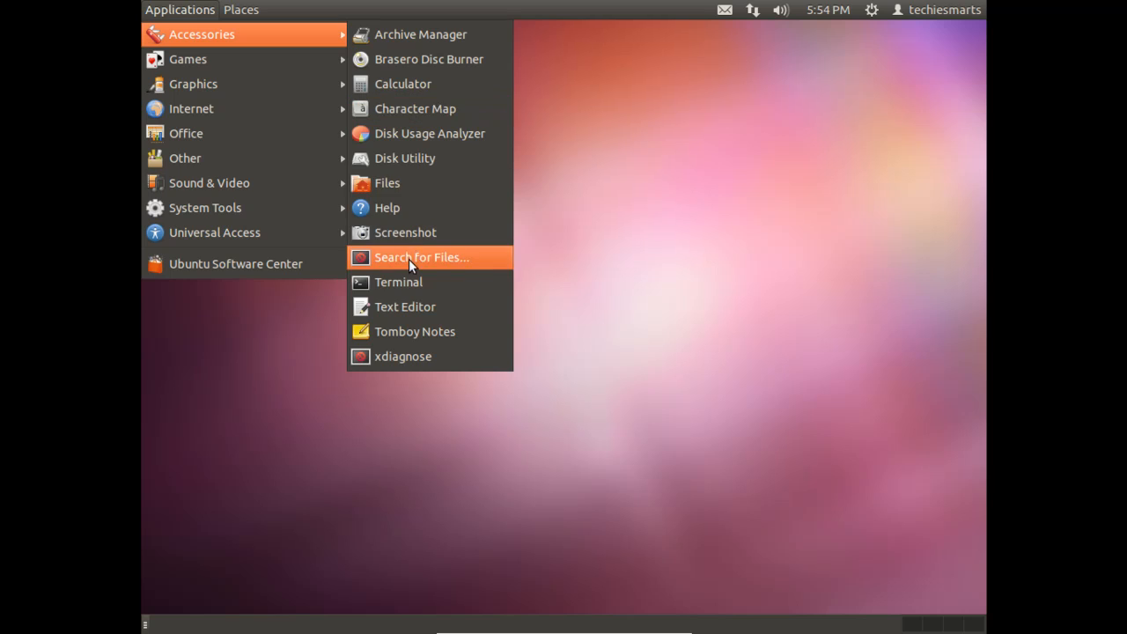
click(398, 282)
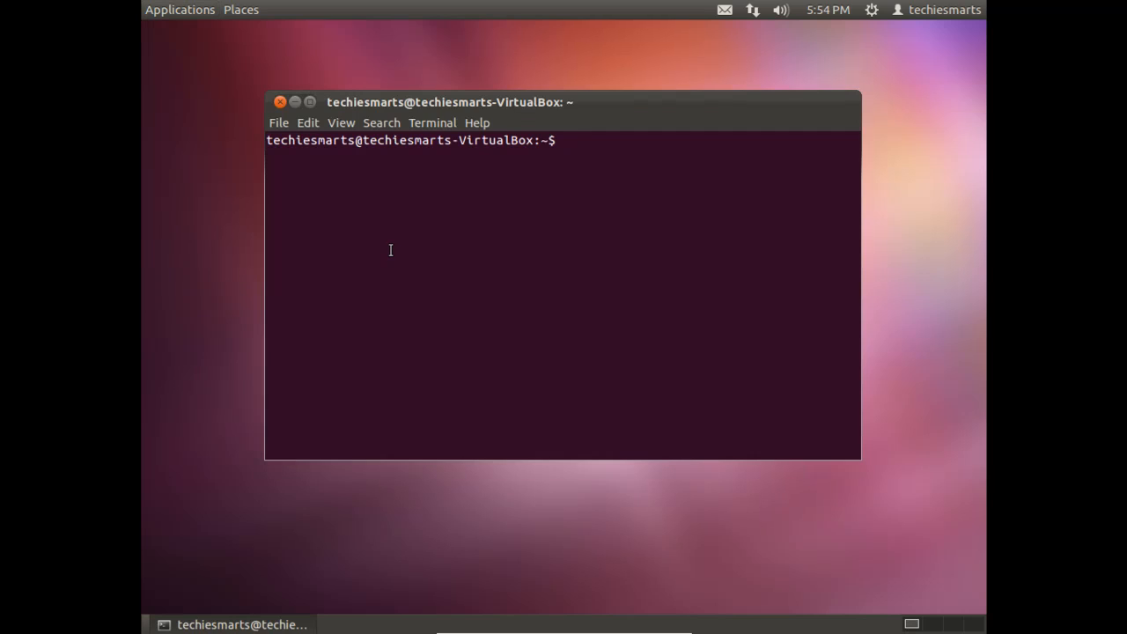
text(gk)
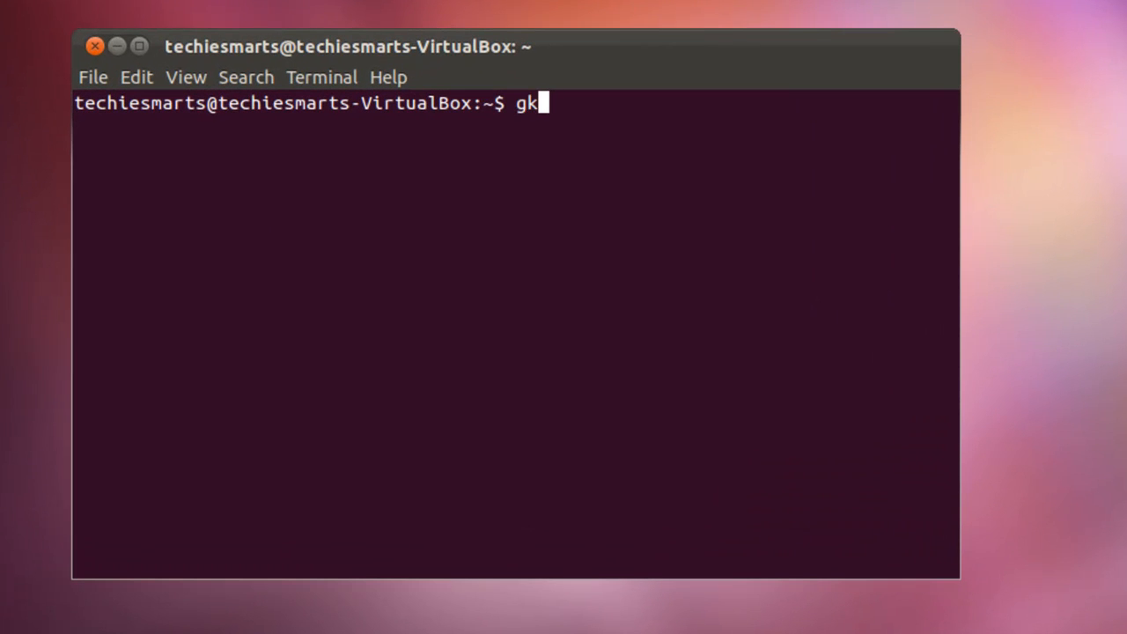
text(su)
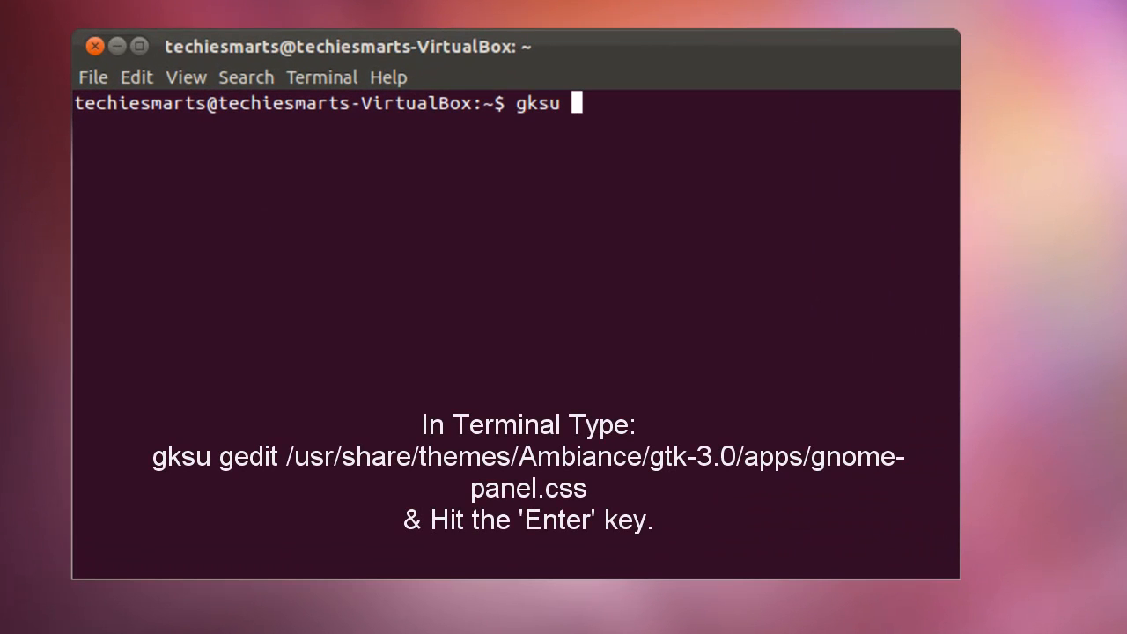
text(gedit)
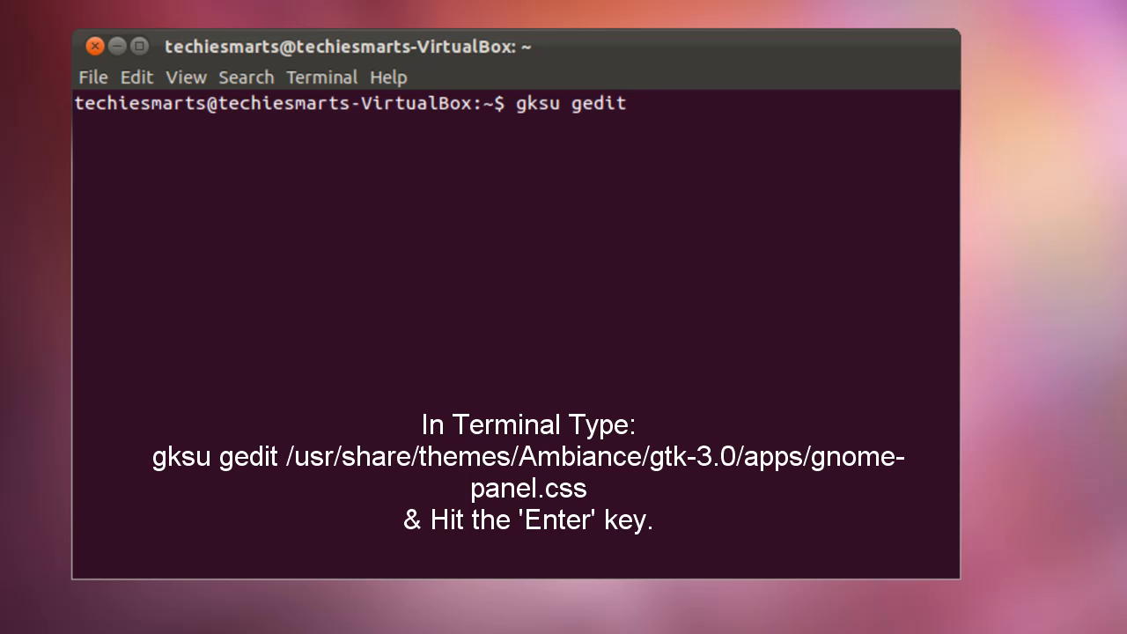
text(/u)
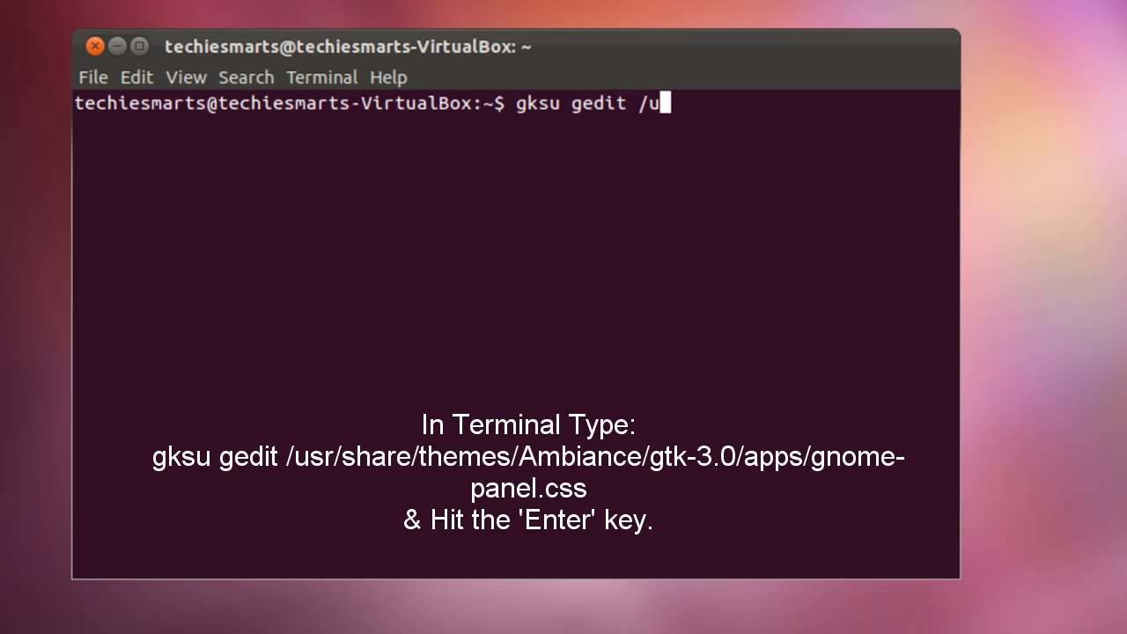
text(sr)
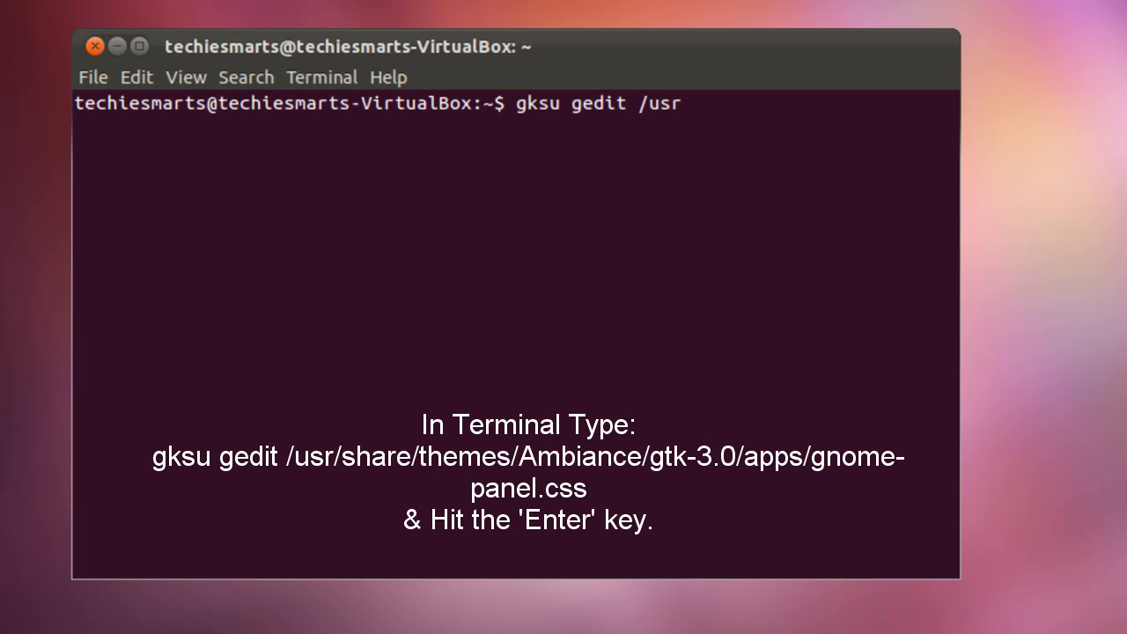
text(/sh)
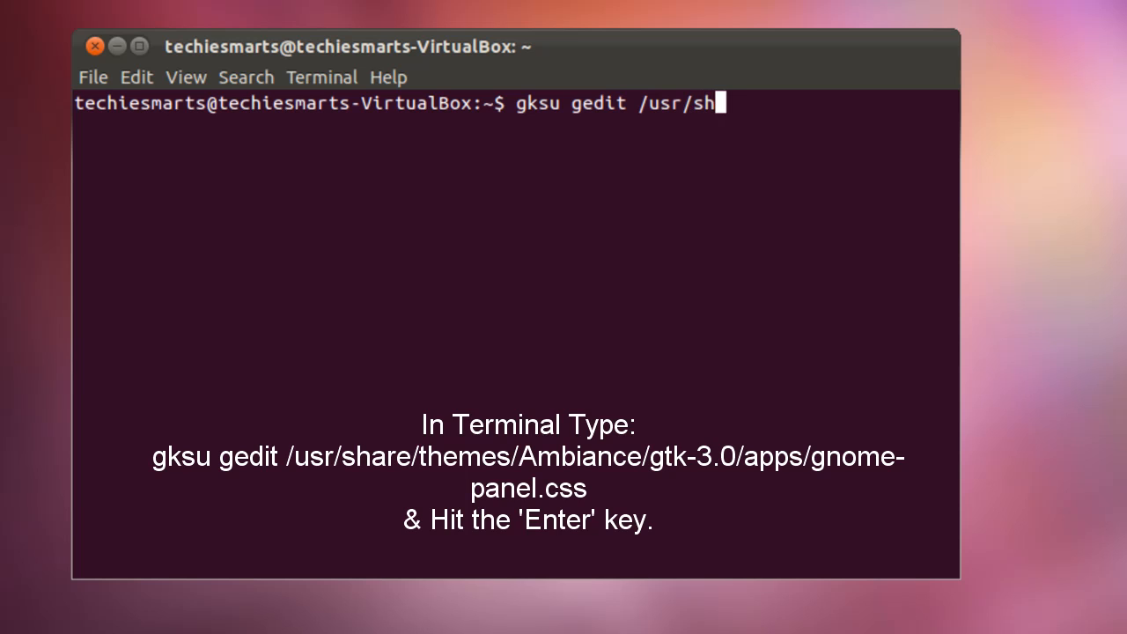
text(are)
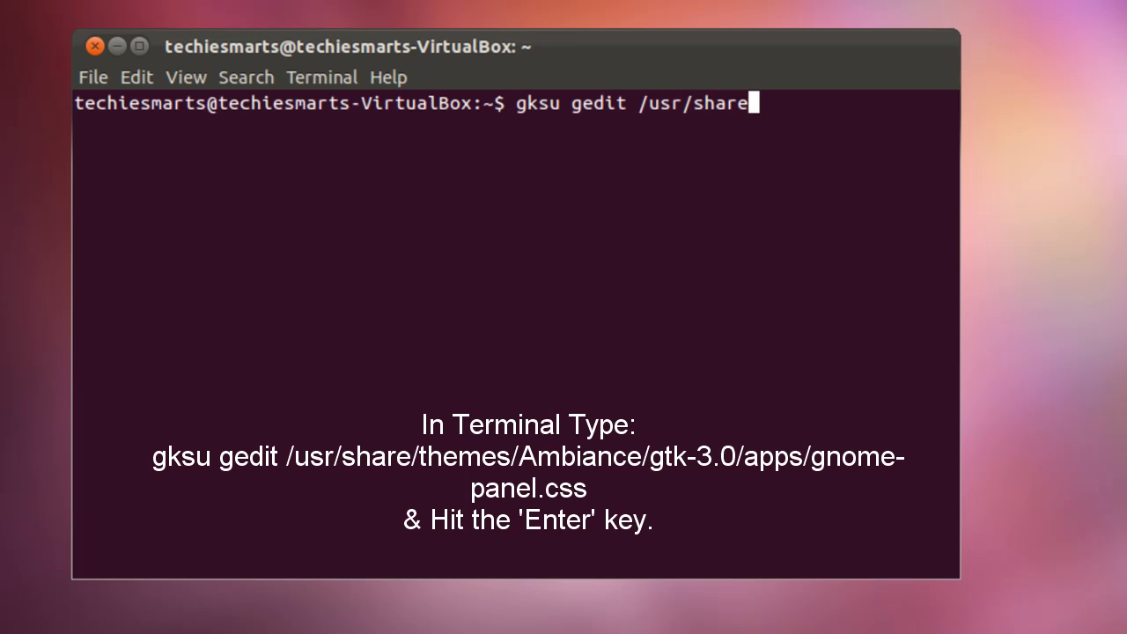
text(/theme)
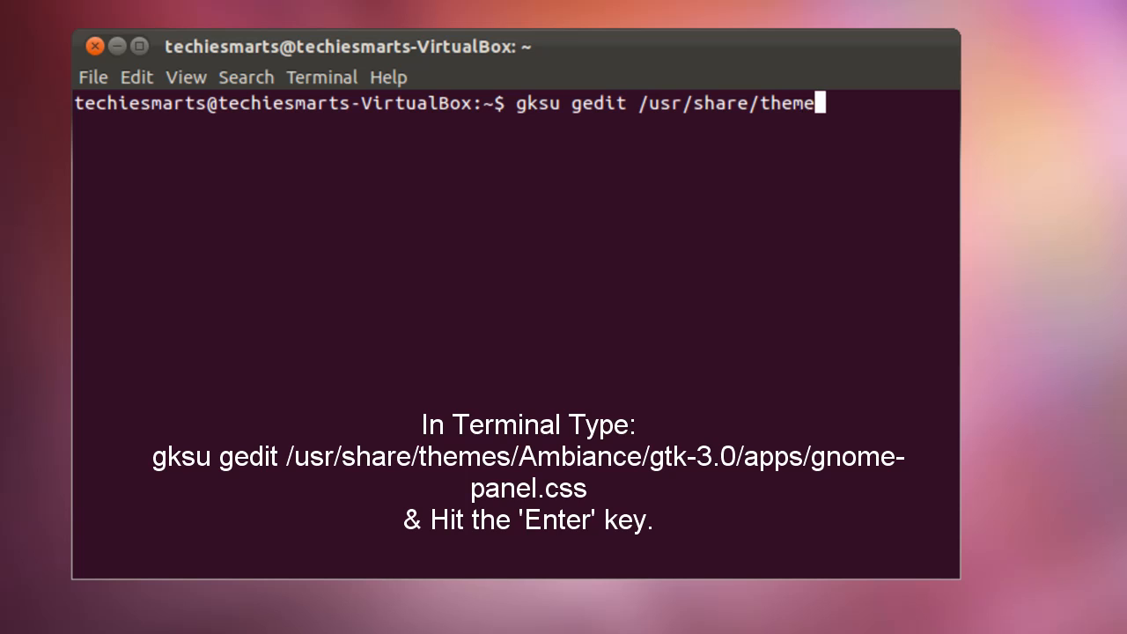
text(s/)
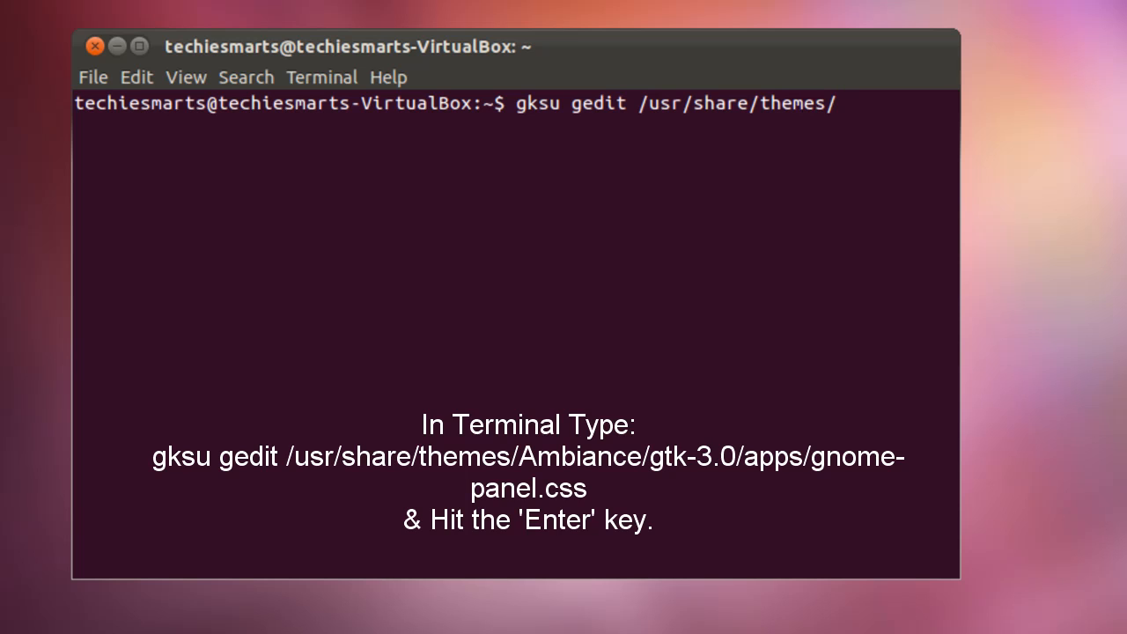
Complete the path Ambiance/gtk-3.0/apps/gnome-panel.css at the prompt.
text(Ambi)
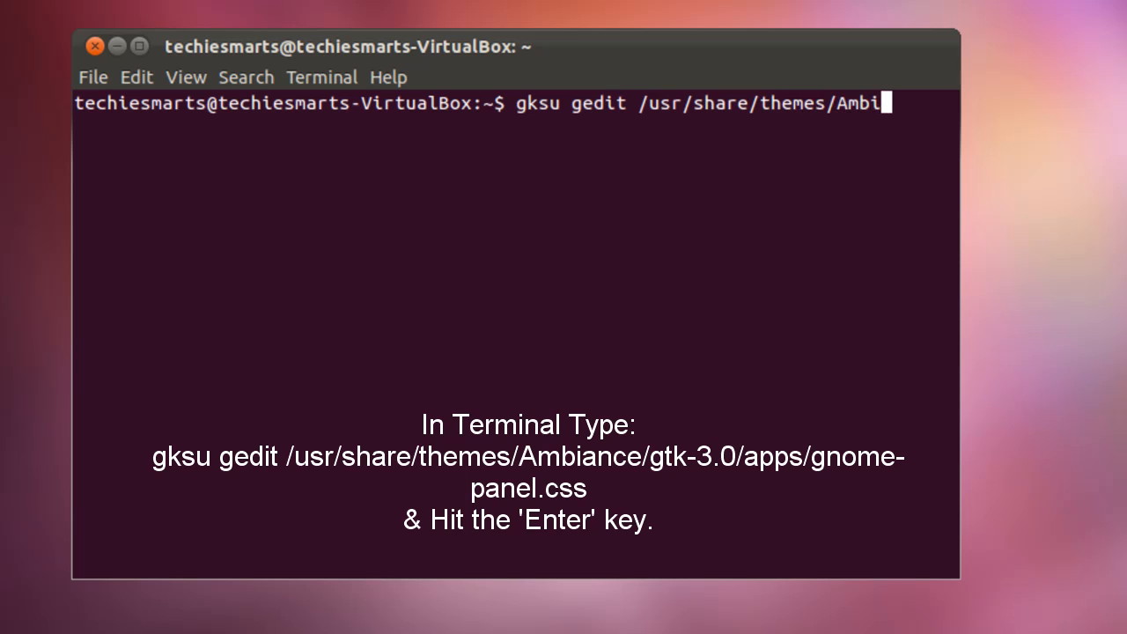
text(an)
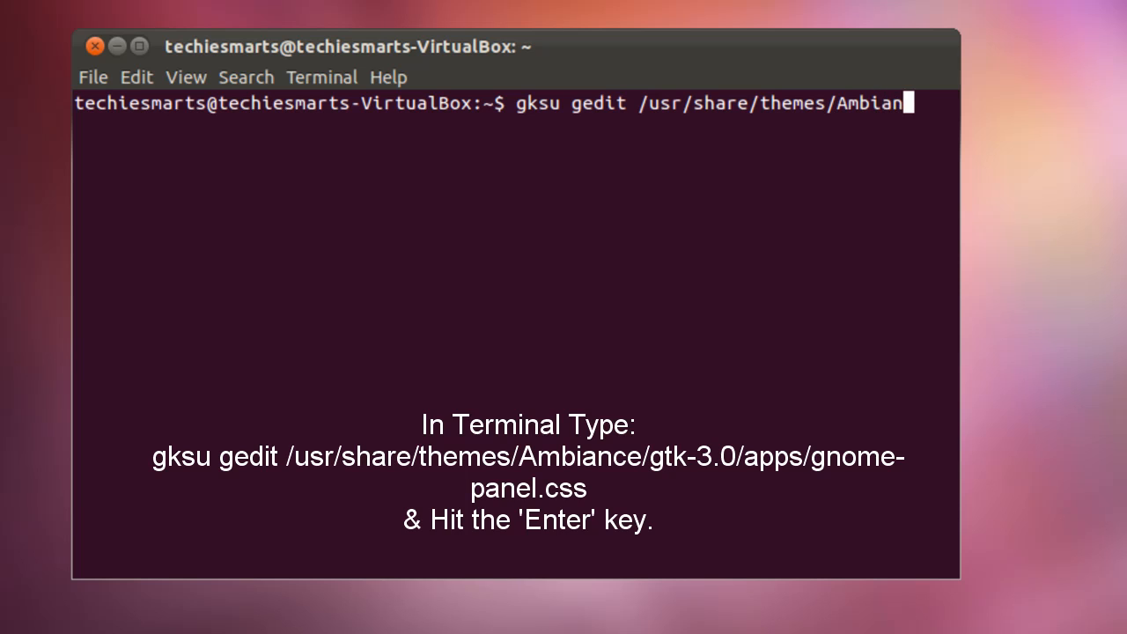
text(ce/)
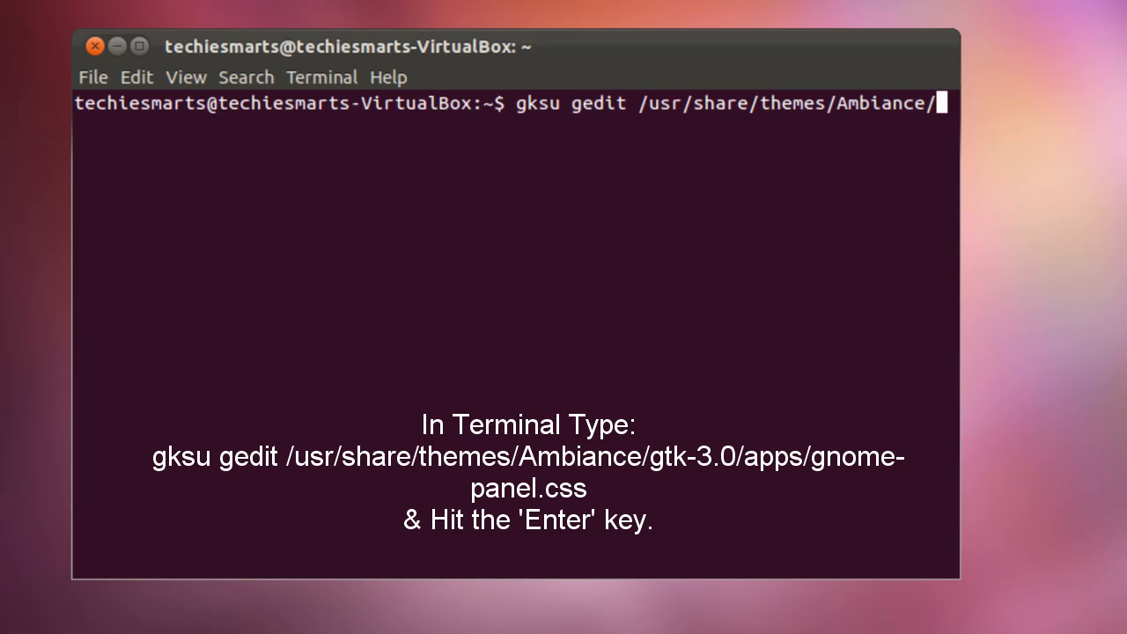
text(gtk)
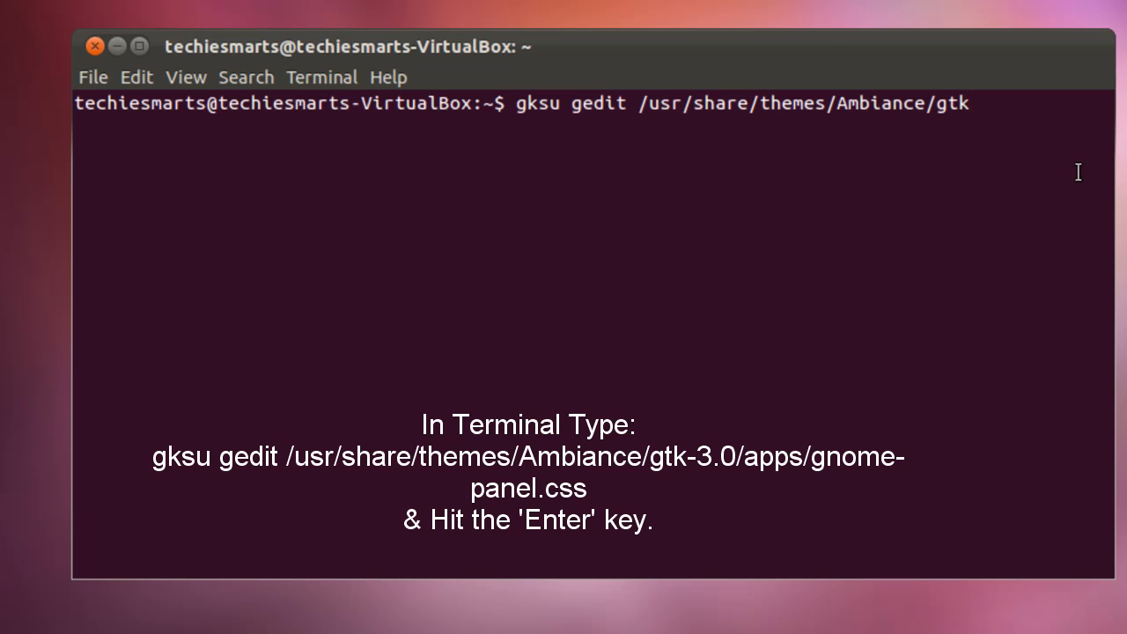
text(-)
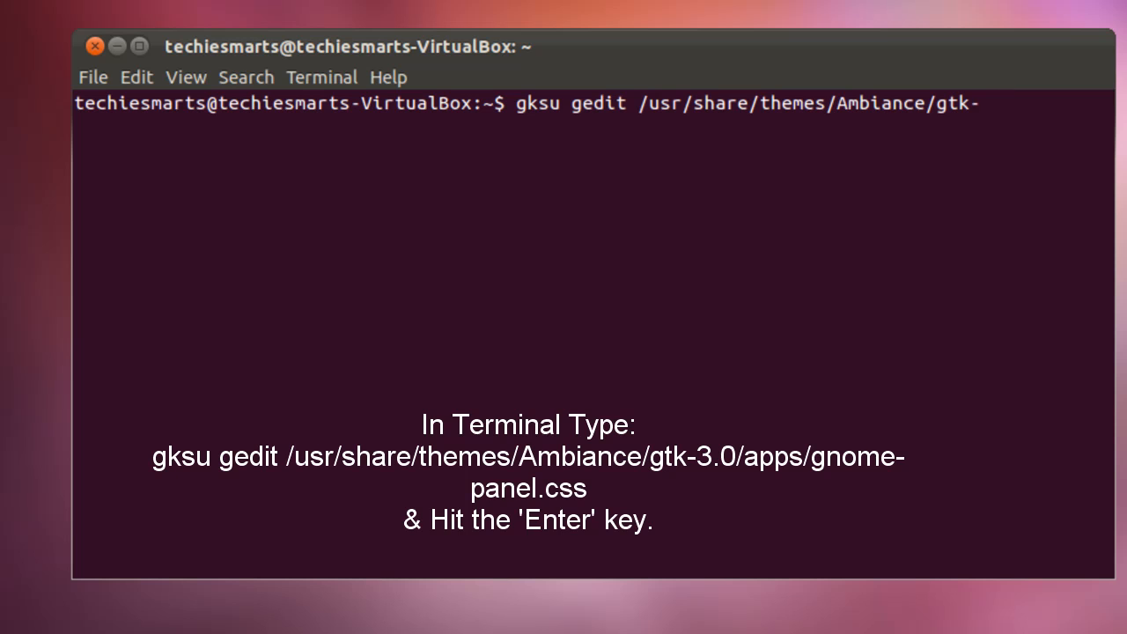
text(3.0)
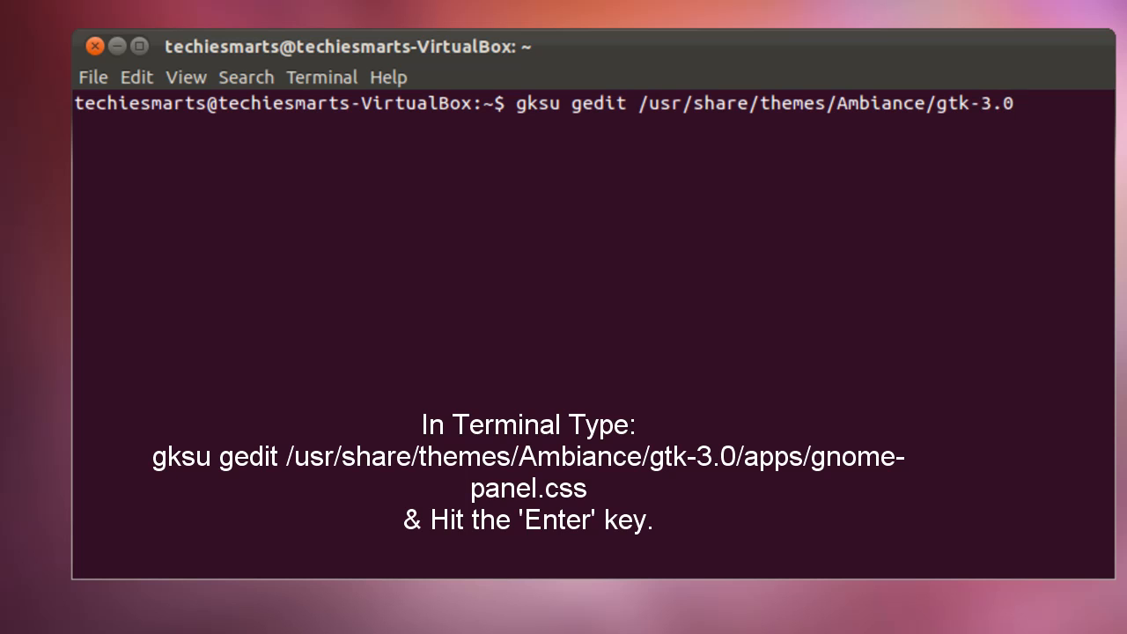
text(/apps/)
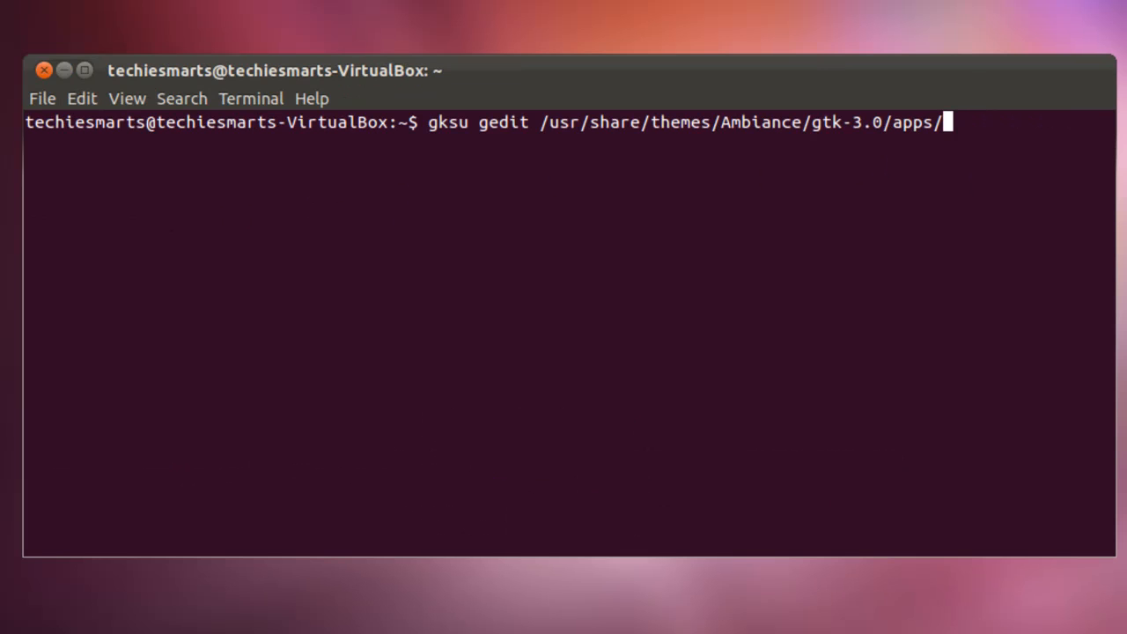
text(gnome-p)
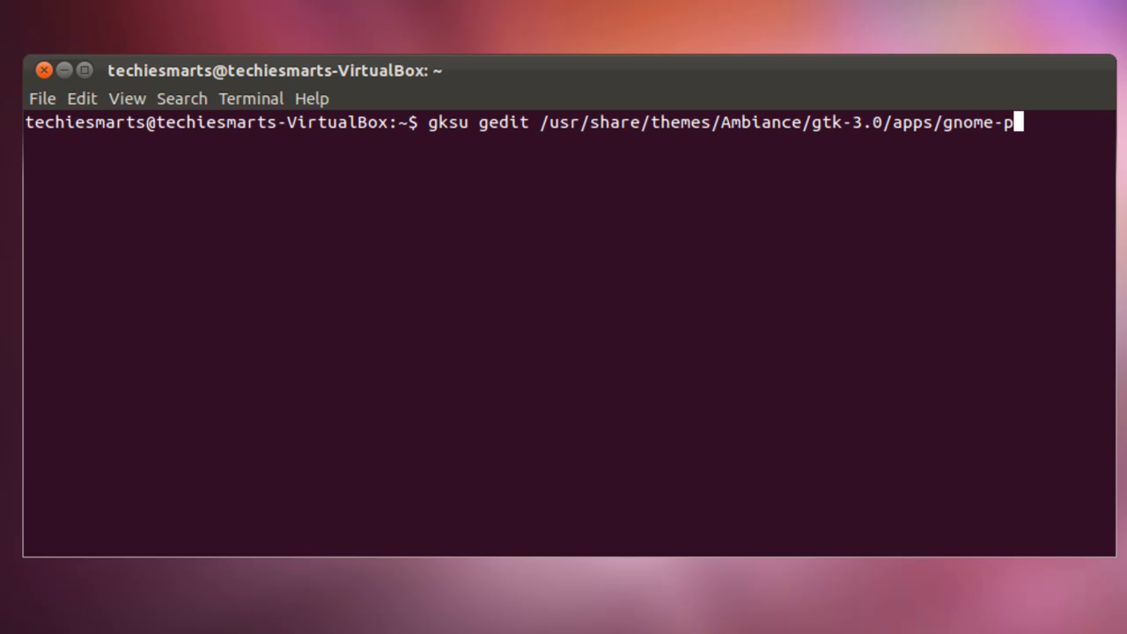
text(anel)
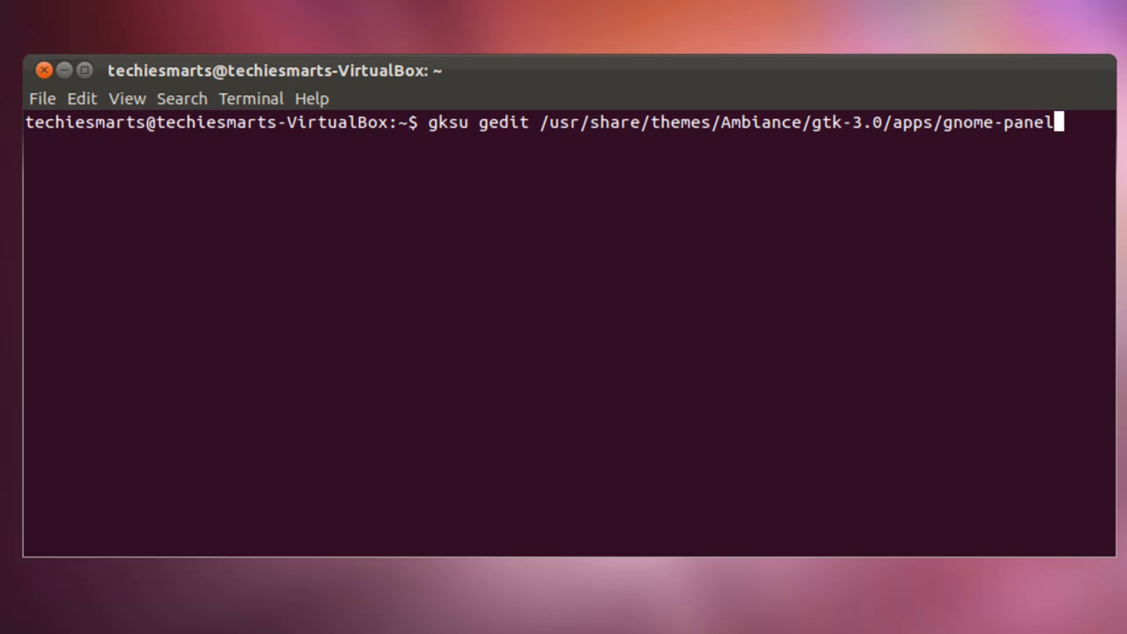
text(.css)
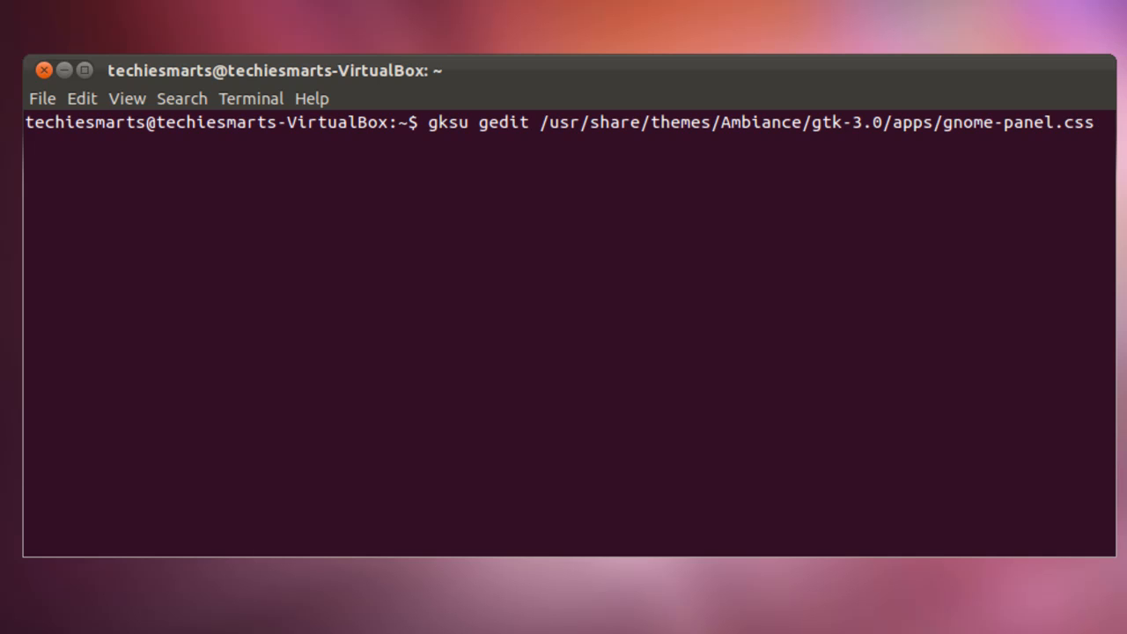
Run the gksu command and enter the password so gnome-panel.css opens in gedit.
key(Return)
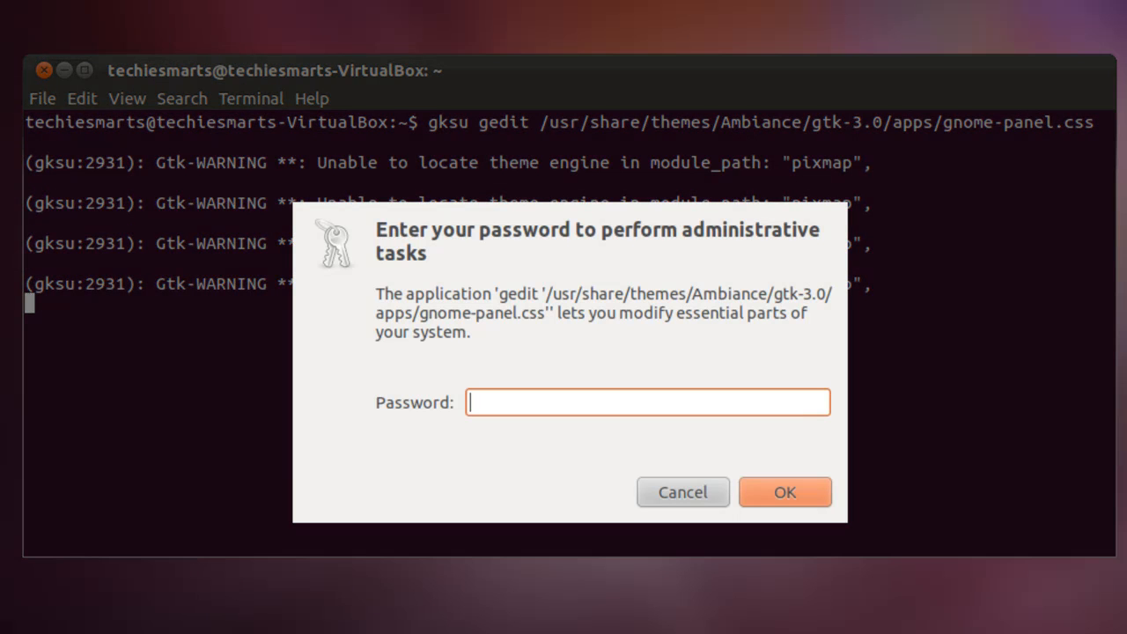
text(password)
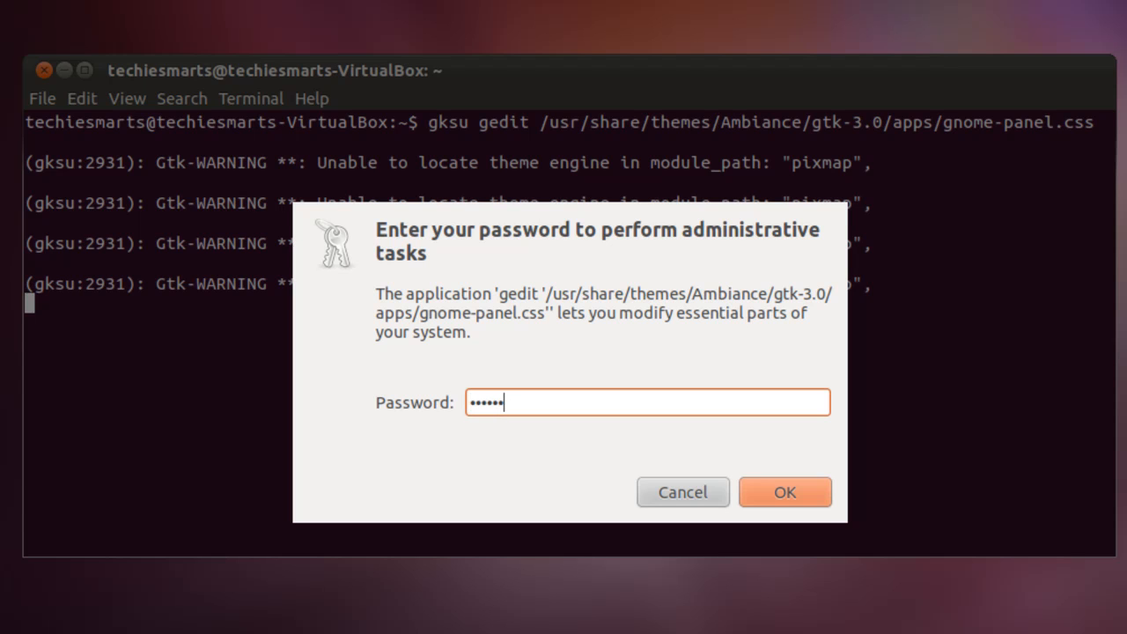
click(785, 491)
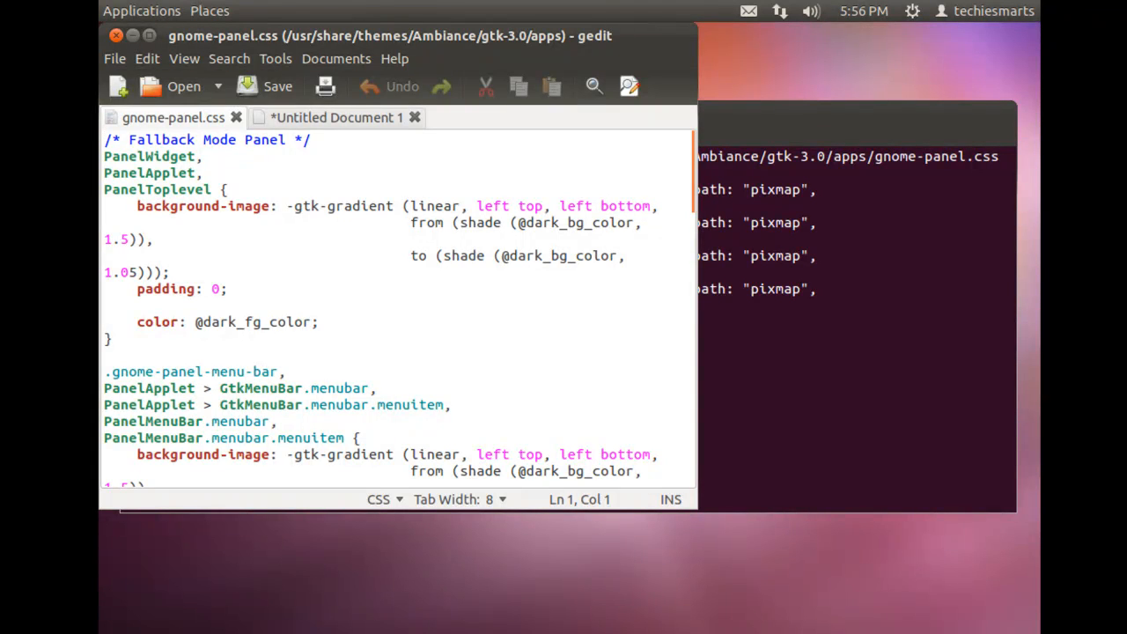
Search gedit for 'Panel' to locate the PanelMenuBar.menubar.menuitem rule.
click(146, 59)
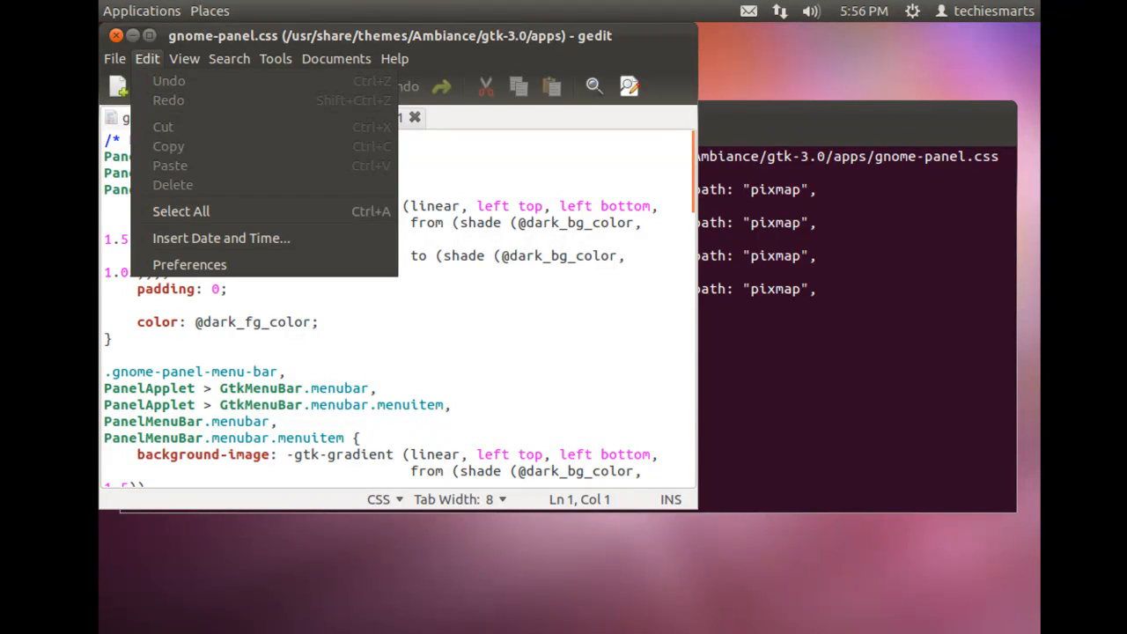
click(184, 58)
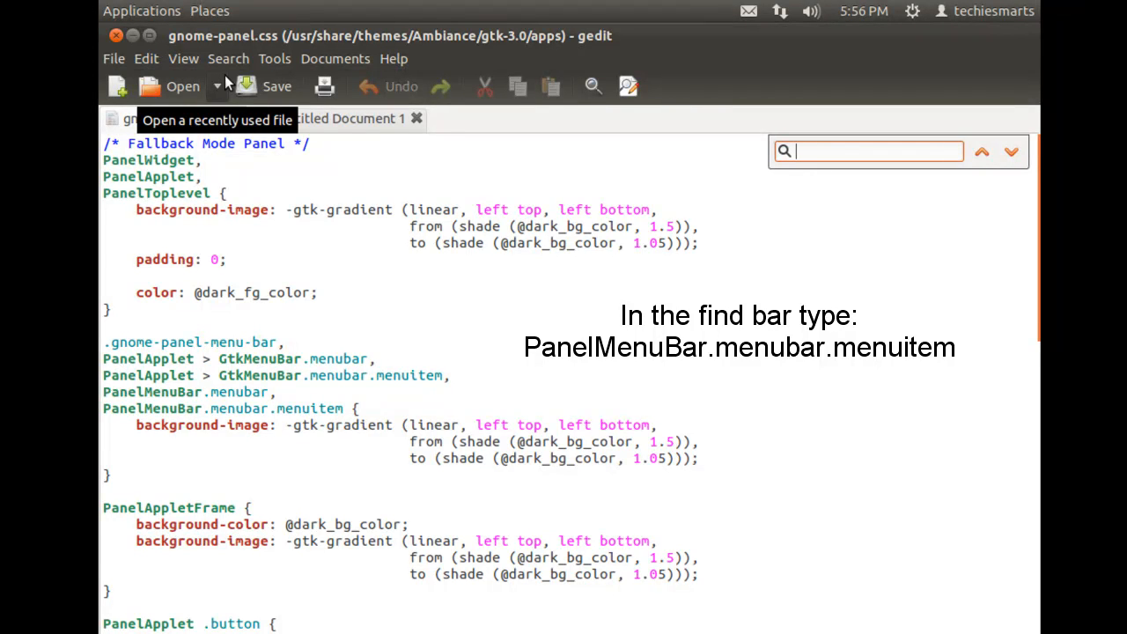
text(Pa)
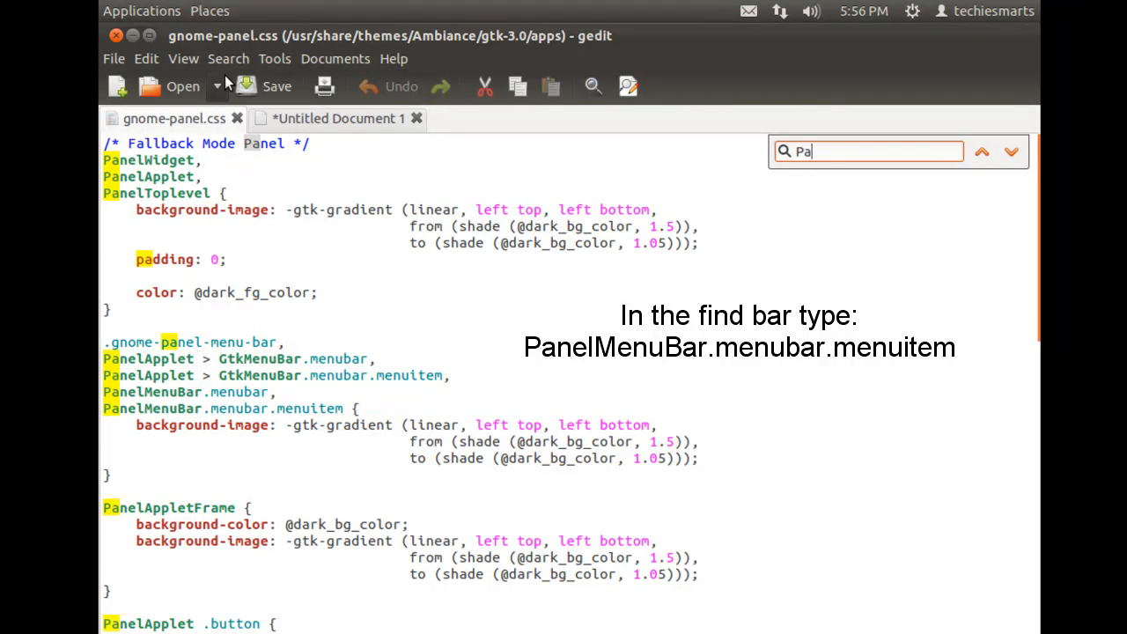
text(nel)
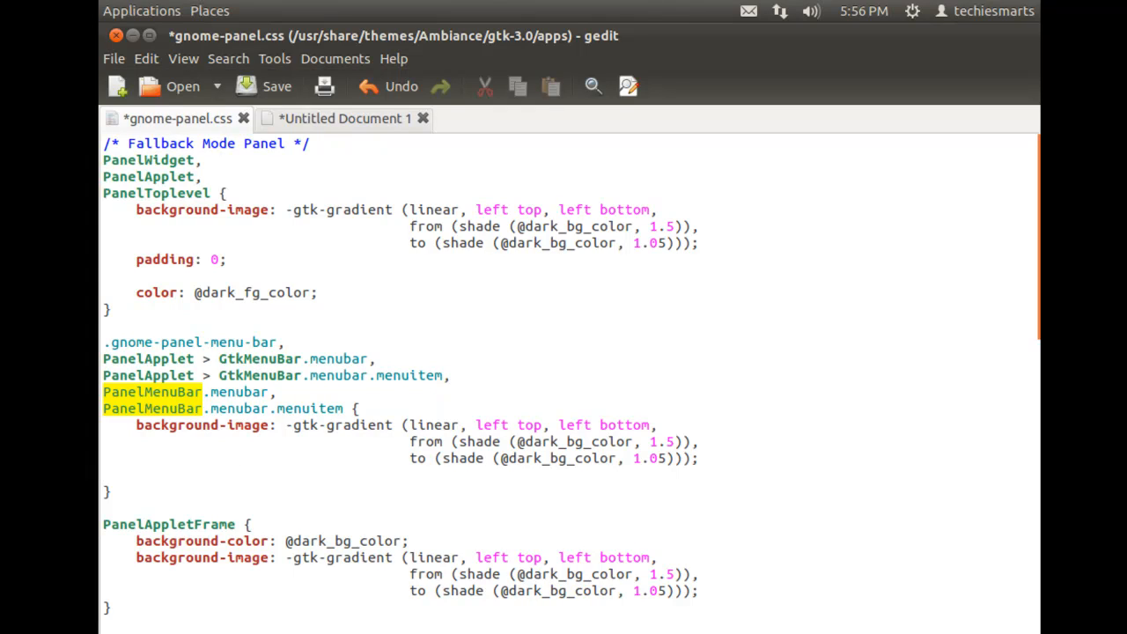
Add the line -PanelMenuBar-icon-visible: true; inside the menuitem rule.
click(303, 474)
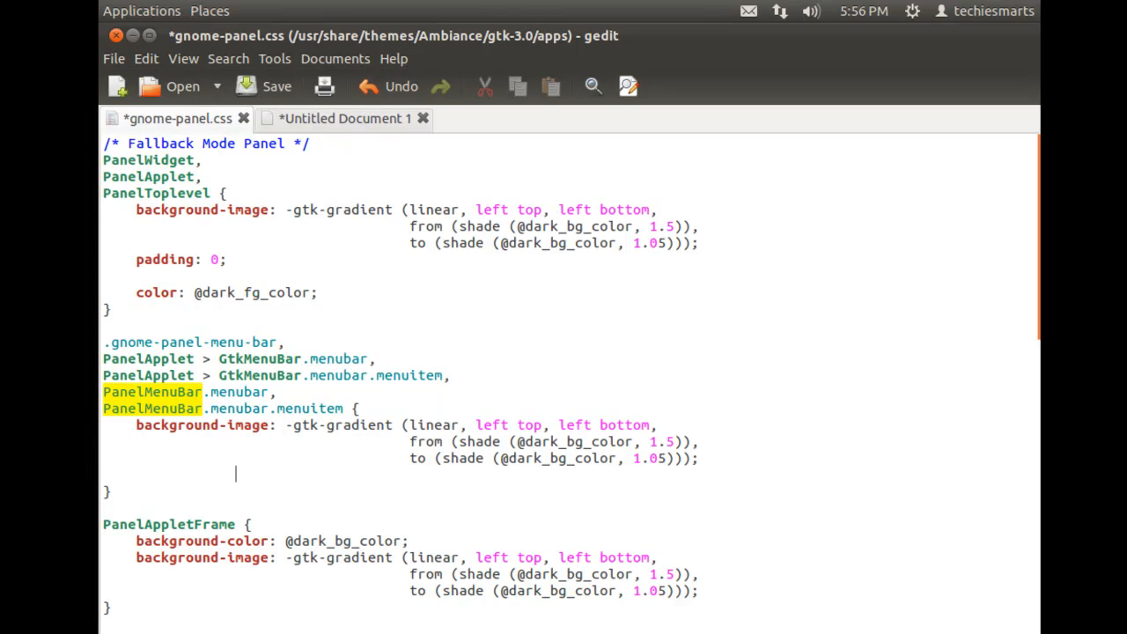
text(-)
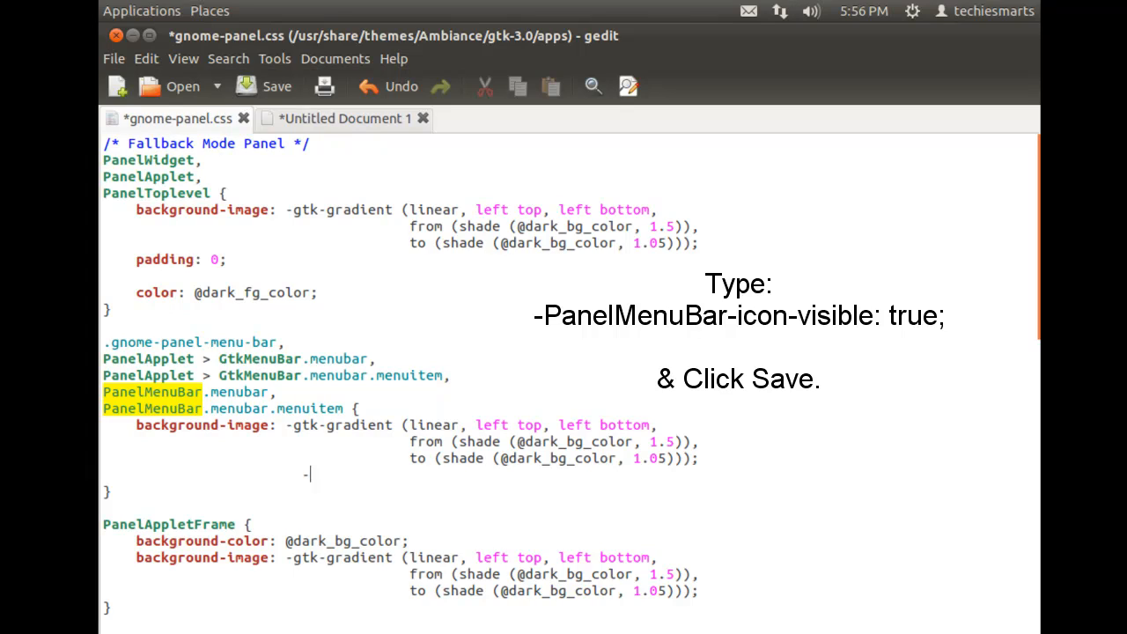
text(PanelM)
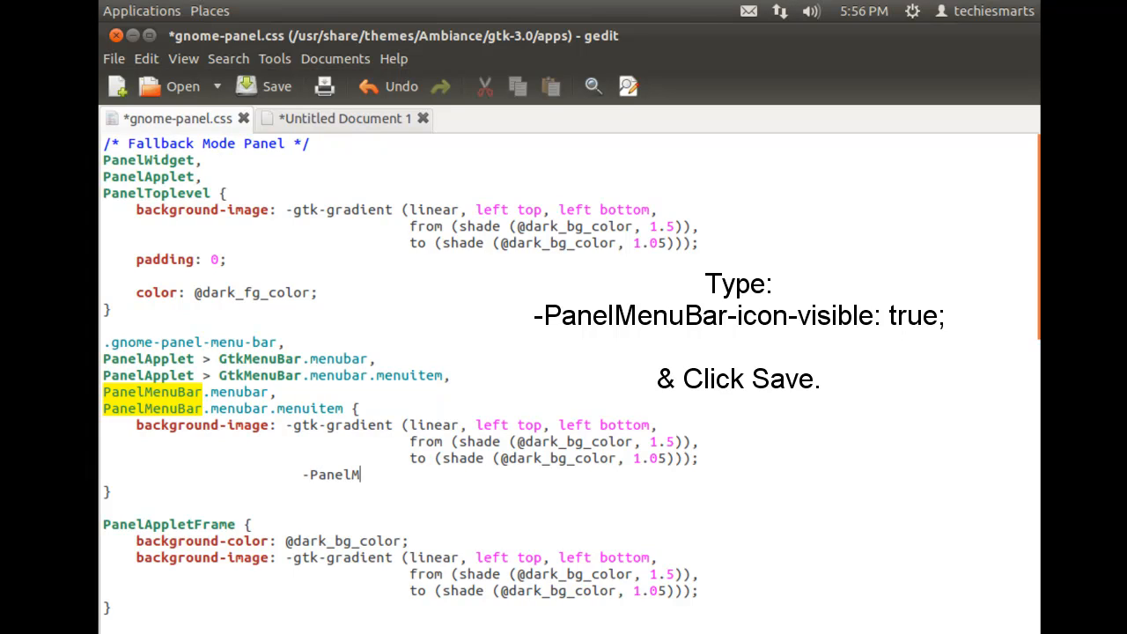
text(enuBar)
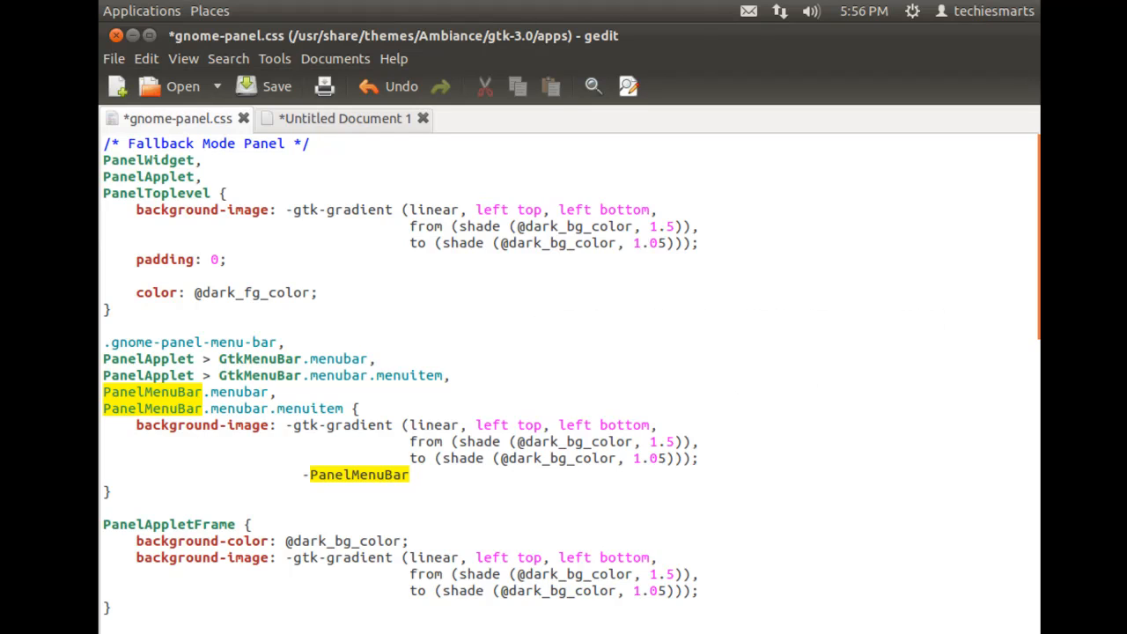
text(-icon-visible: true;)
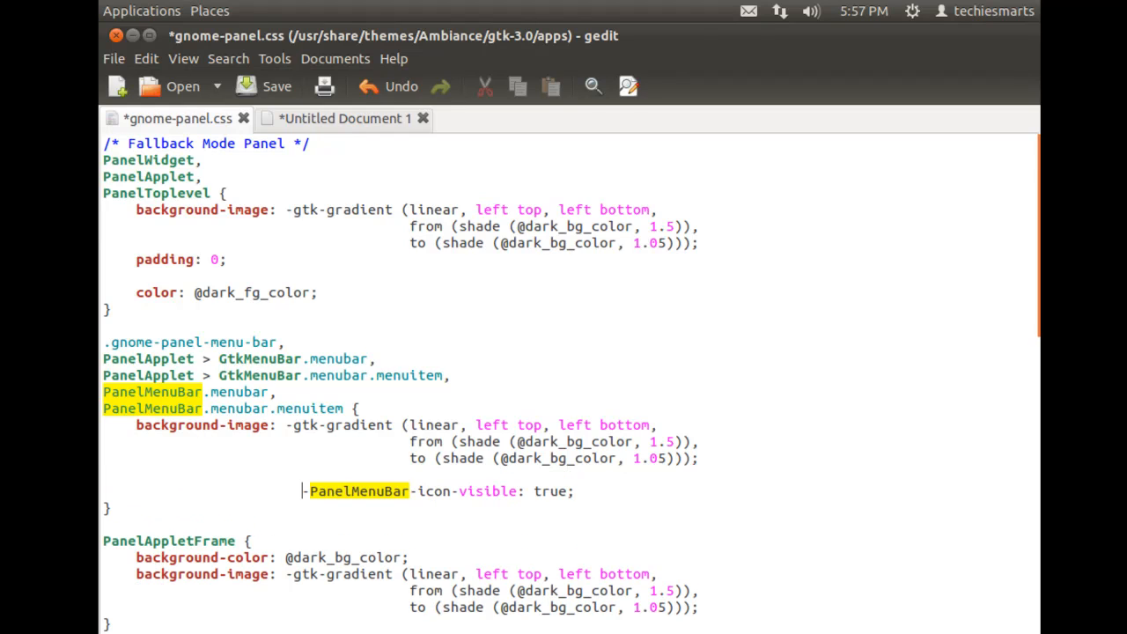
mouse_move(602, 243)
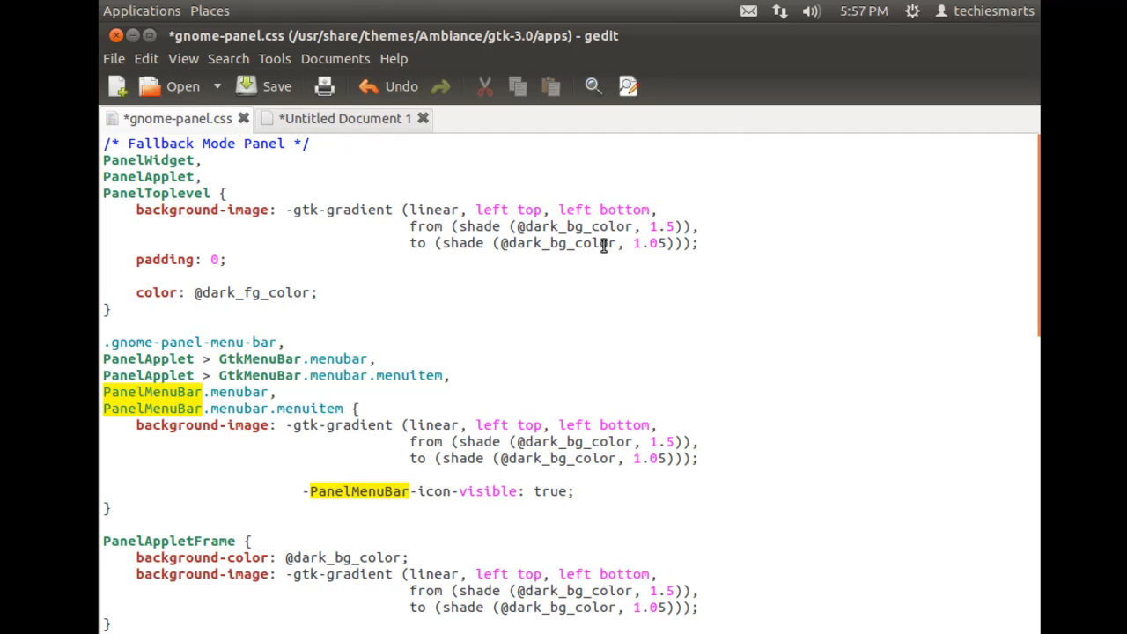
Save gnome-panel.css and quit gedit, discarding the empty untitled document.
click(112, 58)
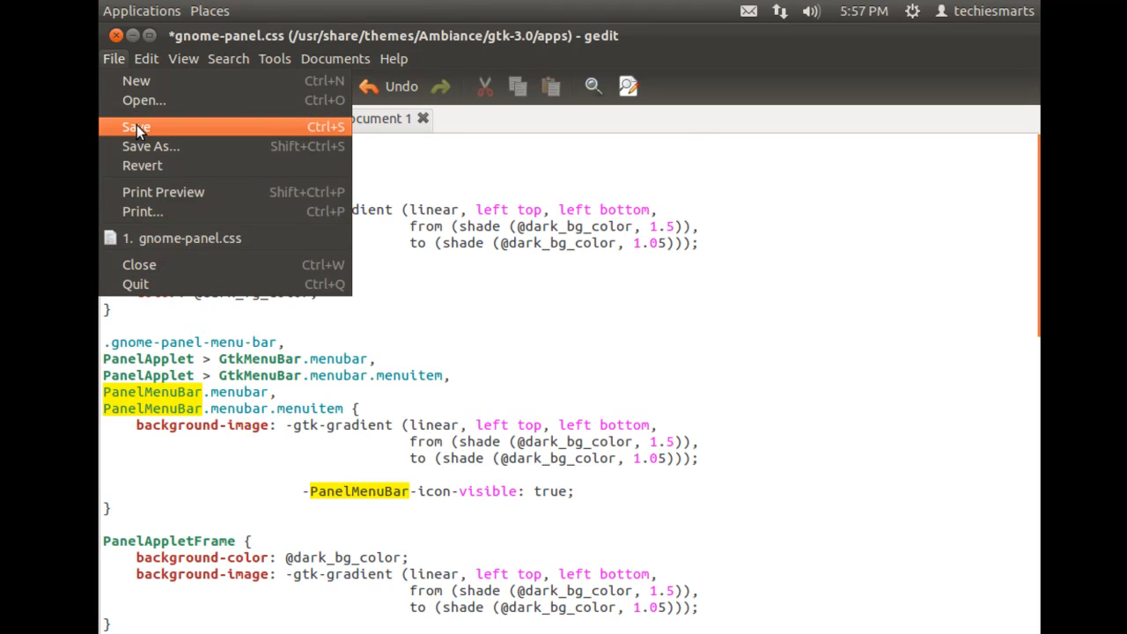
click(136, 127)
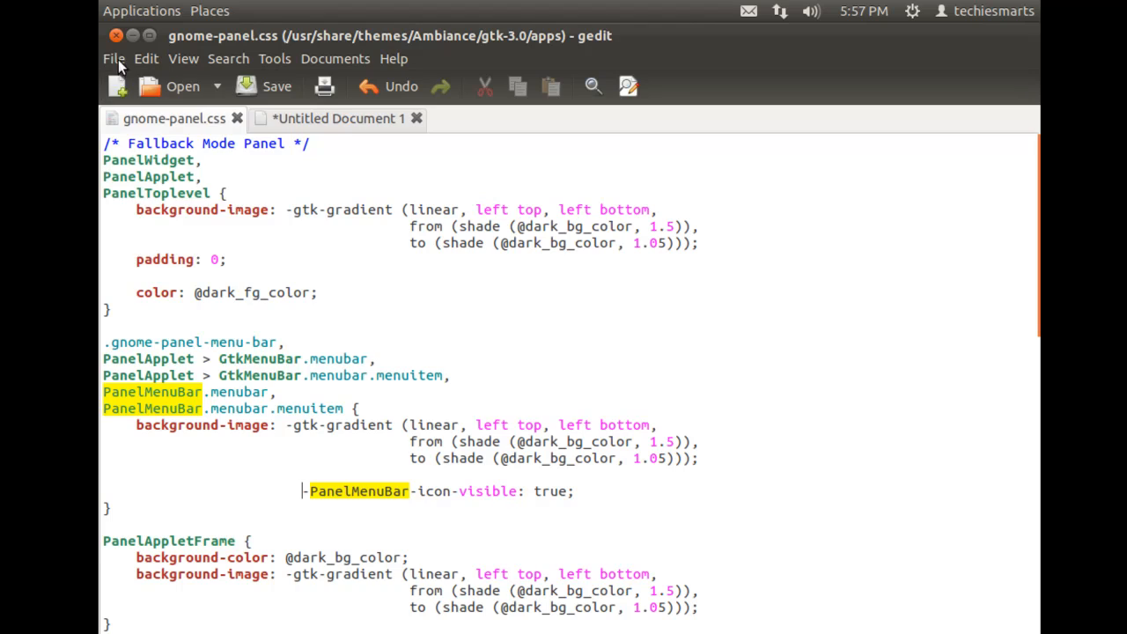
click(113, 58)
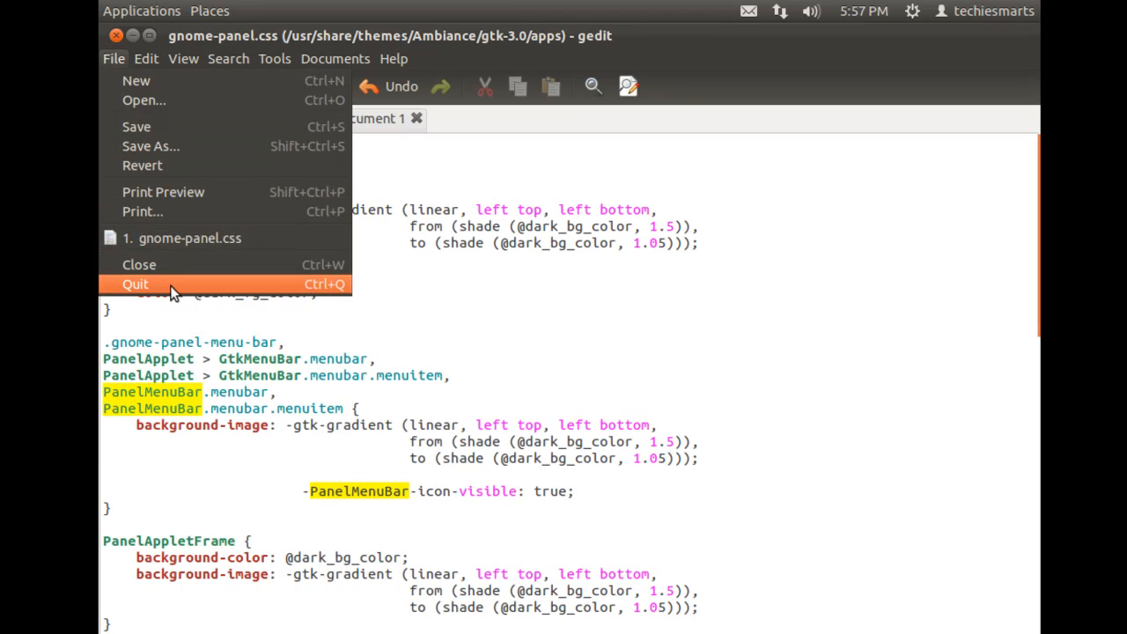
click(136, 283)
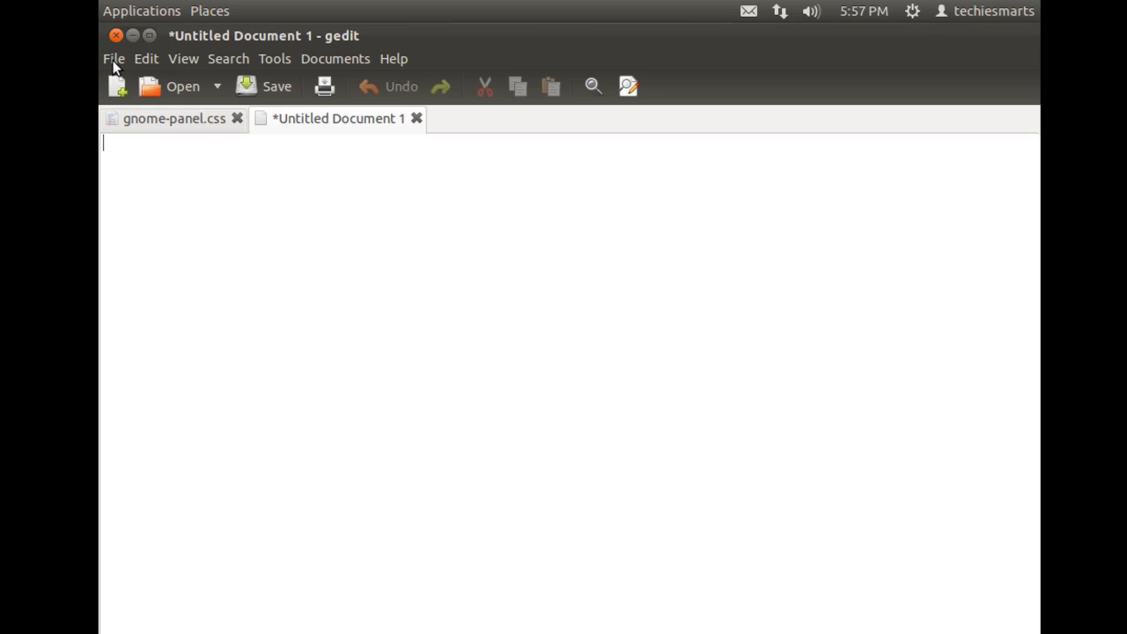
click(416, 118)
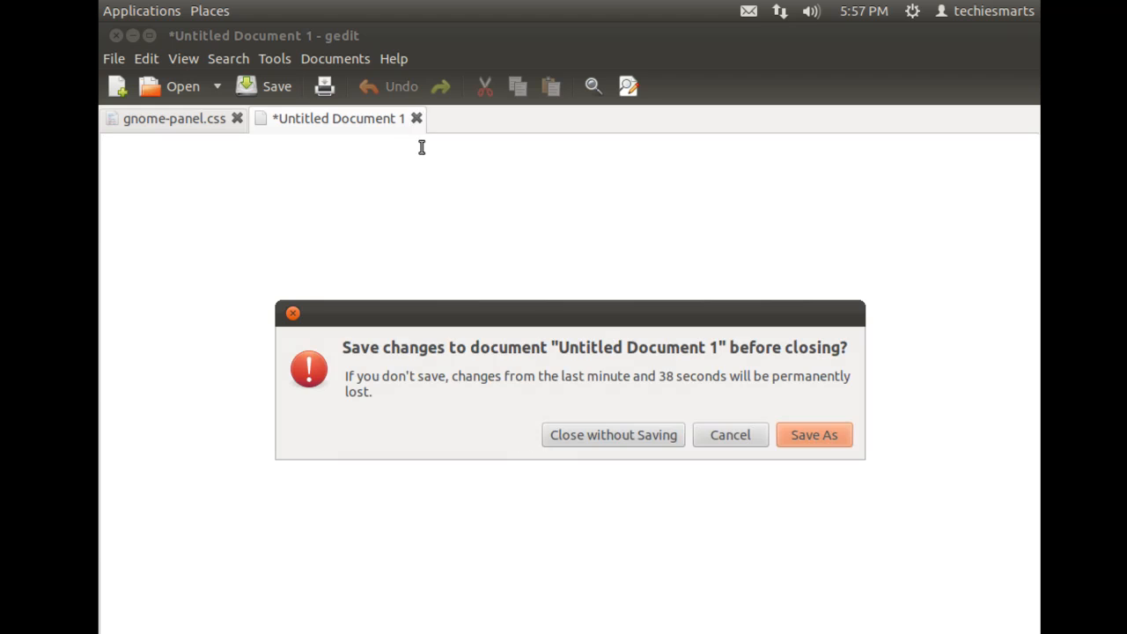
click(613, 433)
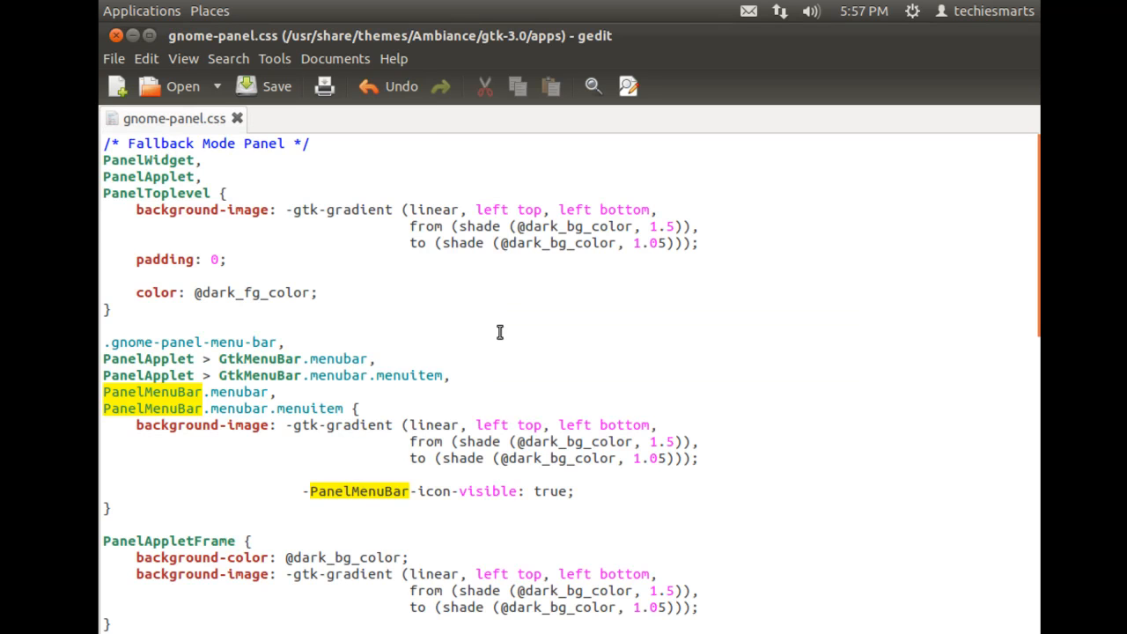
click(303, 490)
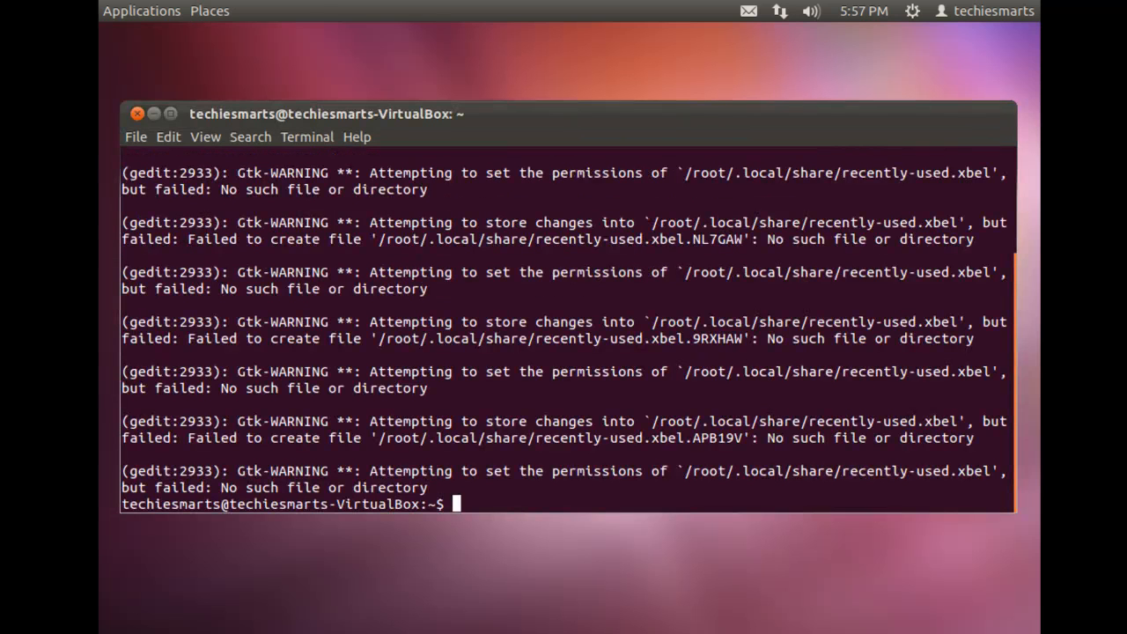
Close the terminal, log out from the gear menu and log back in with the password.
click(153, 113)
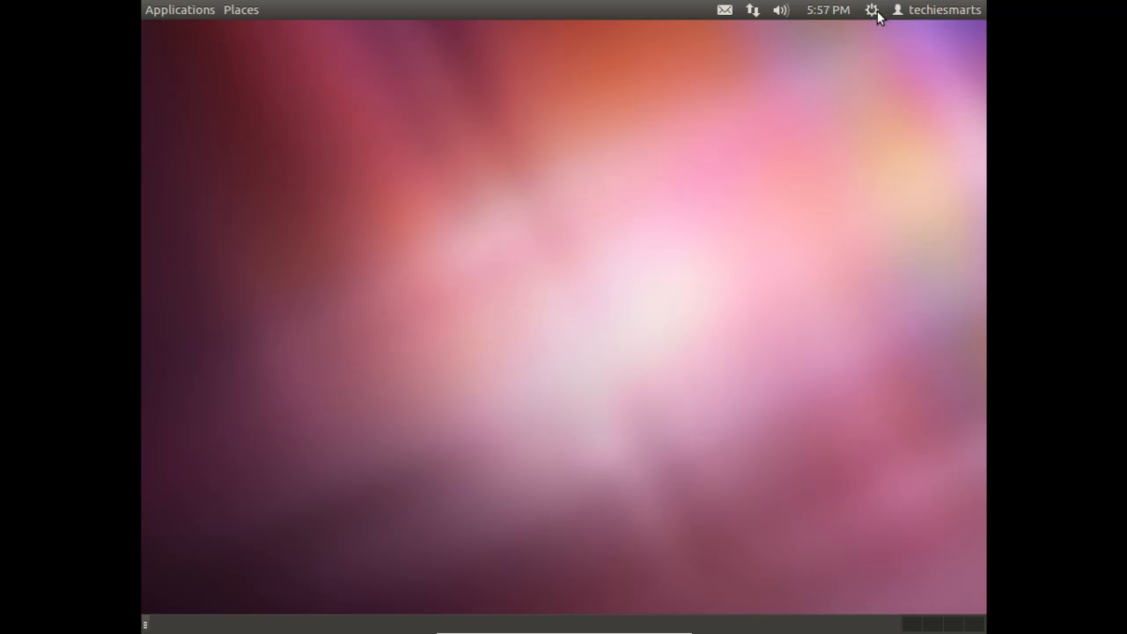
click(870, 11)
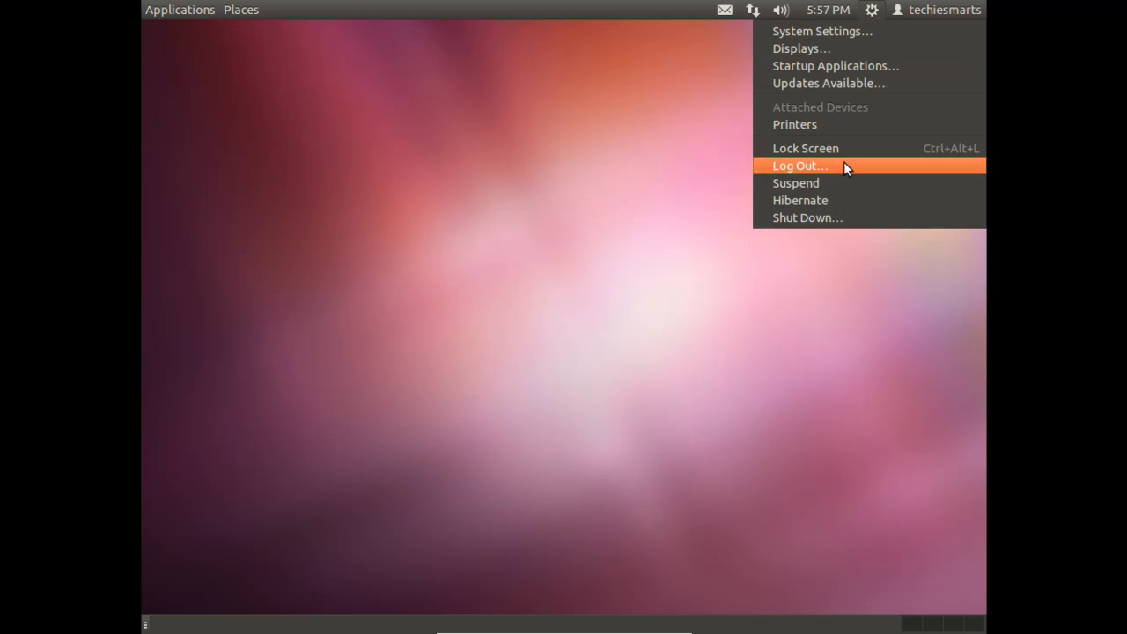
click(800, 165)
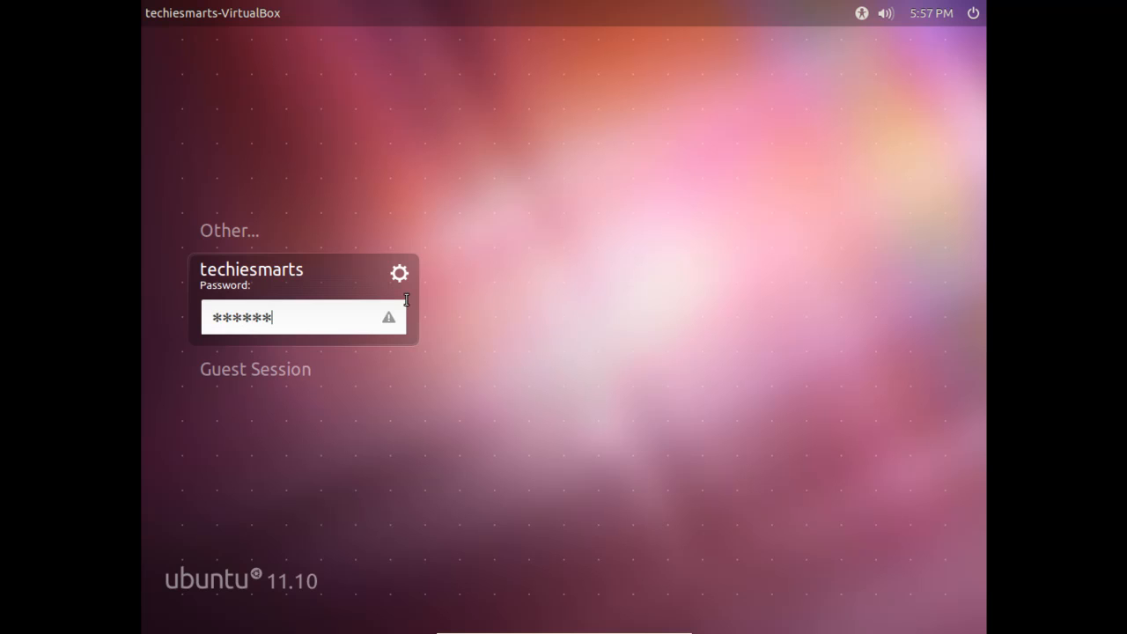
mouse_move(296, 354)
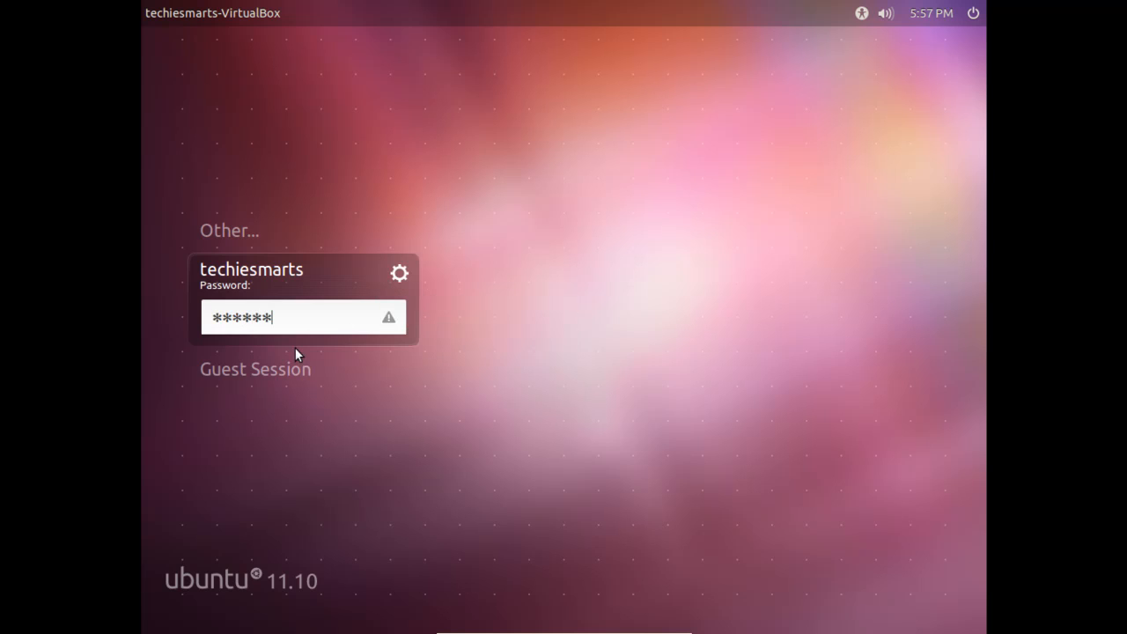
key(Return)
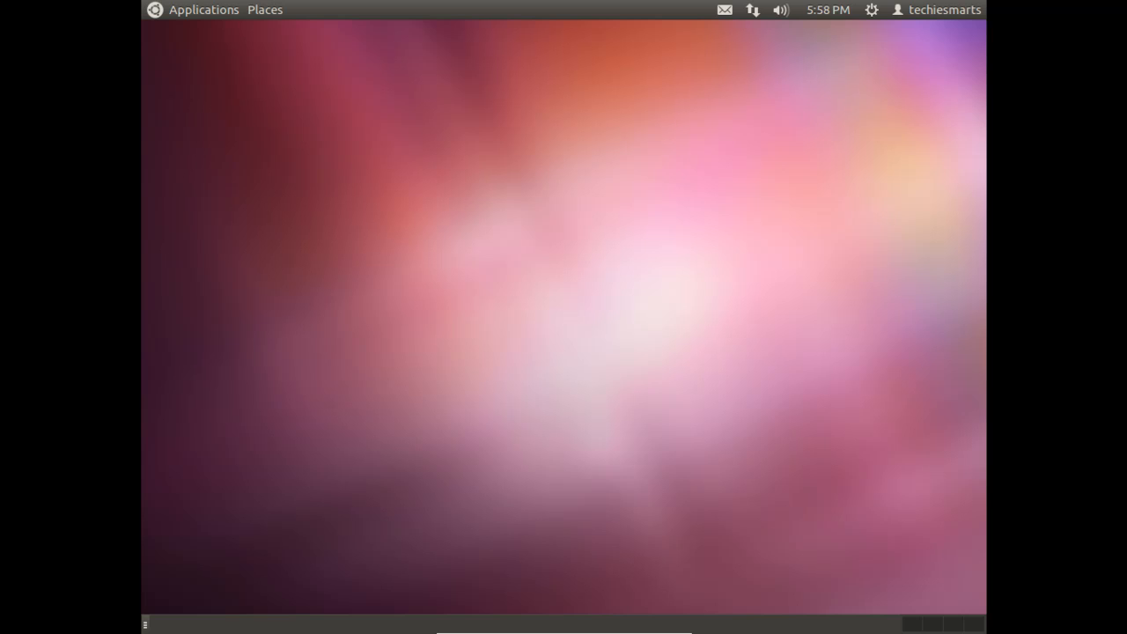
mouse_move(183, 33)
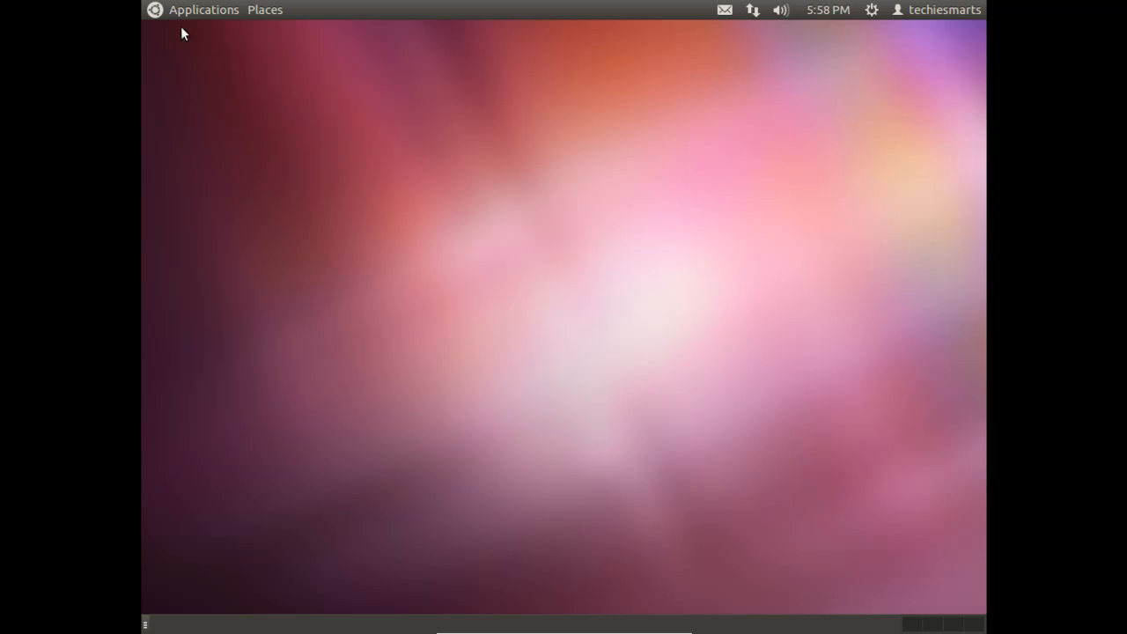
Bring up the Applications menu's Accessories list beside the new Ubuntu logo.
click(204, 10)
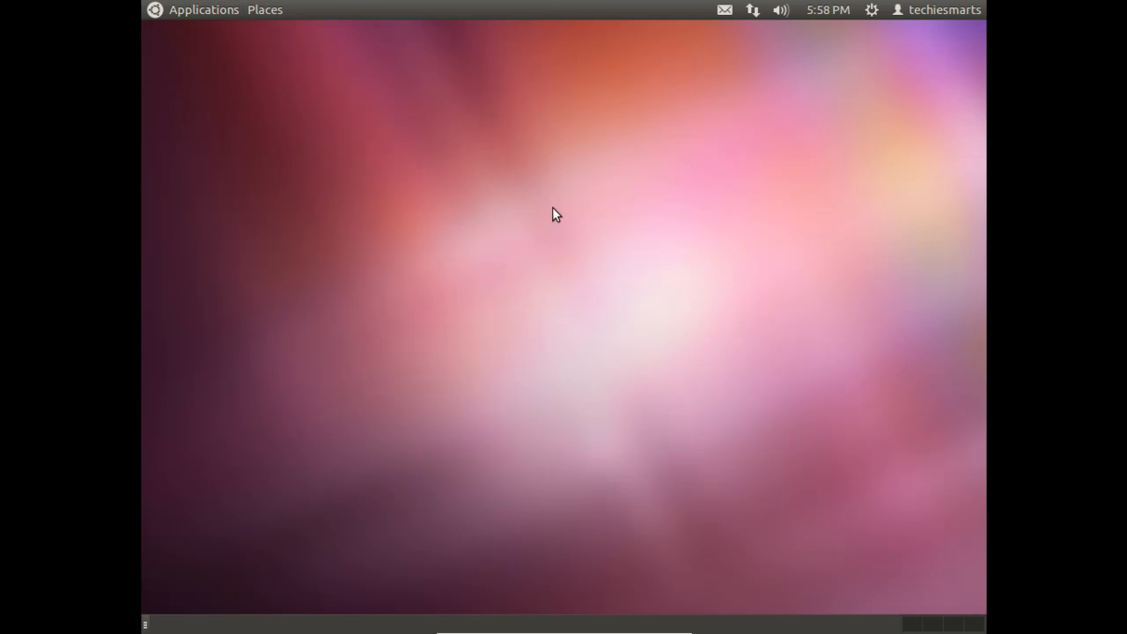
mouse_move(543, 201)
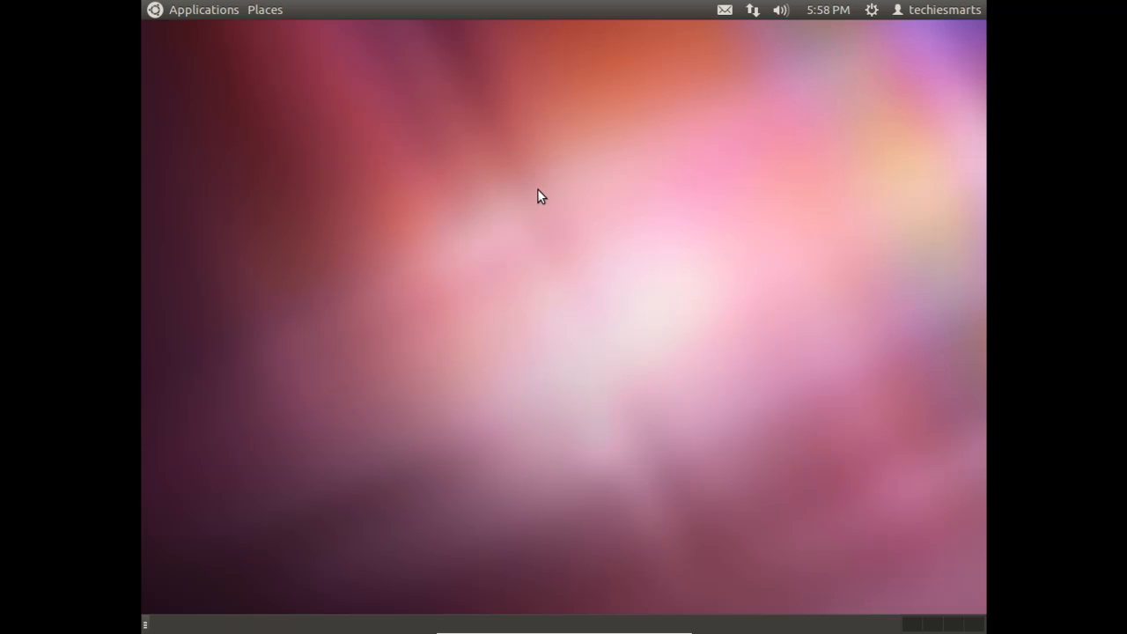
click(204, 11)
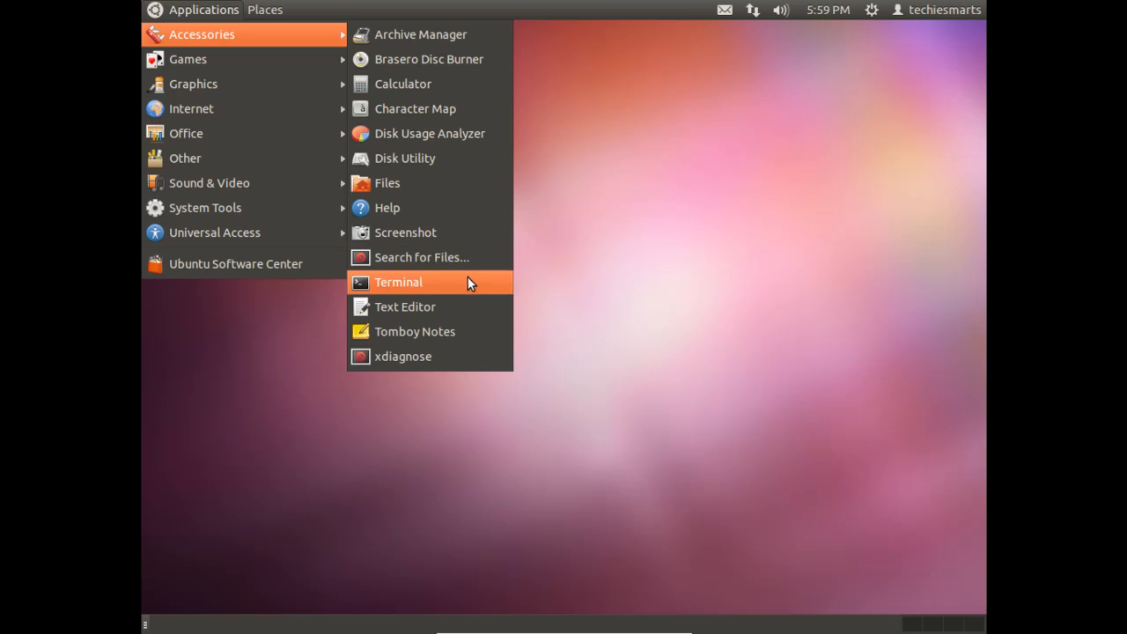
Launch Terminal and type gksu gedit /usr/share/gnome-session/sessions/.
click(398, 282)
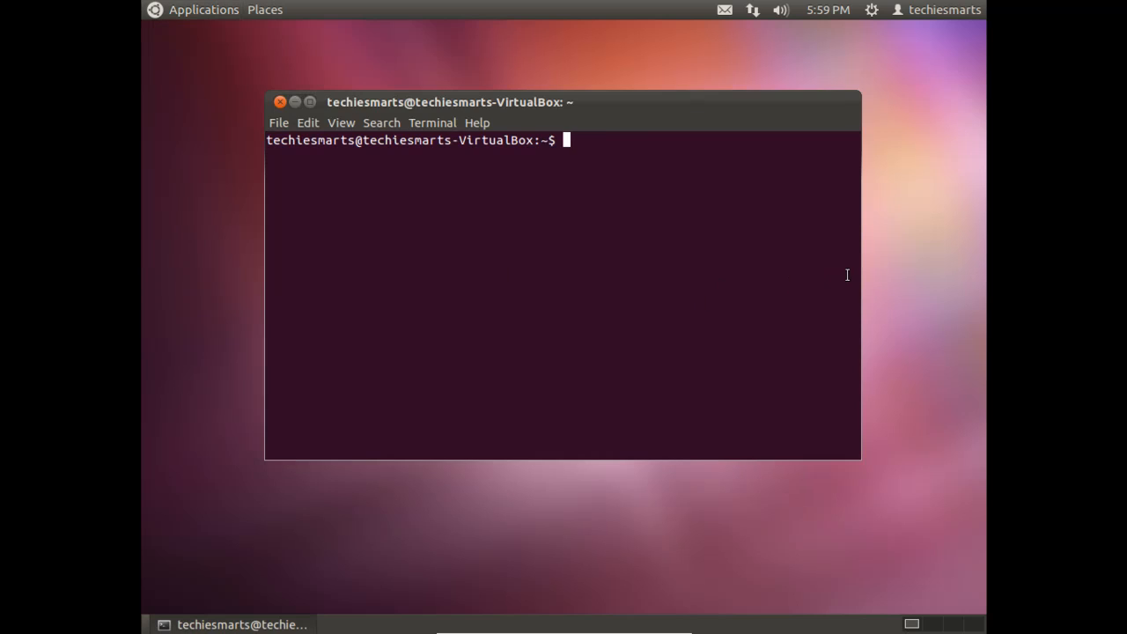
text(gksu gedit /)
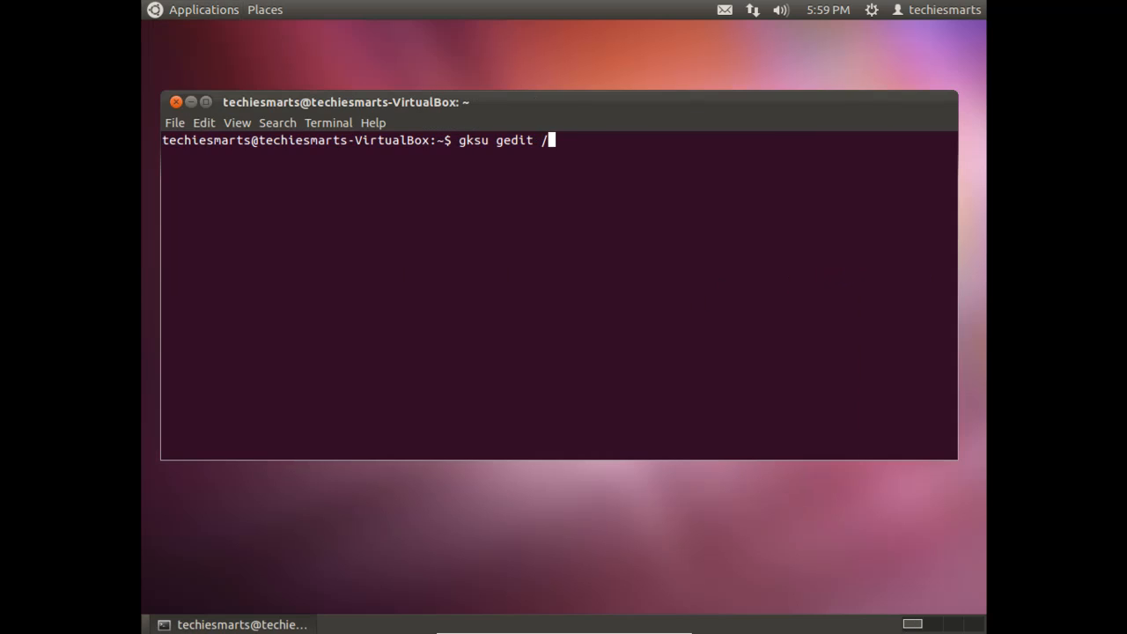
text(usr/)
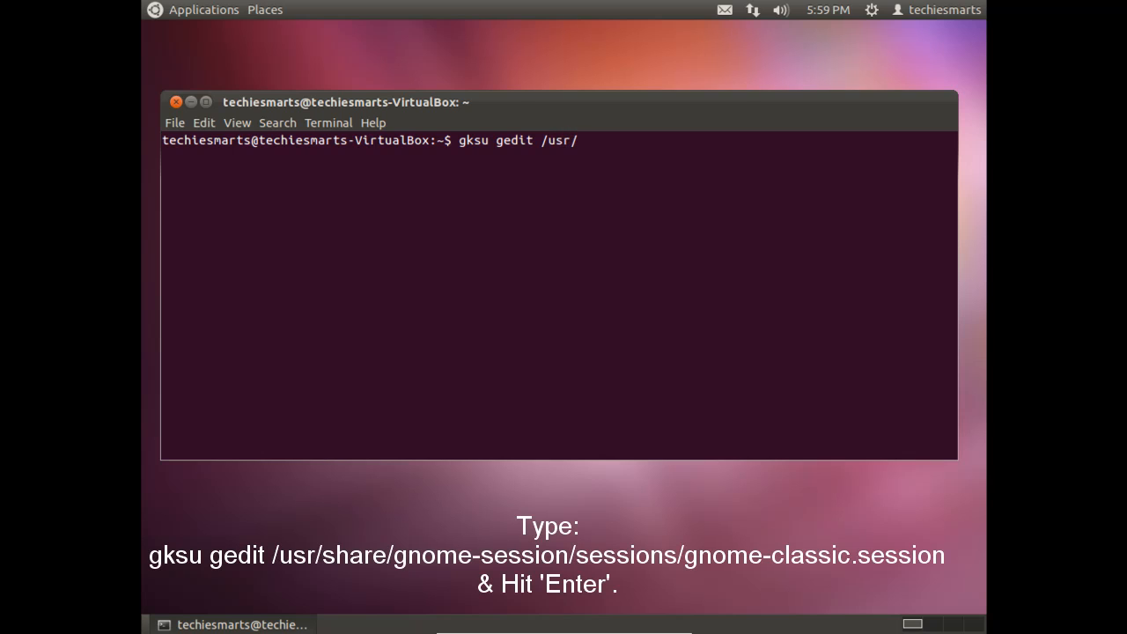
text(share/)
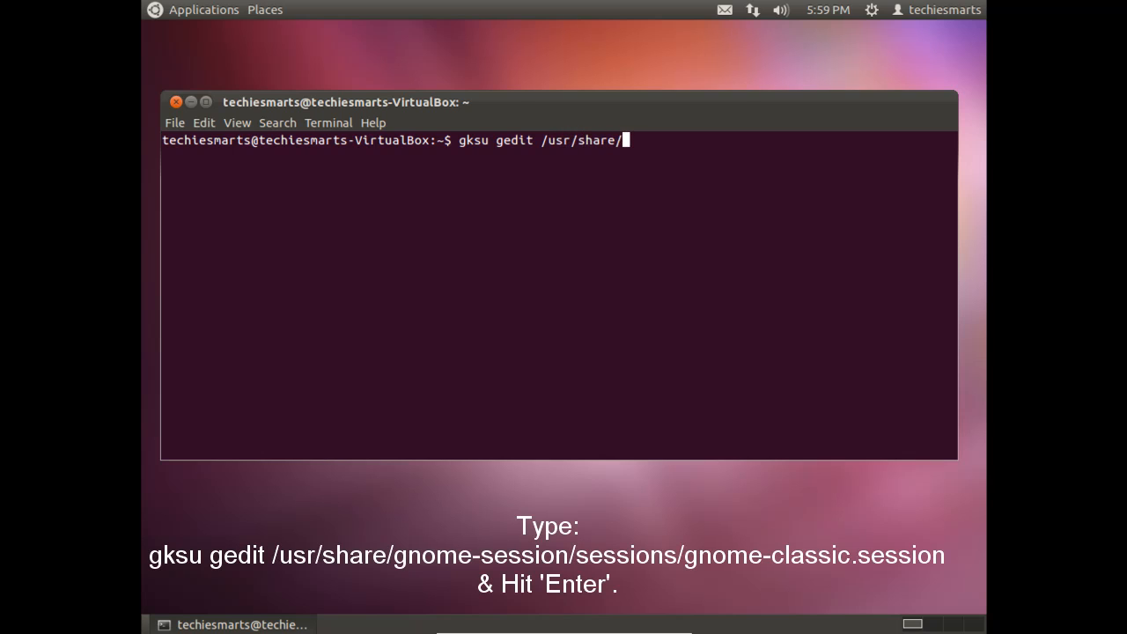
text(gnome-)
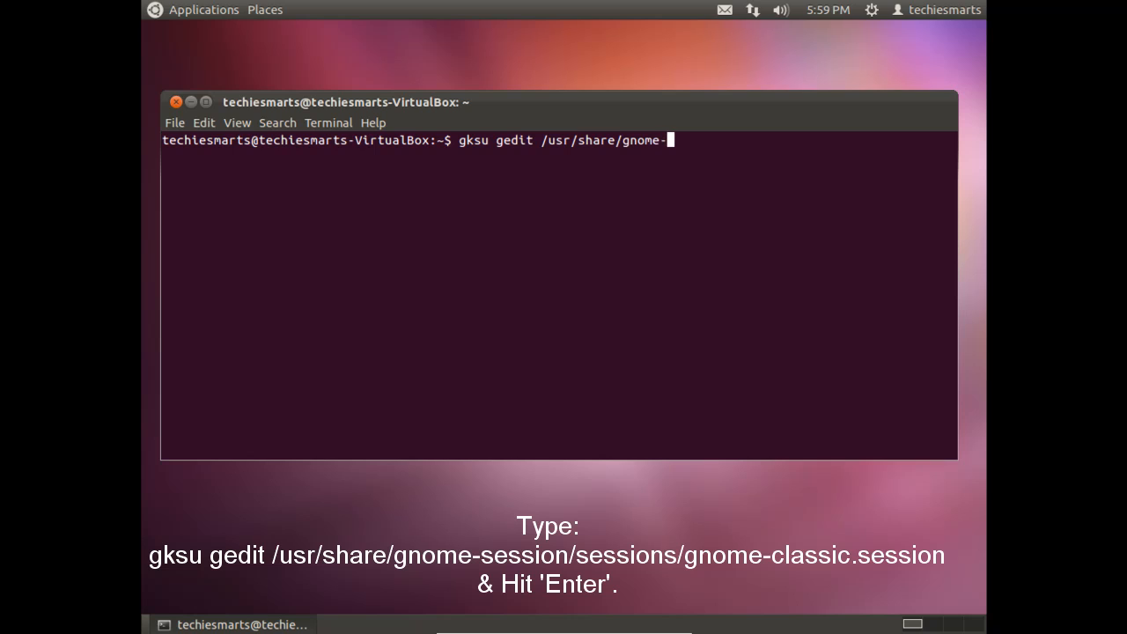
text(session)
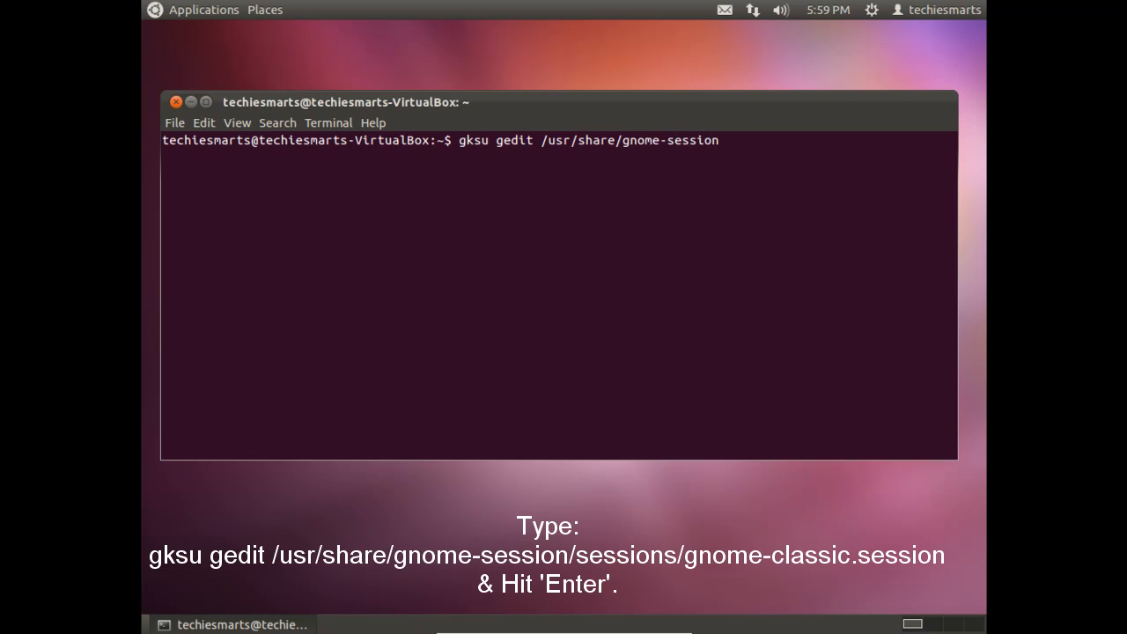
text(/sessi)
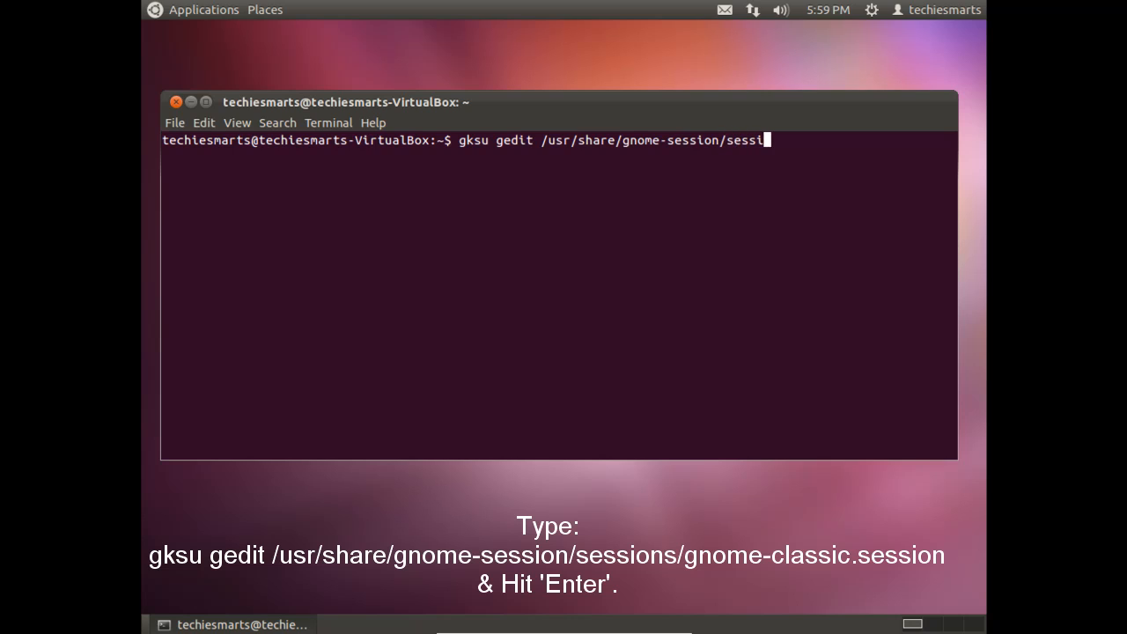
text(ons/)
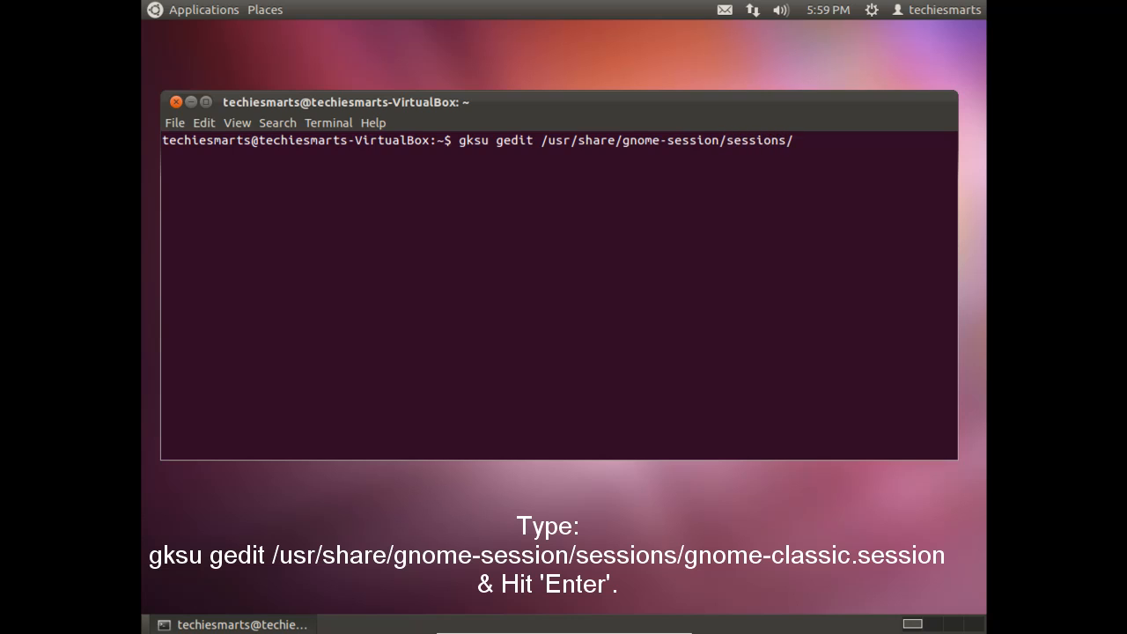
Finish with gnome-classic.session, run it and confirm the administrator password.
text(gnome-)
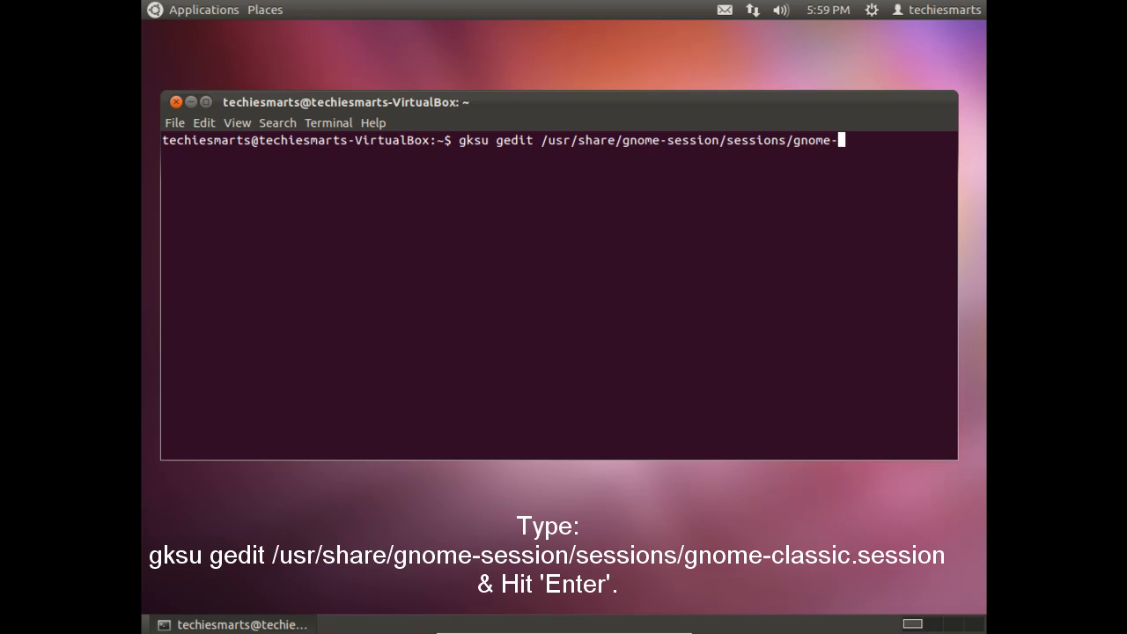
text(classic)
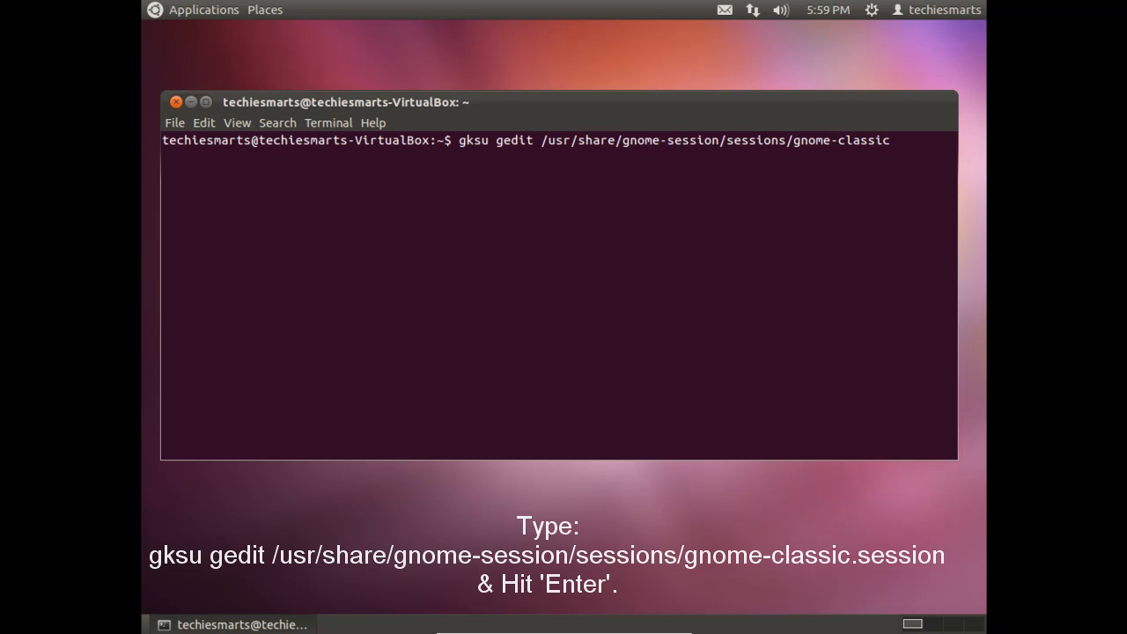
text(.)
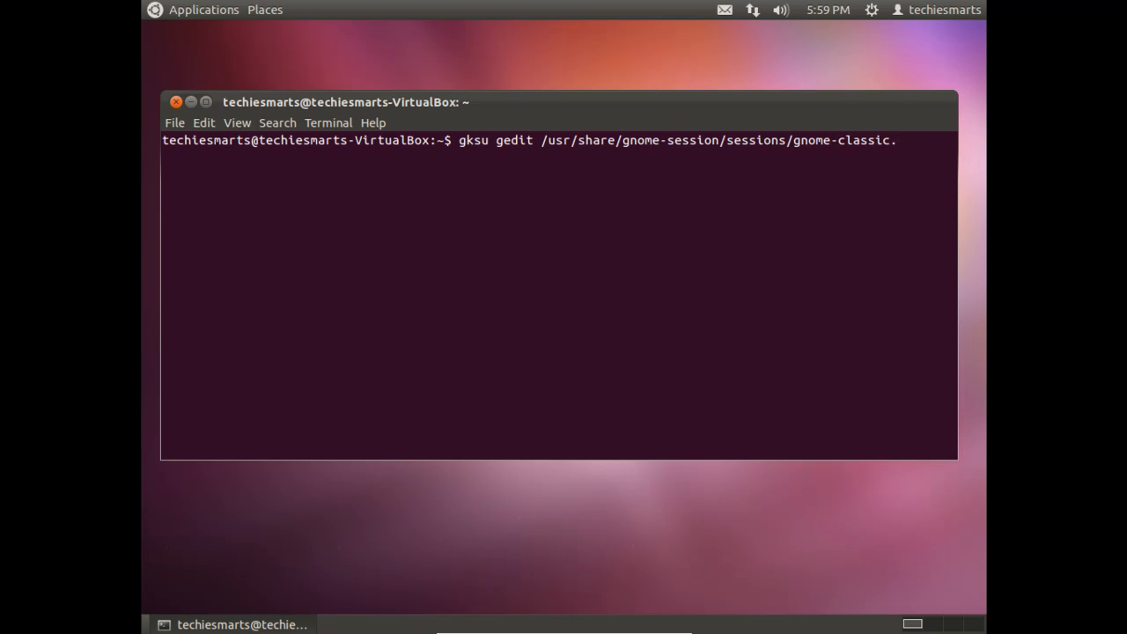
text(session)
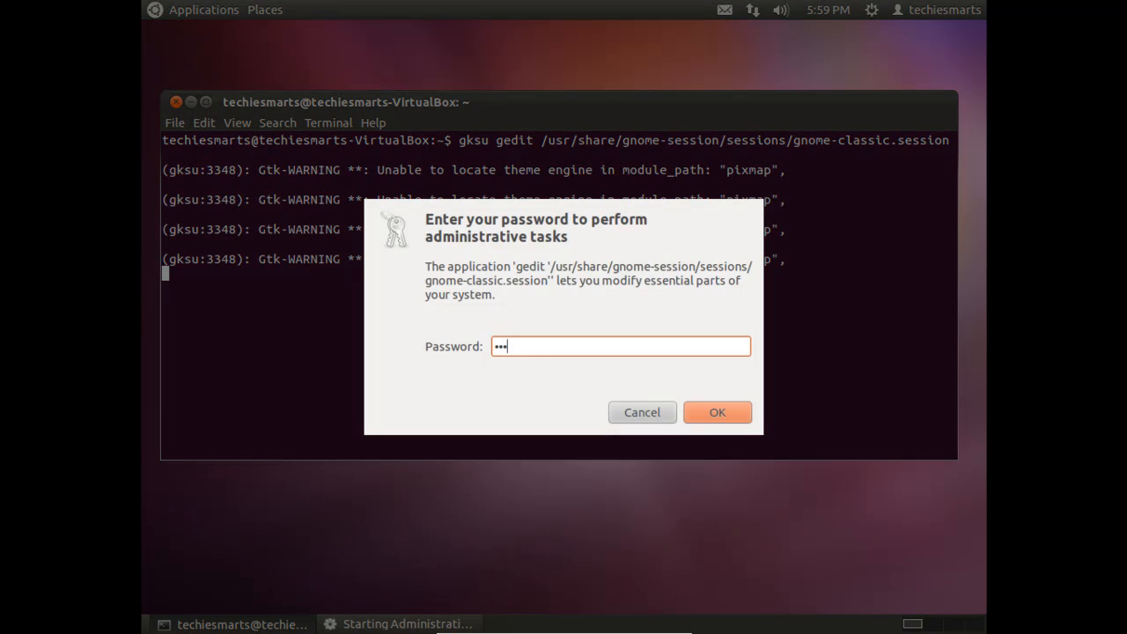
click(717, 412)
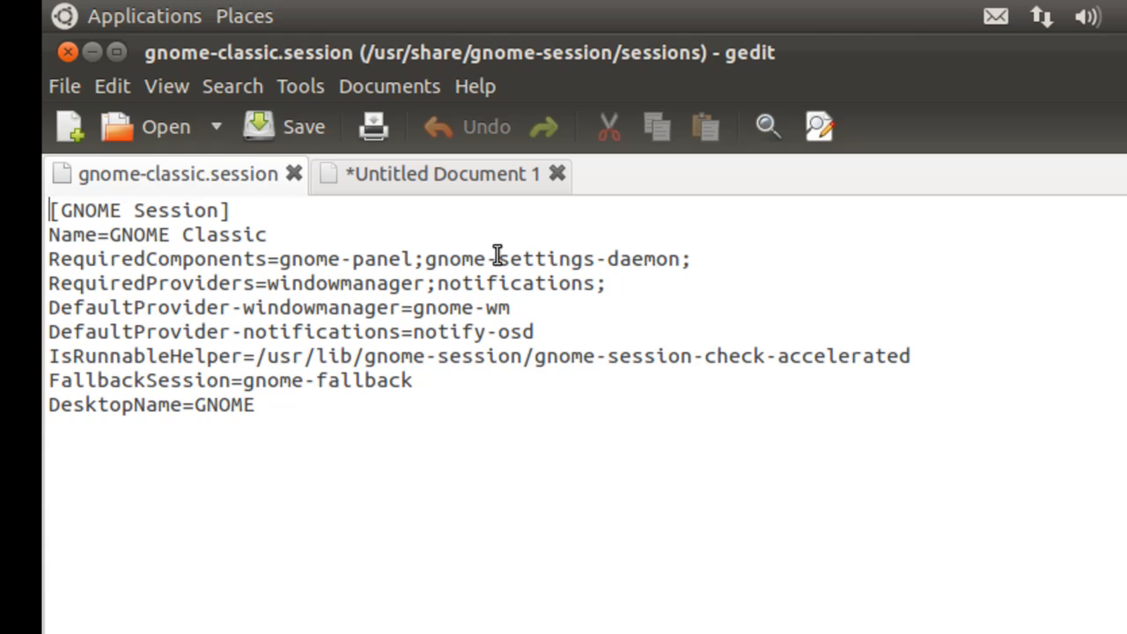
mouse_move(208, 268)
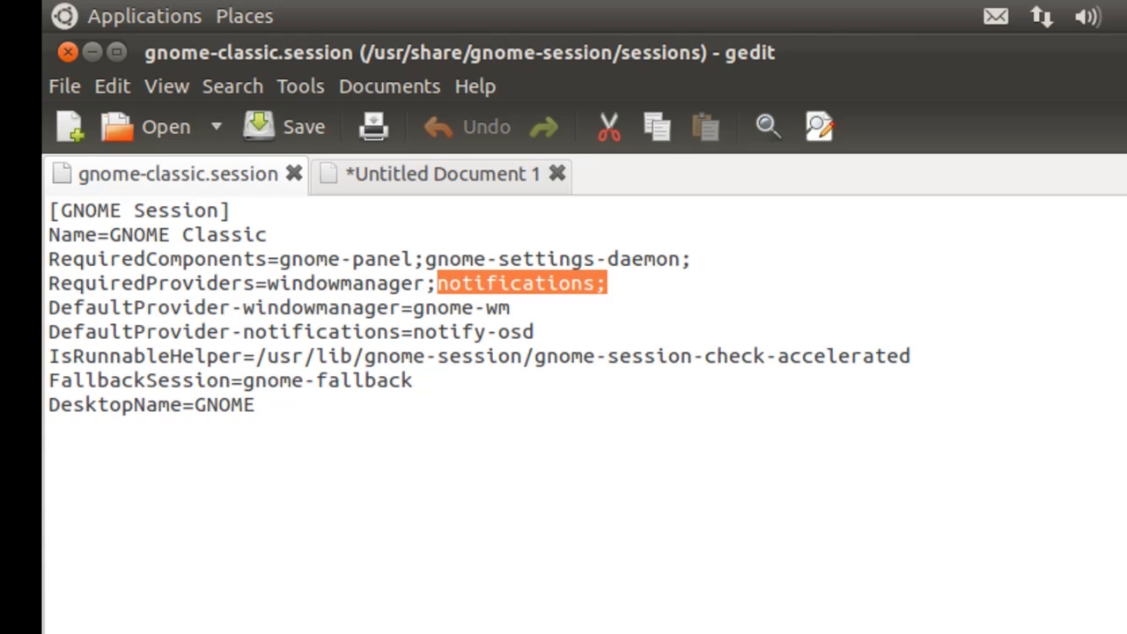
Delete 'notifications;' from RequiredProviders, then quit gedit discarding Untitled Document 1.
key(Delete)
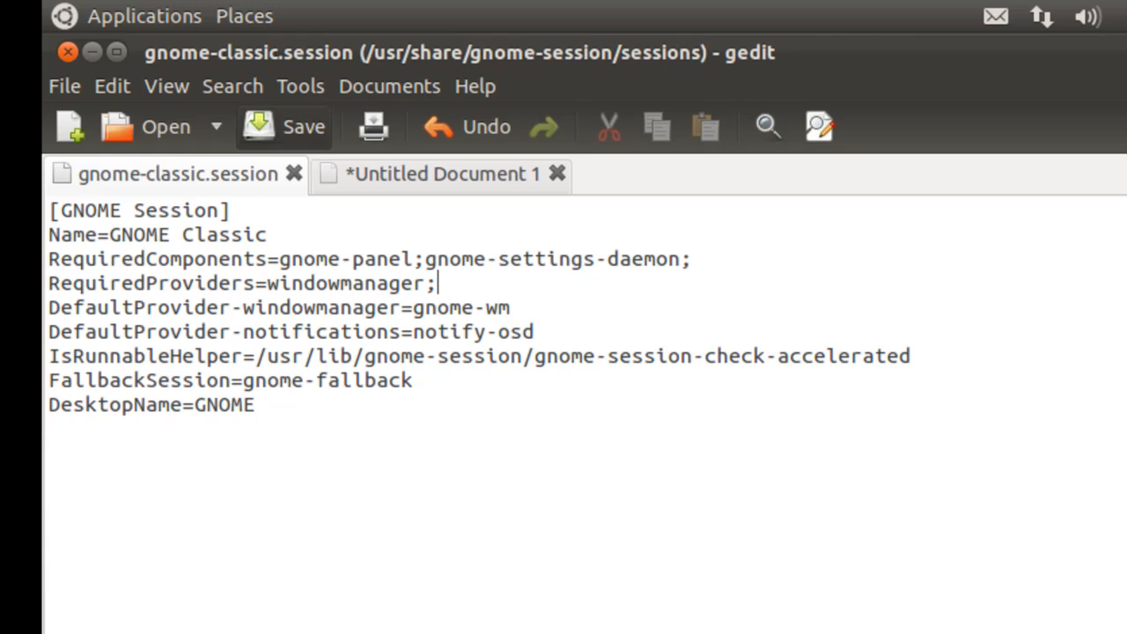
click(63, 85)
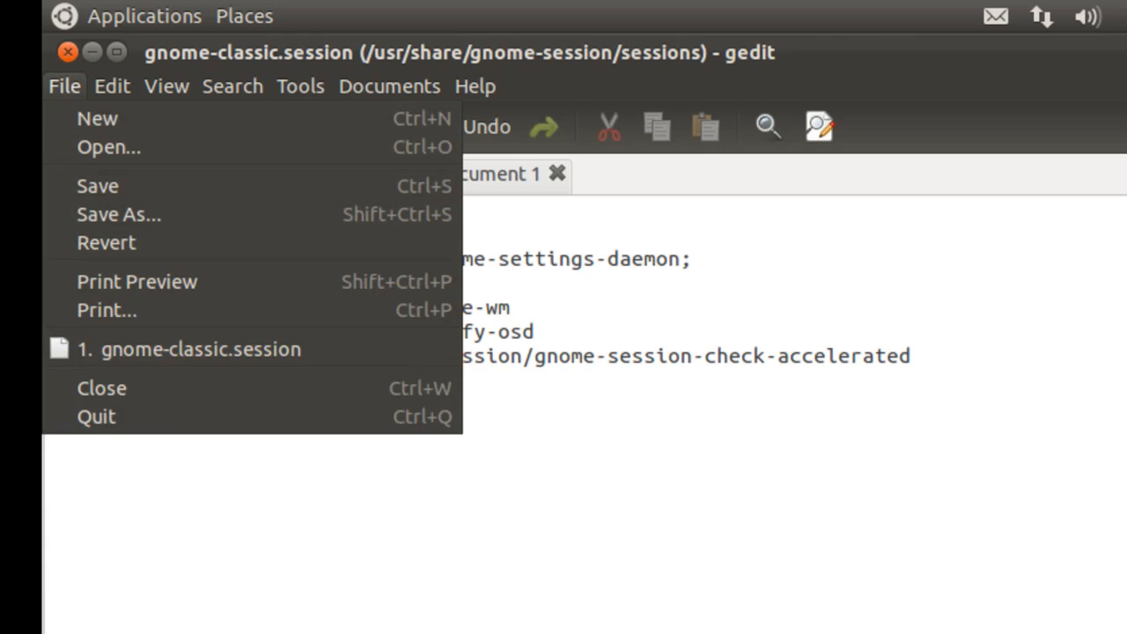
click(103, 387)
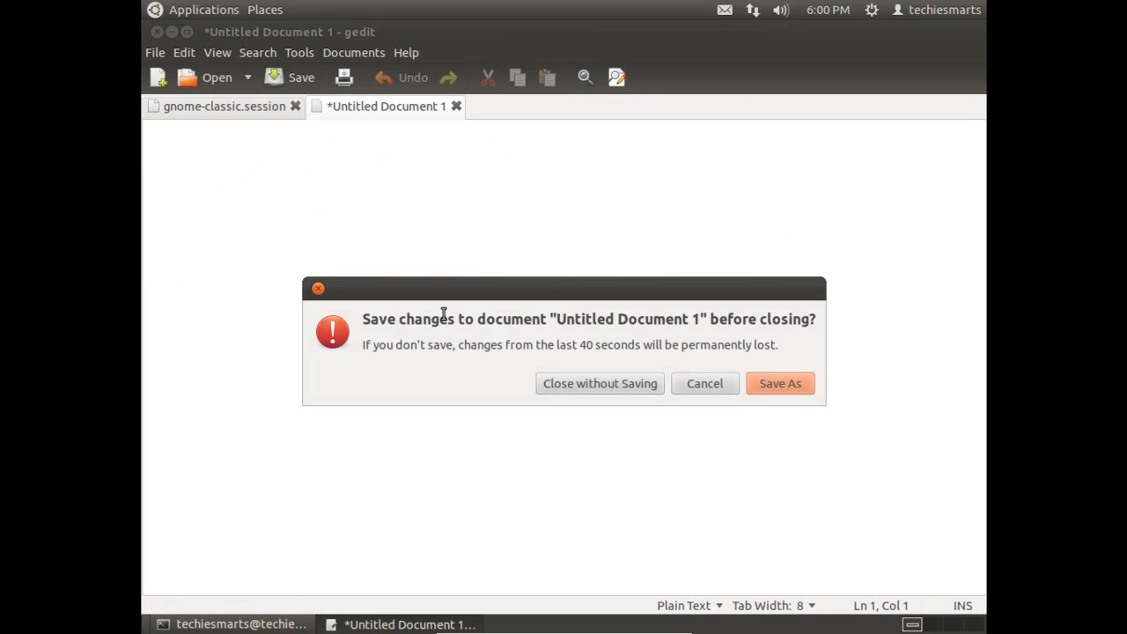
click(599, 384)
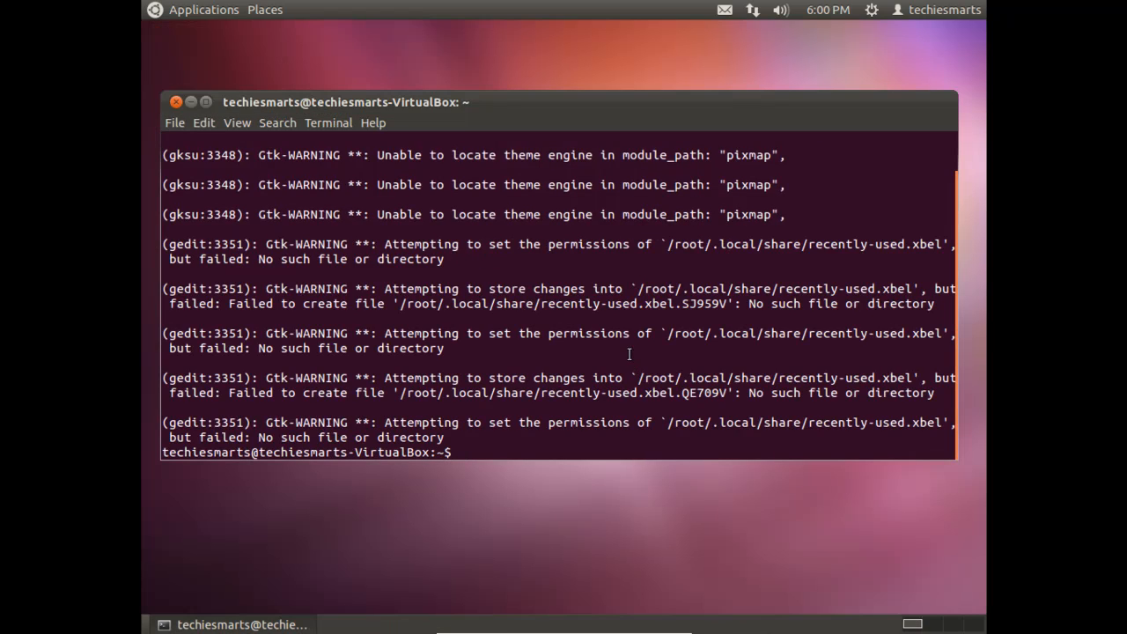
Close the Terminal, log out of the session, and sign back in at the login screen.
click(190, 102)
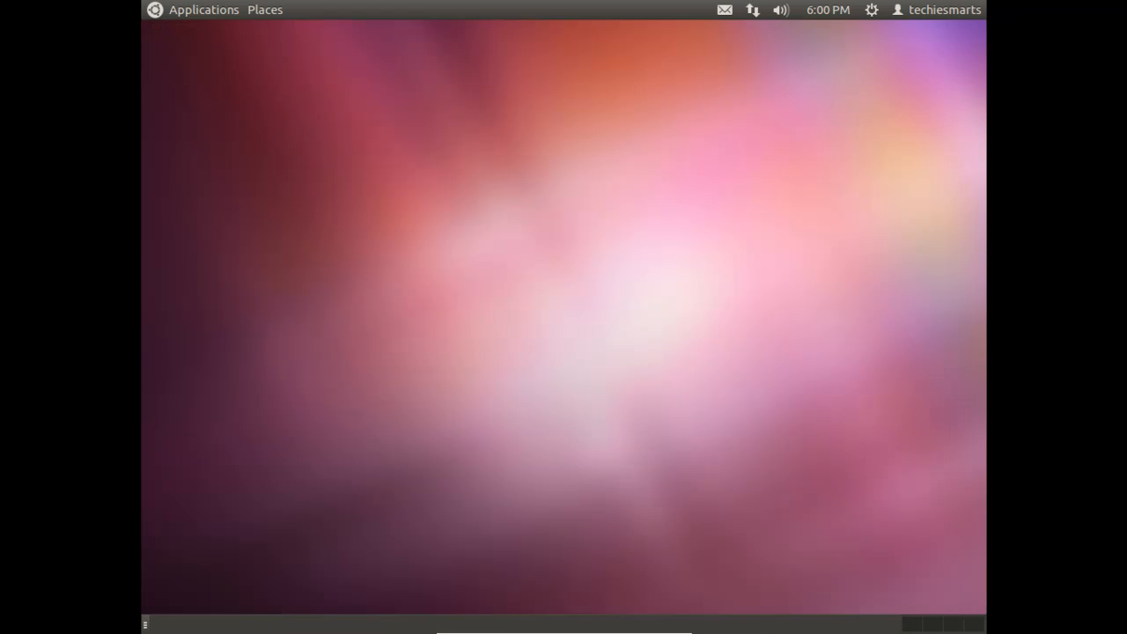
mouse_move(605, 282)
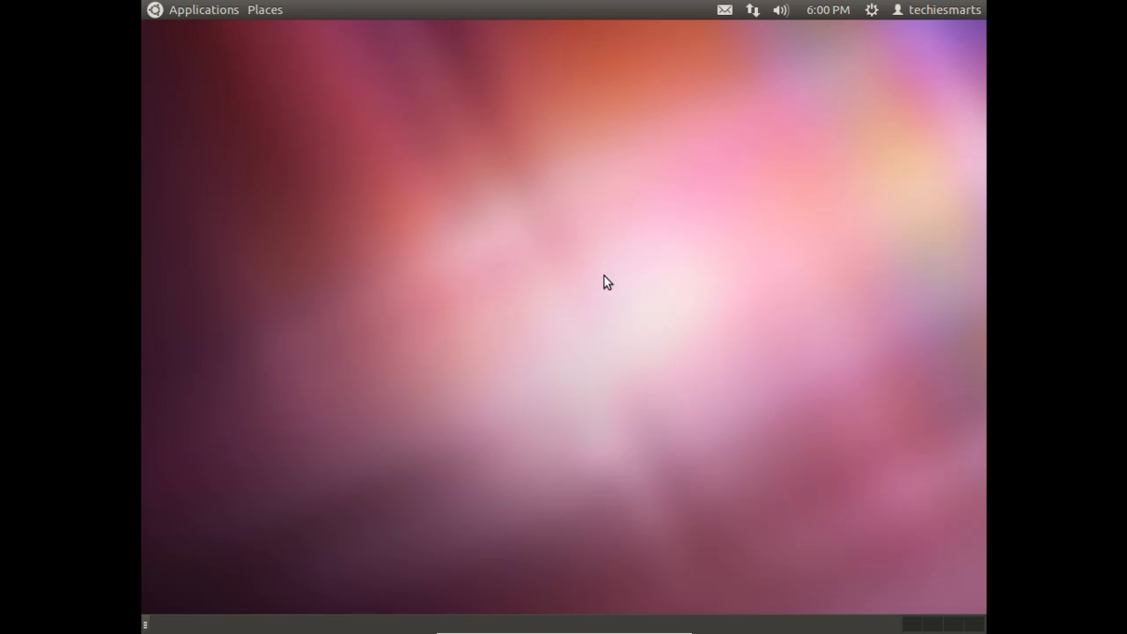
mouse_move(898, 16)
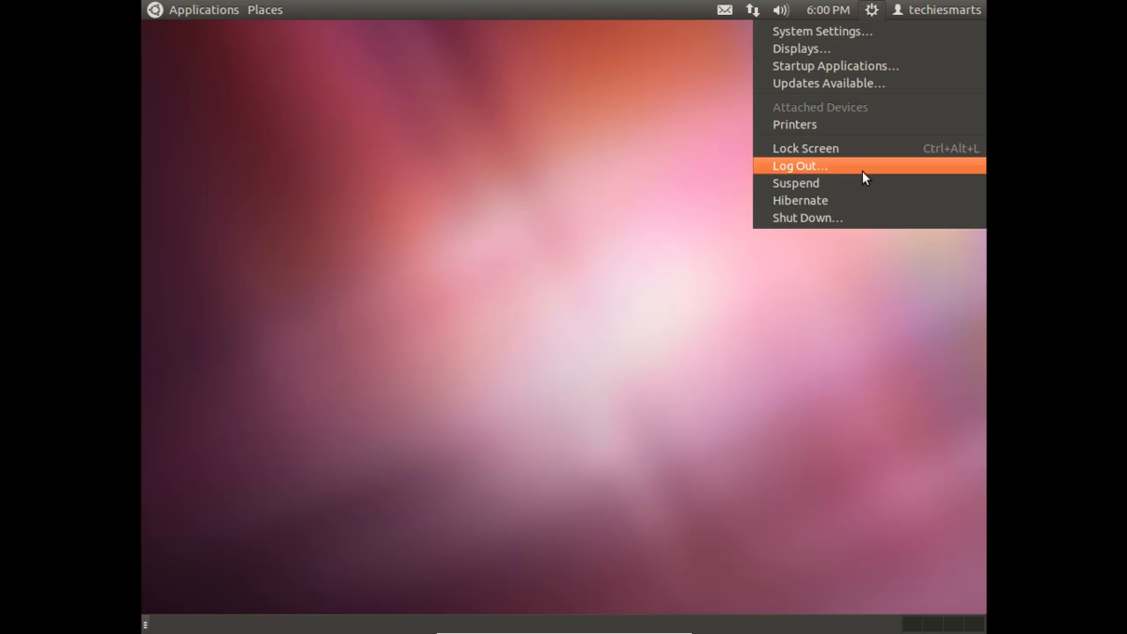
click(799, 165)
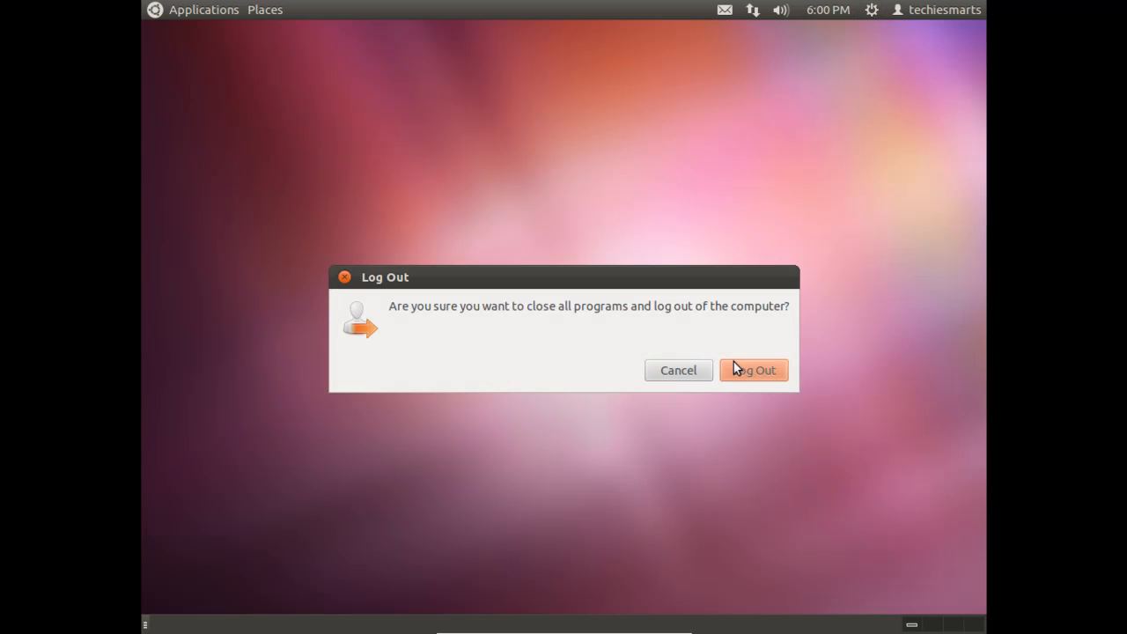
click(754, 370)
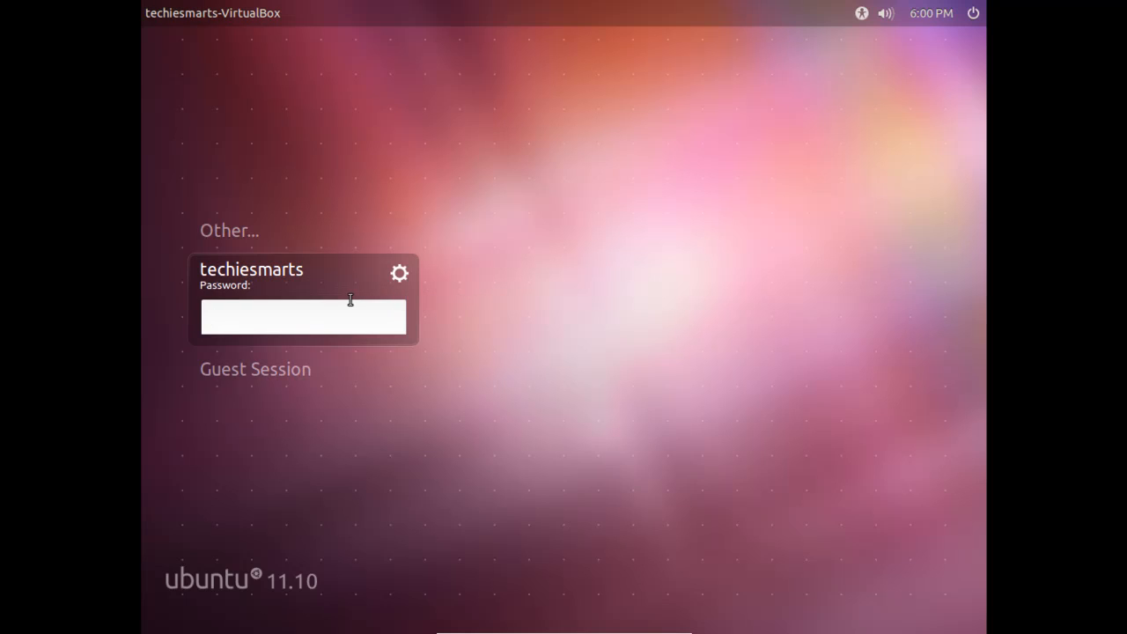
click(303, 317)
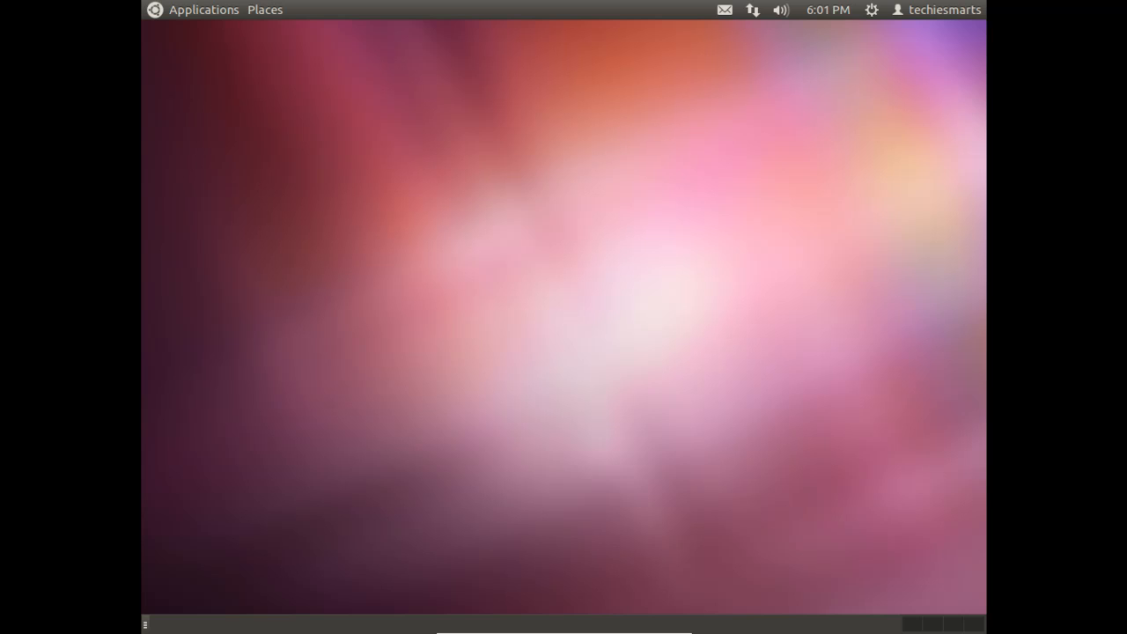
click(204, 10)
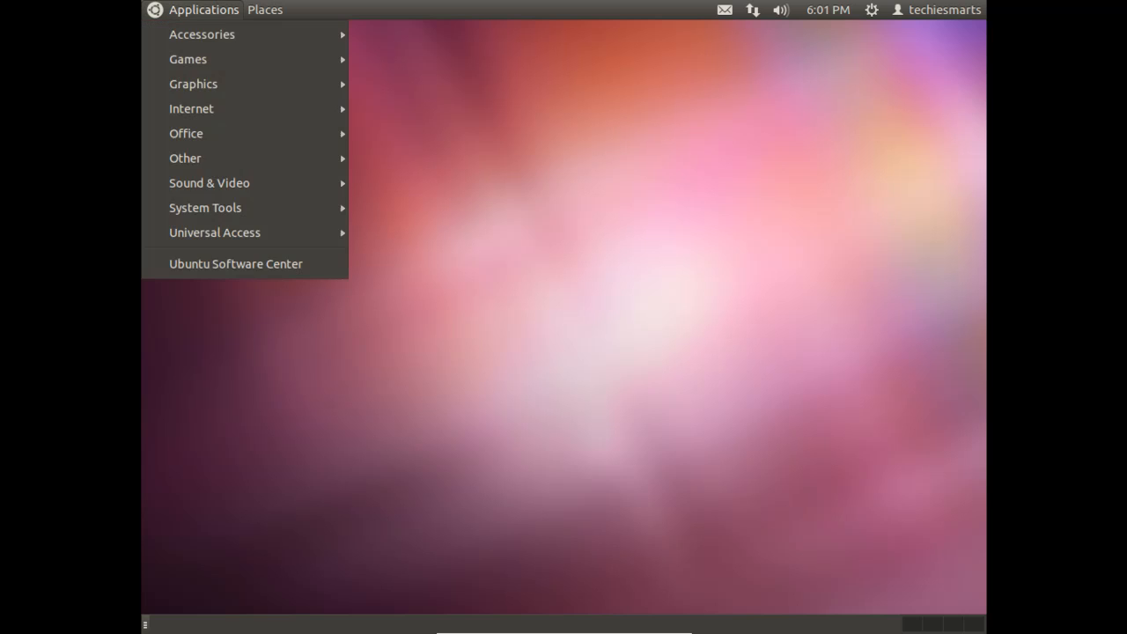
click(409, 145)
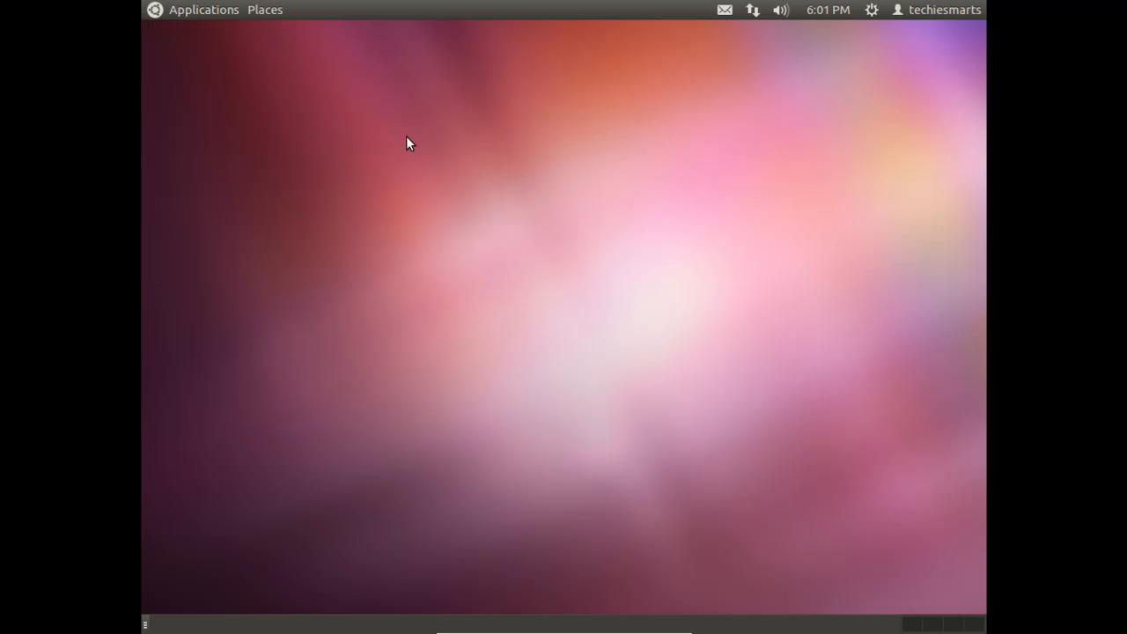